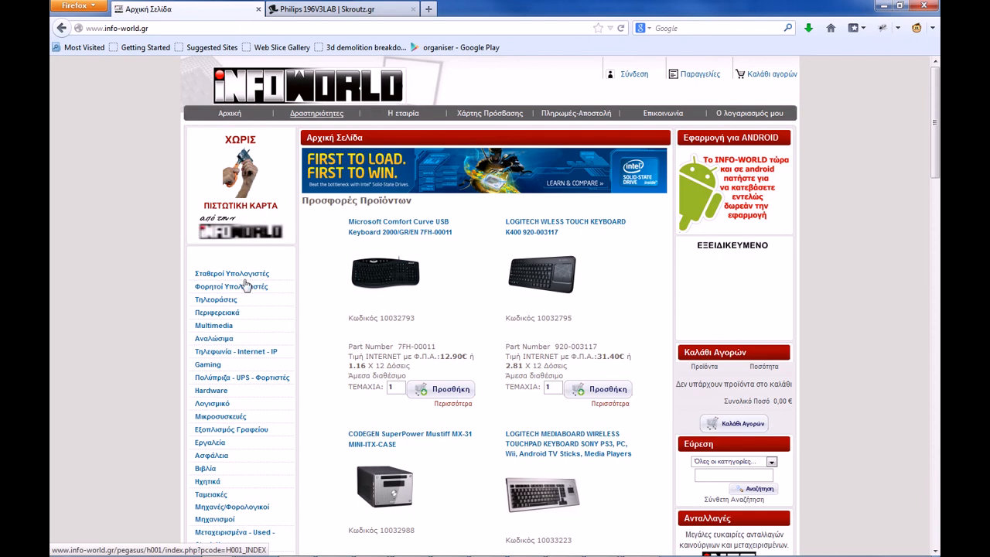
pyautogui.moveTo(222, 303)
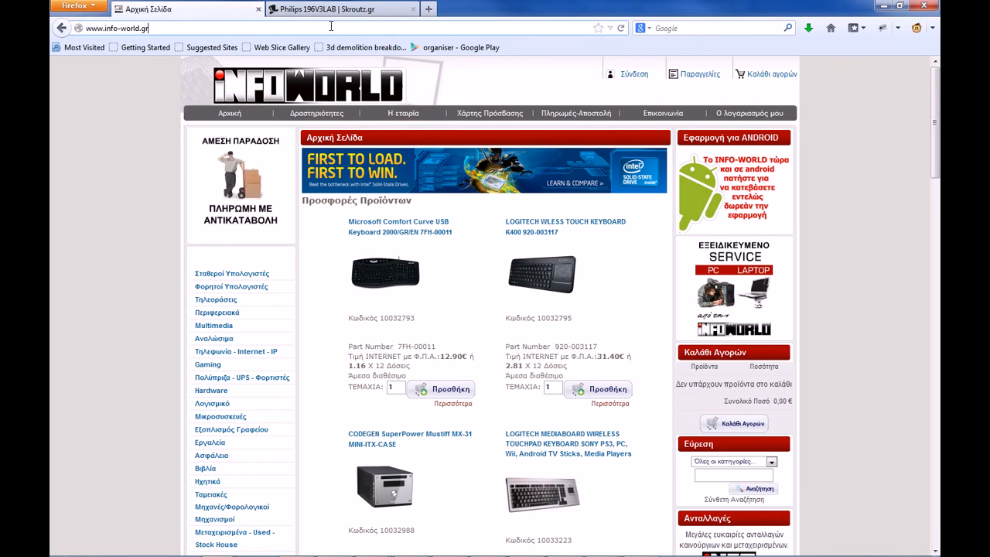
pyautogui.click(341, 9)
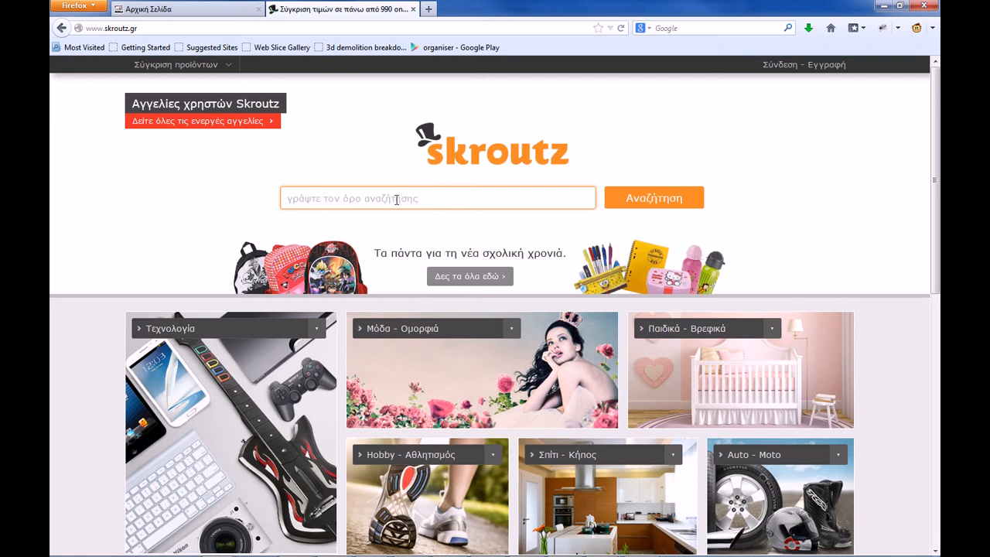
pyautogui.write('www.info-world.gr')
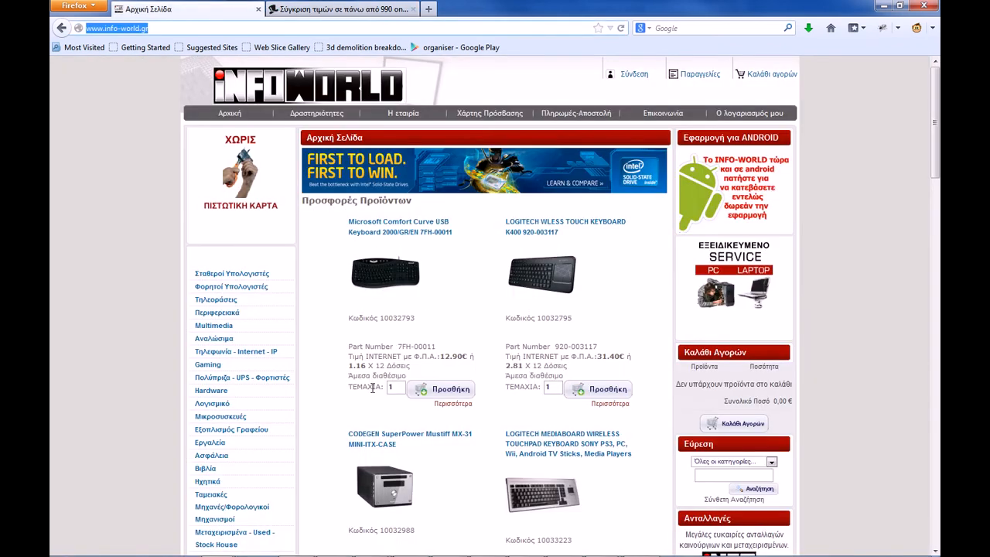
pyautogui.scroll(-3)
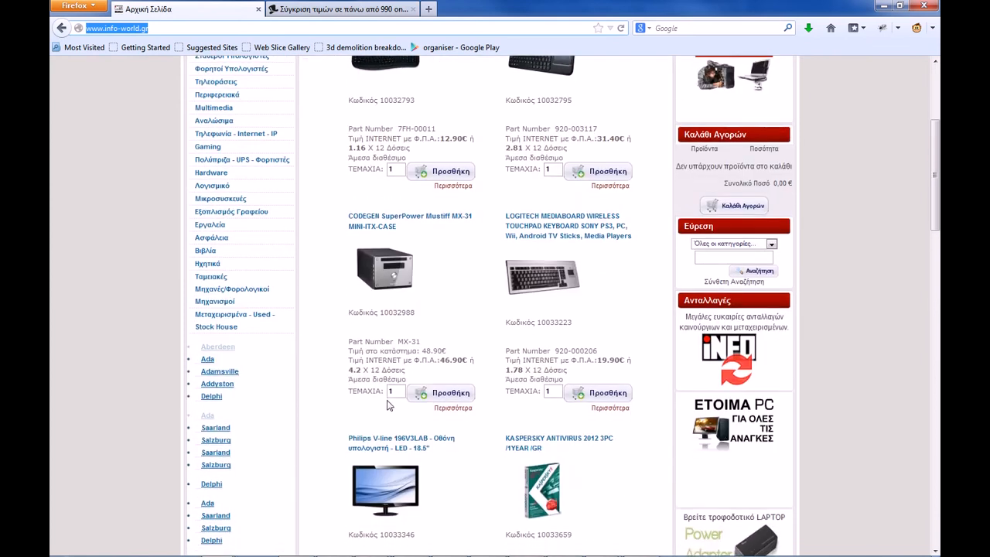
pyautogui.scroll(-3)
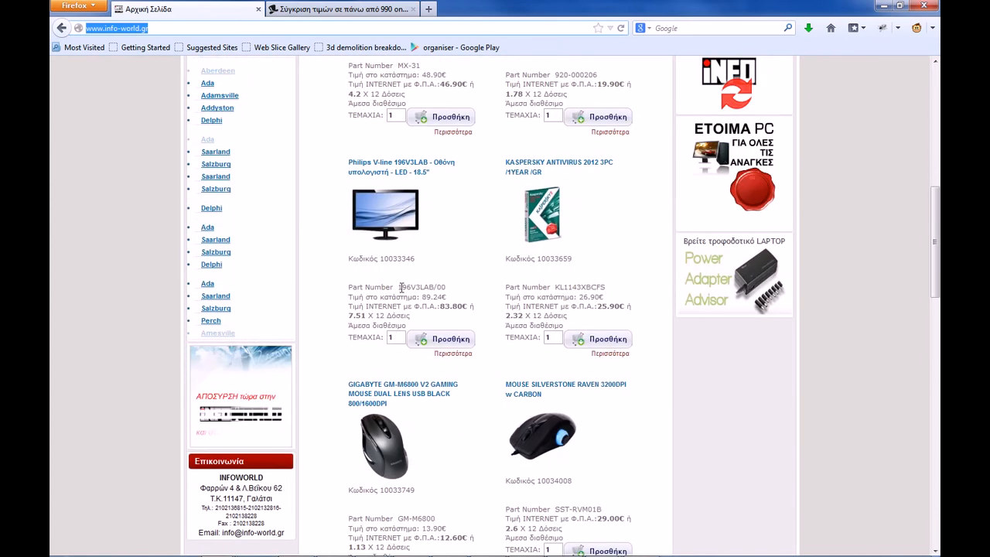
pyautogui.doubleClick(421, 287)
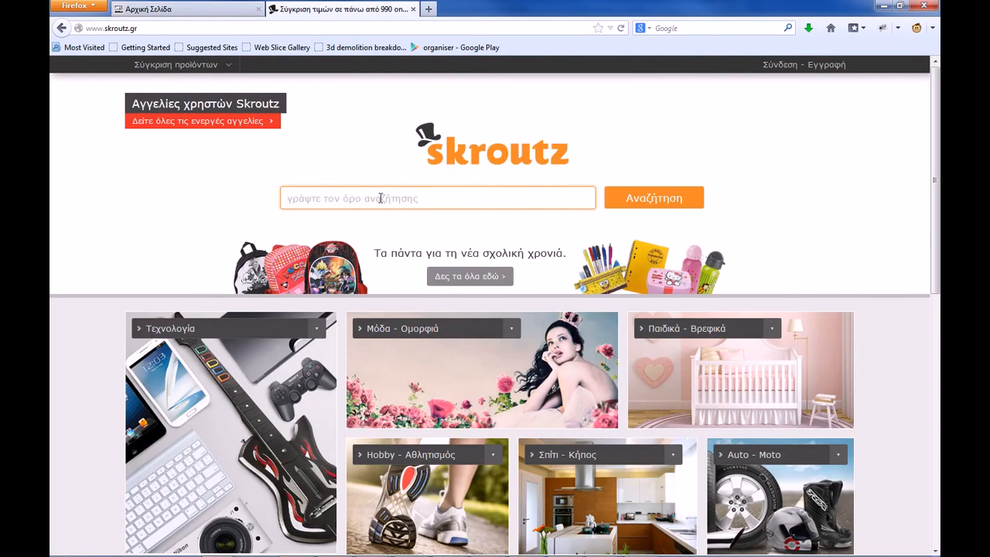
# Step: Search Skroutz.gr for 196V3LAB/00 and scroll through the three Philips monitor results
pyautogui.write('196V3LAB/00')
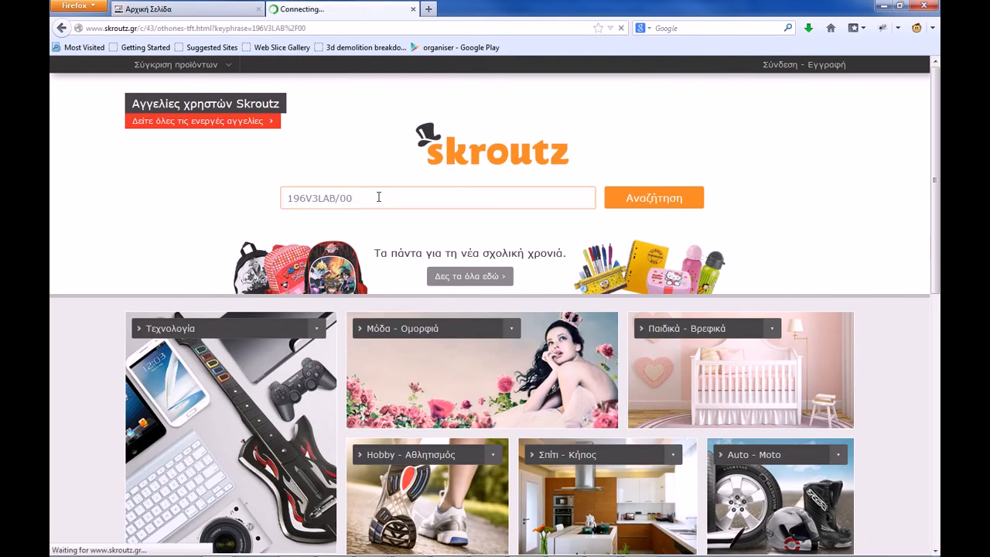
pyautogui.click(652, 197)
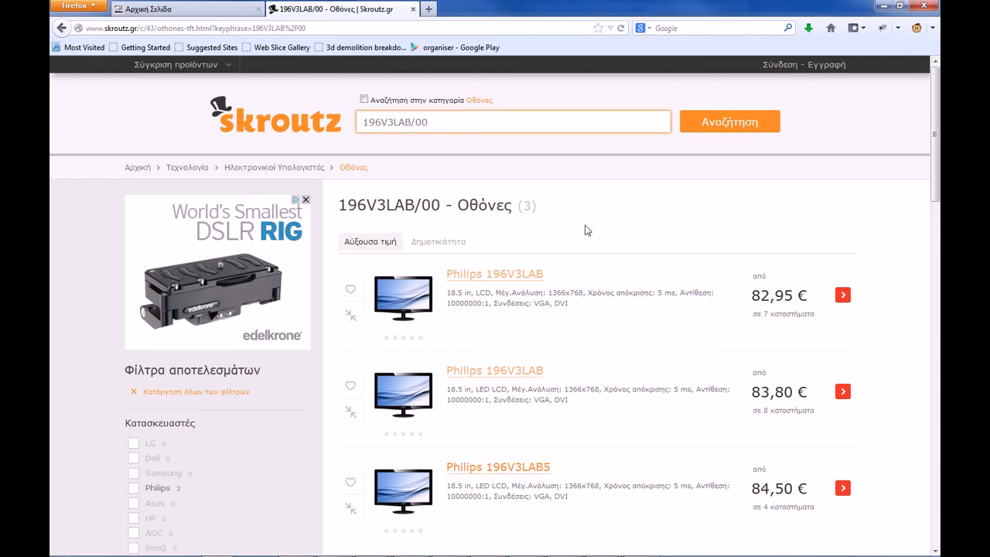
pyautogui.scroll(-3)
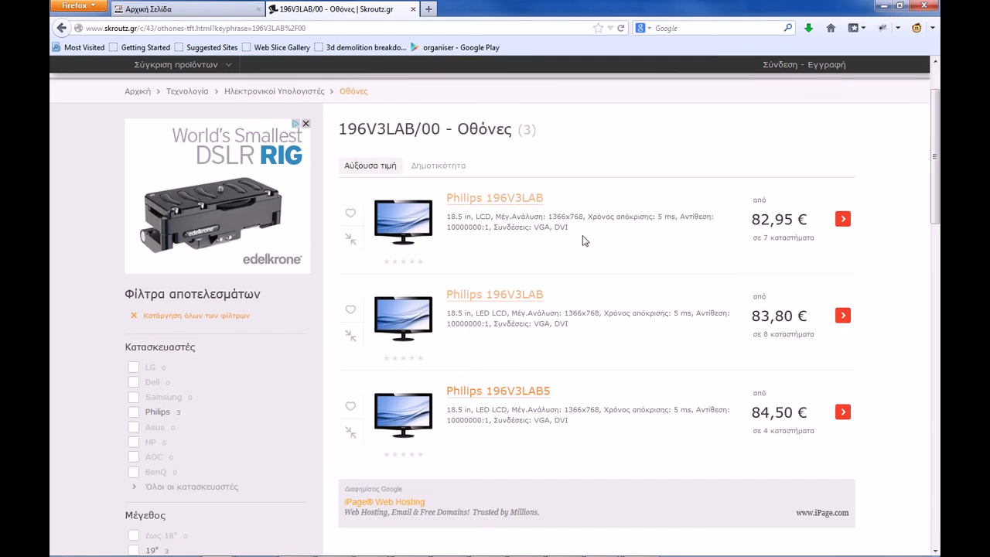
pyautogui.scroll(-3)
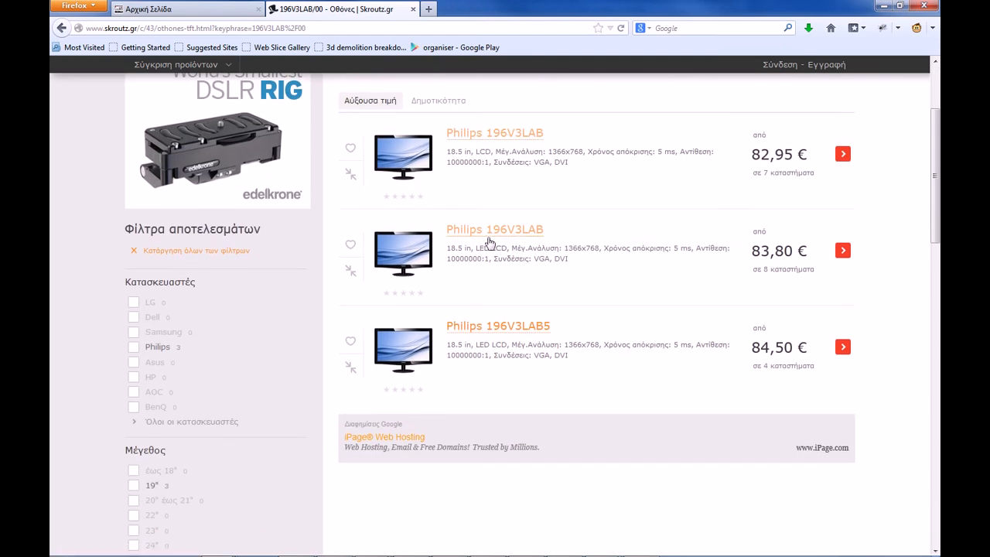
# Step: Open the Philips 196V3LAB product page and go to the INFOWORLD offer at 83,80 €
pyautogui.click(494, 229)
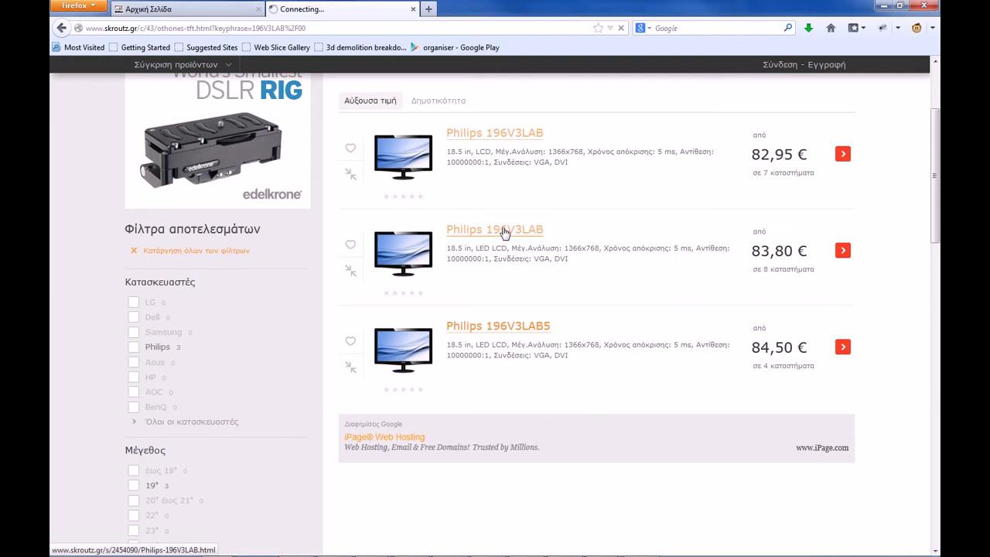
pyautogui.click(494, 229)
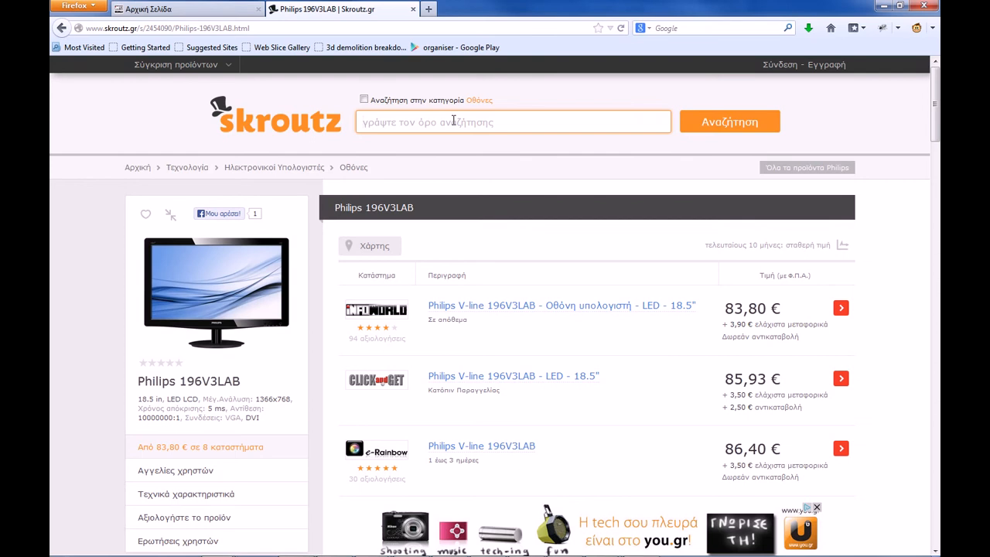
pyautogui.moveTo(503, 119)
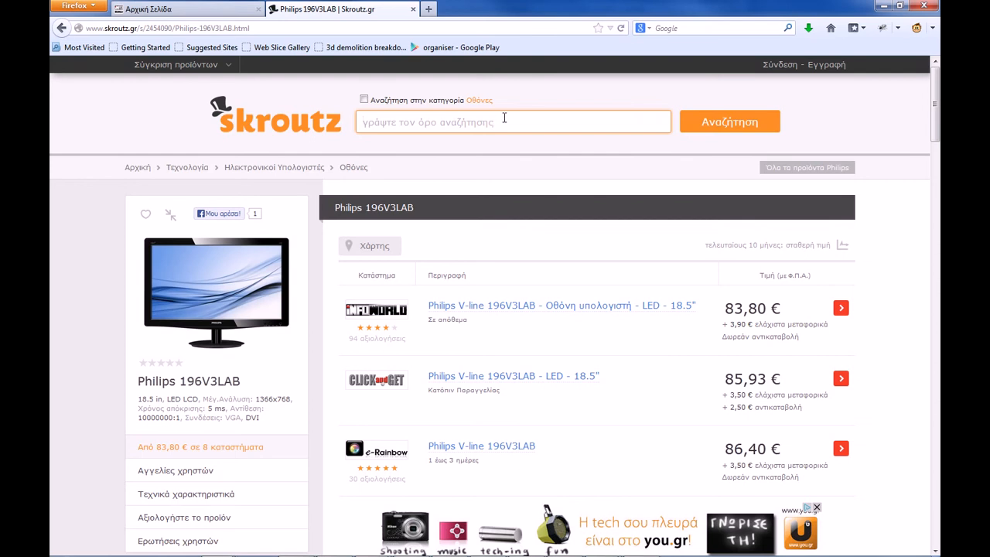
pyautogui.moveTo(501, 117)
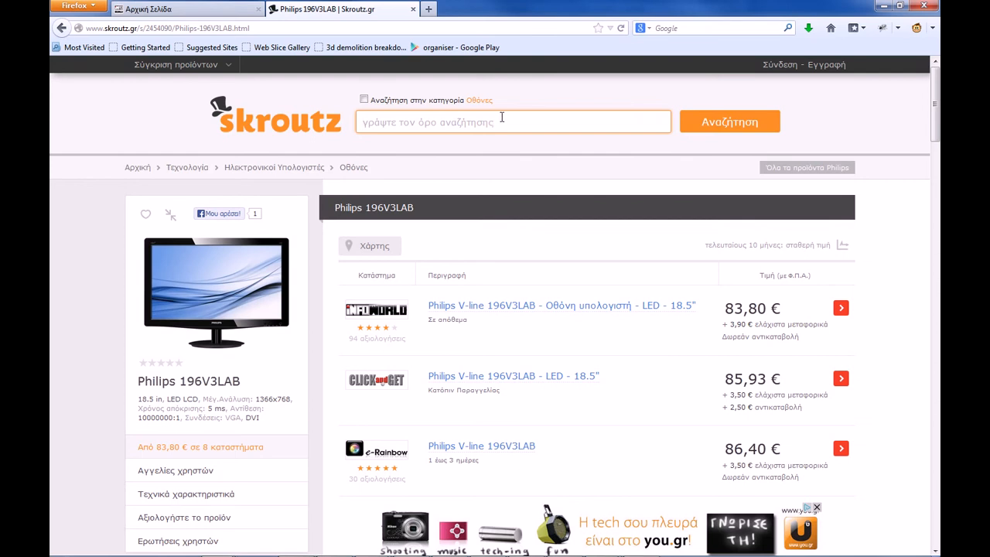
pyautogui.moveTo(507, 332)
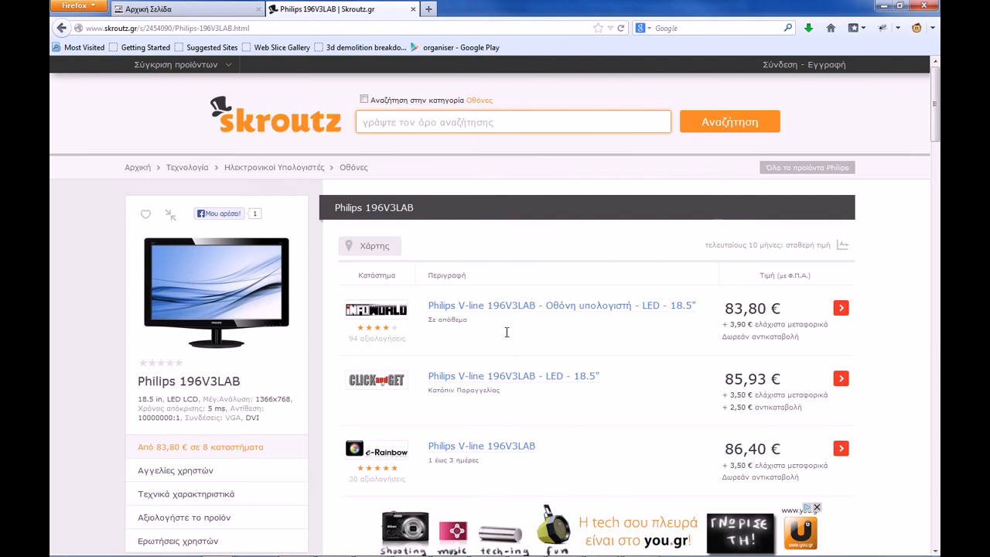
pyautogui.scroll(-3)
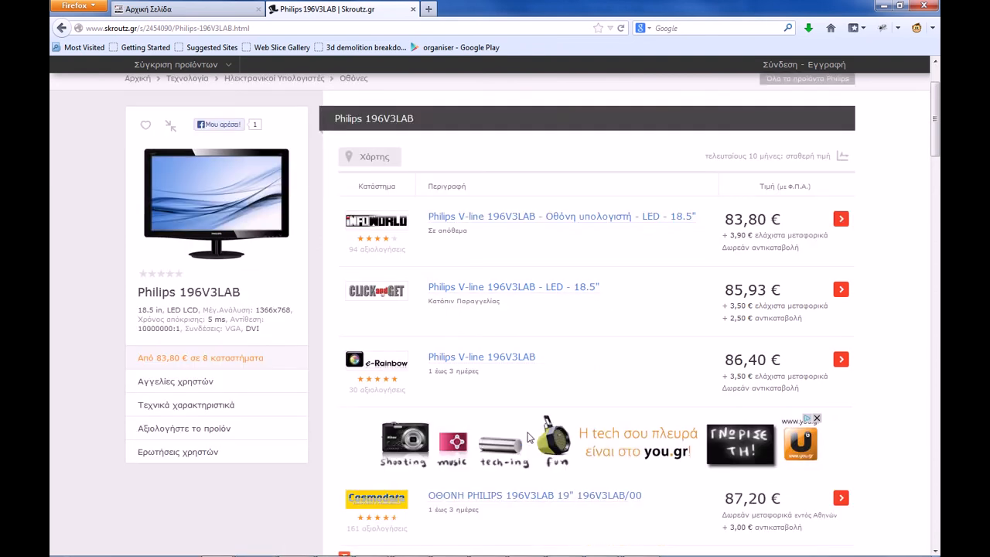
pyautogui.scroll(-3)
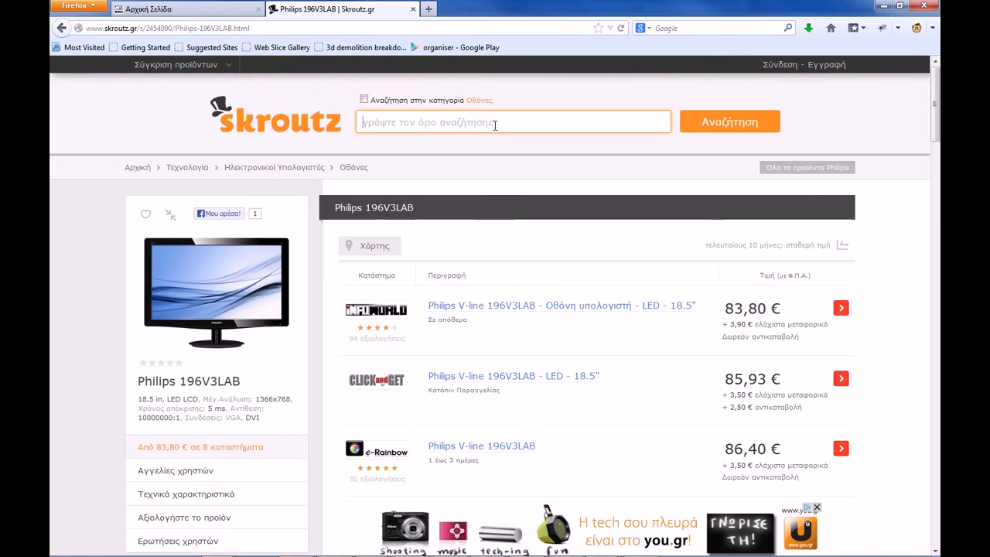
pyautogui.moveTo(903, 276)
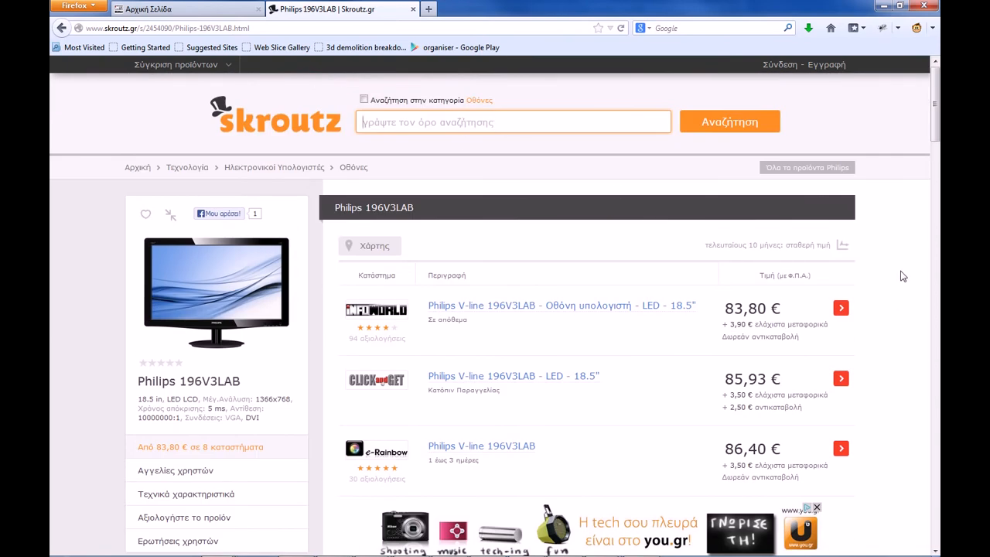
pyautogui.moveTo(600, 303)
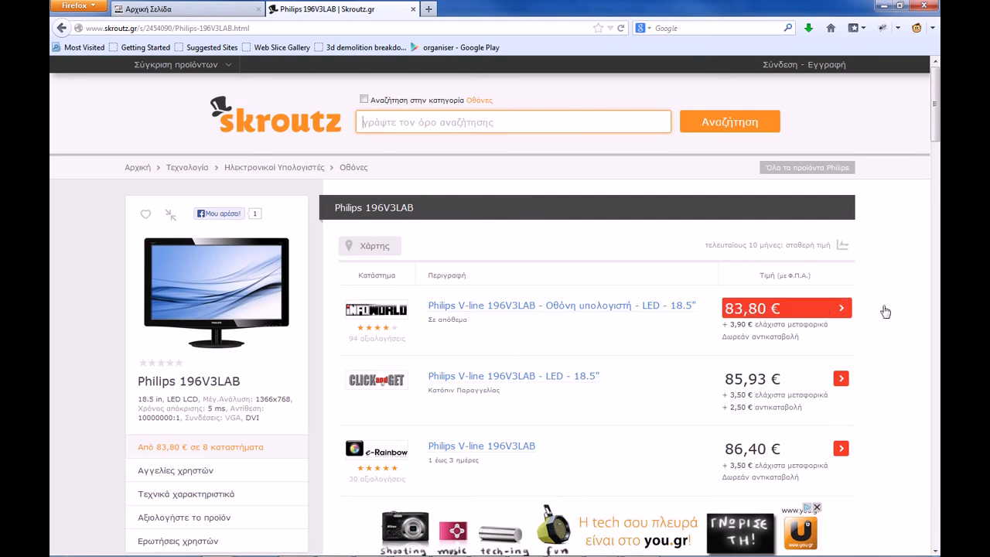
pyautogui.click(513, 122)
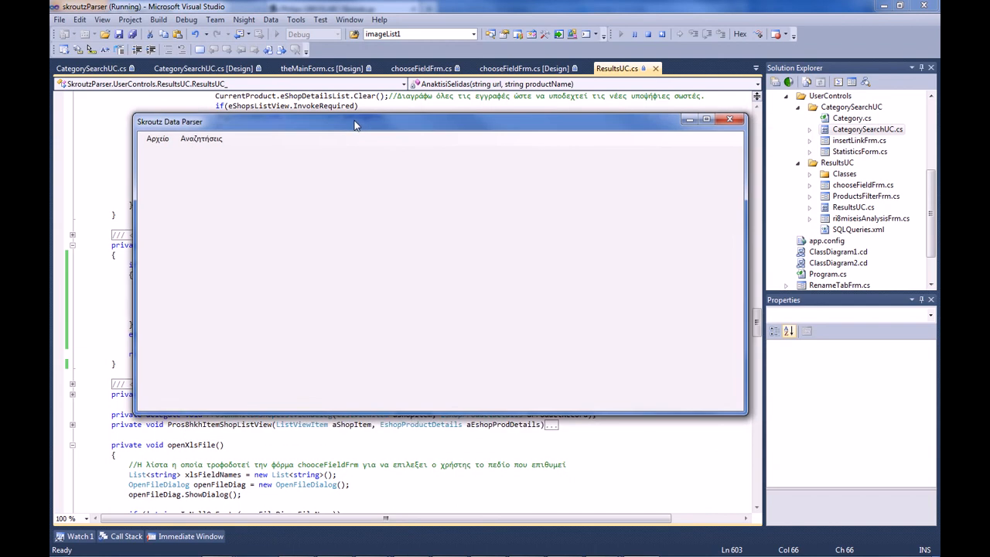
# Step: Choose Απο αρχειο from the Αναζητήσεις menu to add a file-data search tab
pyautogui.moveTo(355, 122); pyautogui.dragTo(348, 102)
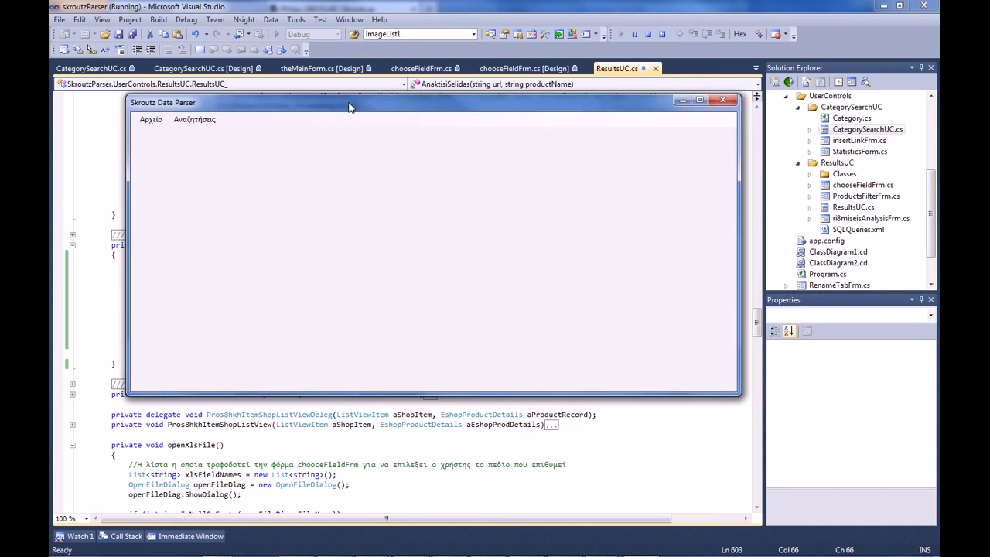
pyautogui.click(194, 120)
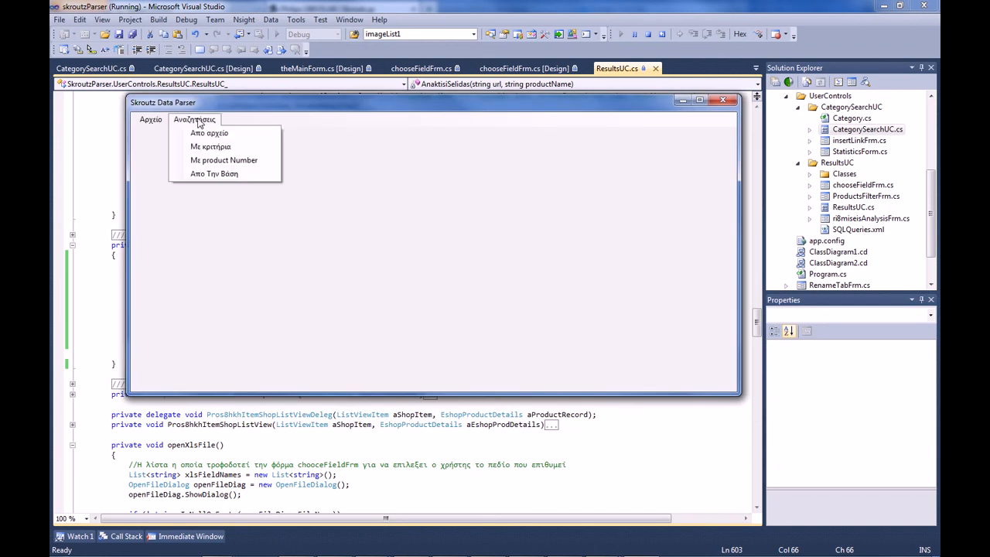
pyautogui.moveTo(224, 173)
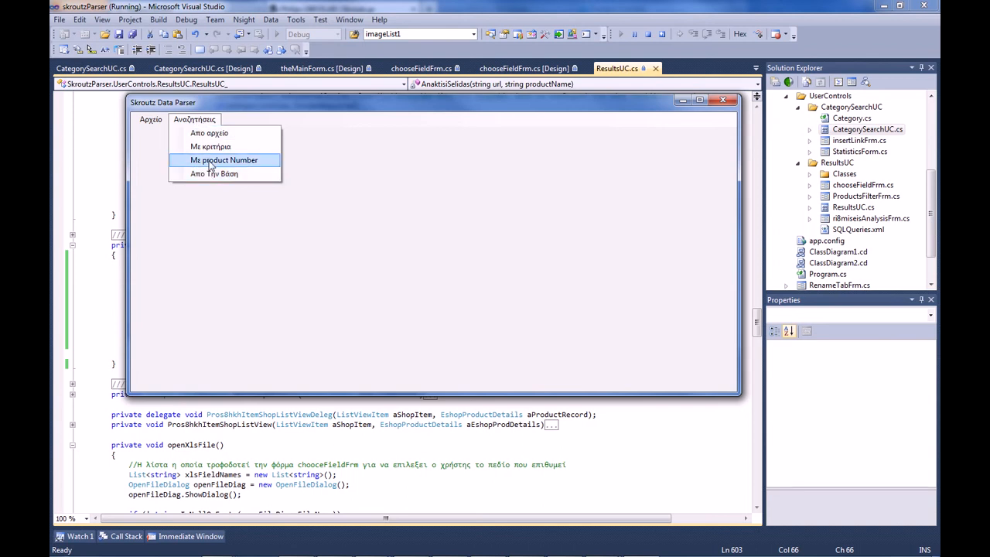
pyautogui.moveTo(211, 146)
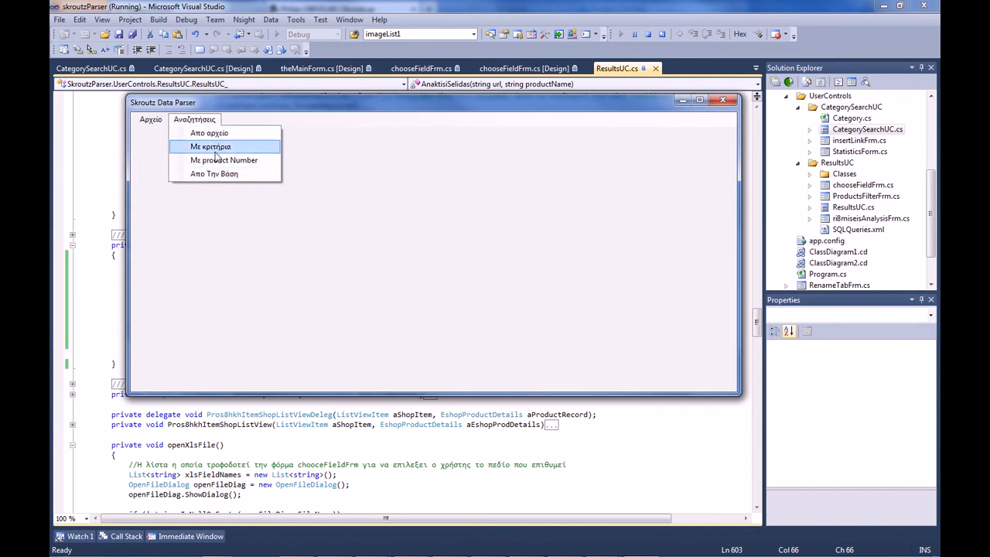
pyautogui.moveTo(209, 133)
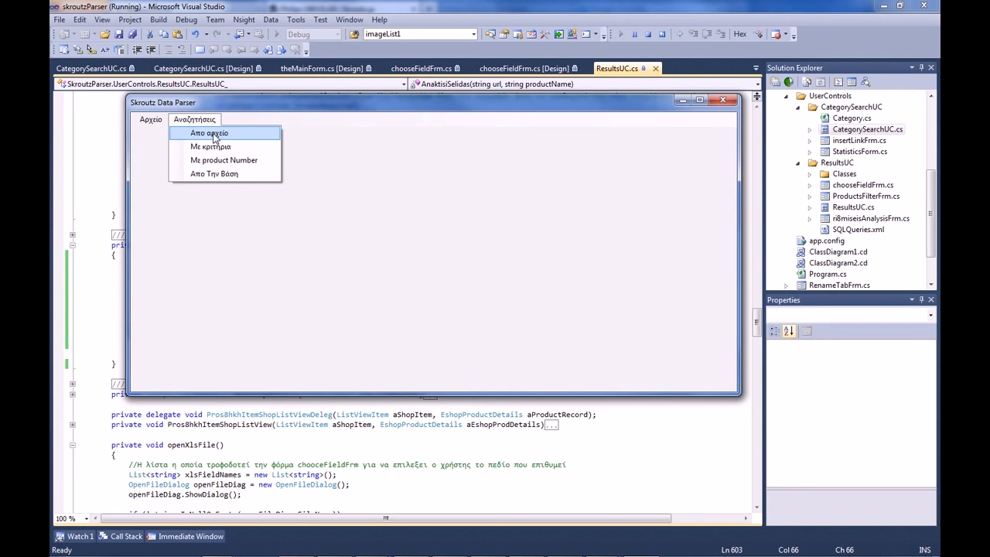
pyautogui.moveTo(227, 109)
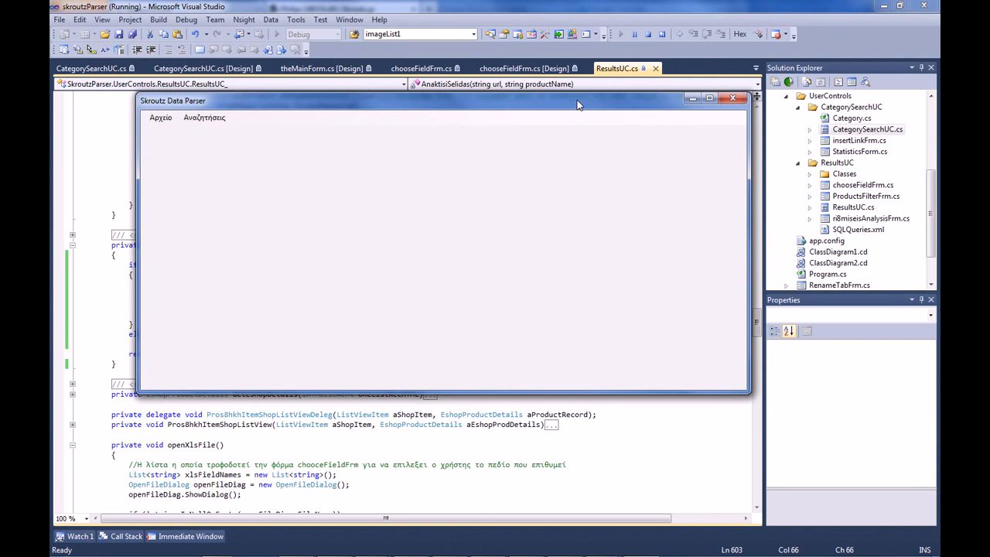
pyautogui.moveTo(538, 156)
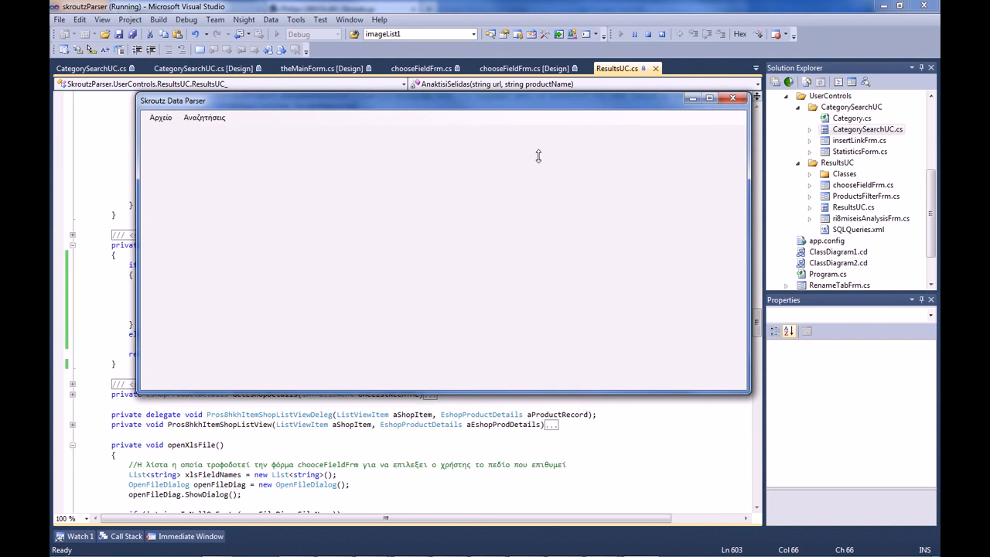
pyautogui.moveTo(486, 100)
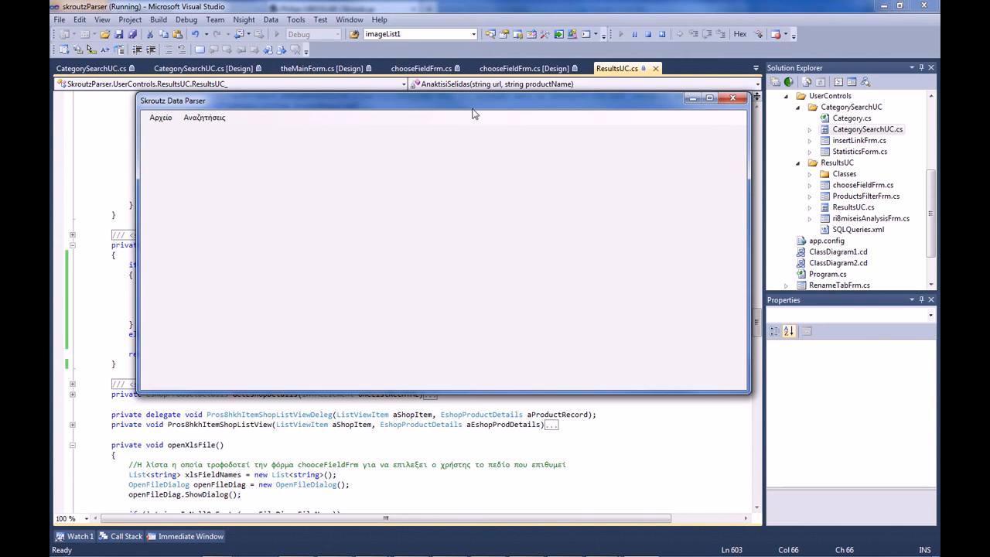
pyautogui.moveTo(477, 116)
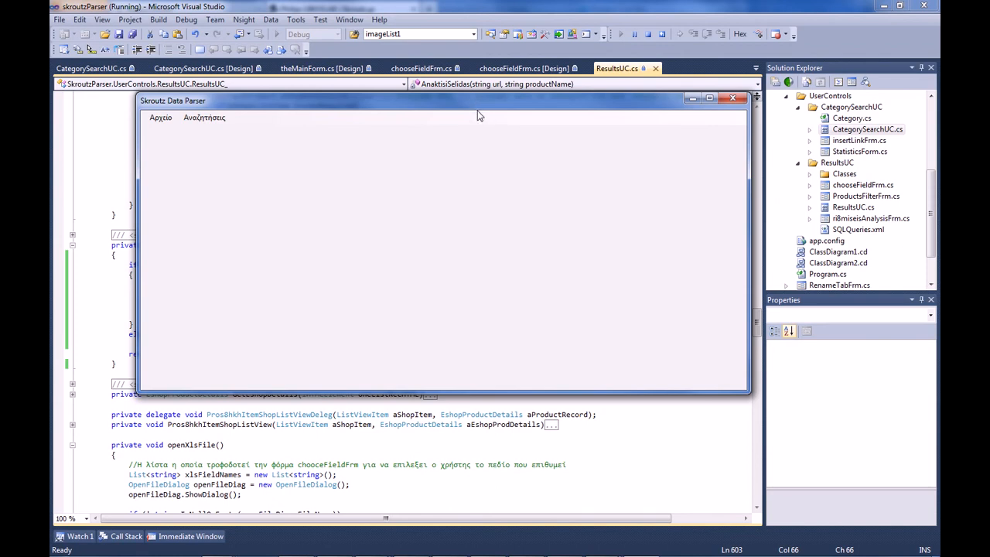
pyautogui.click(204, 118)
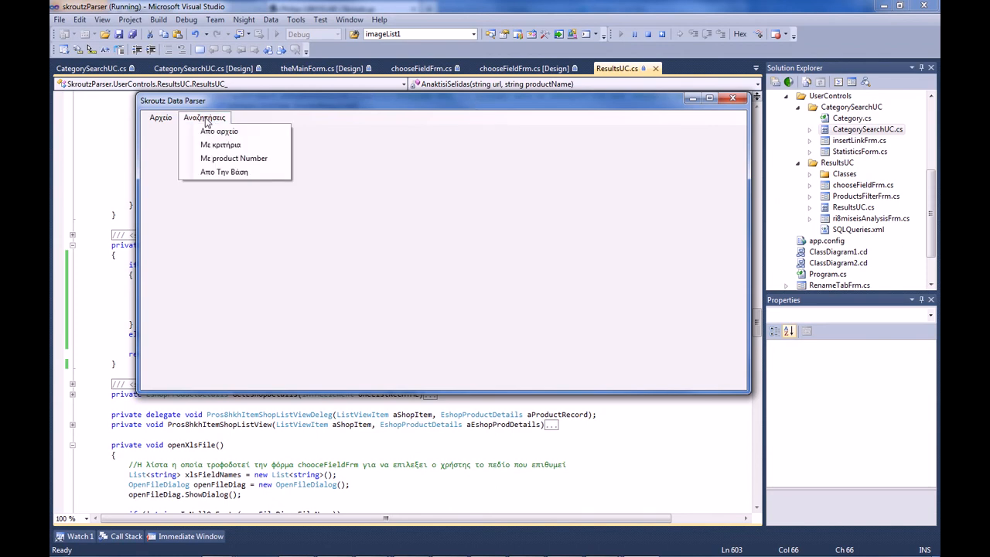
pyautogui.moveTo(219, 131)
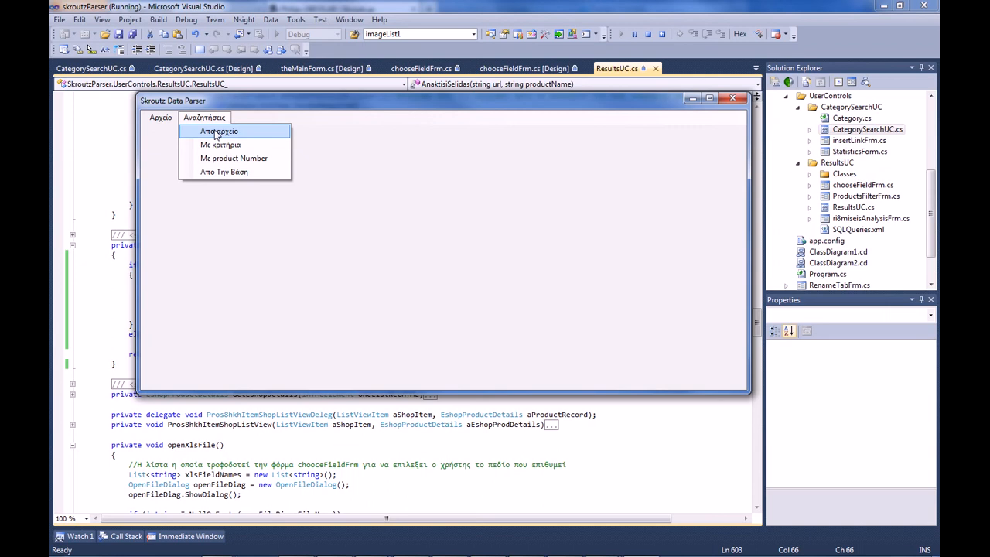
pyautogui.moveTo(219, 153)
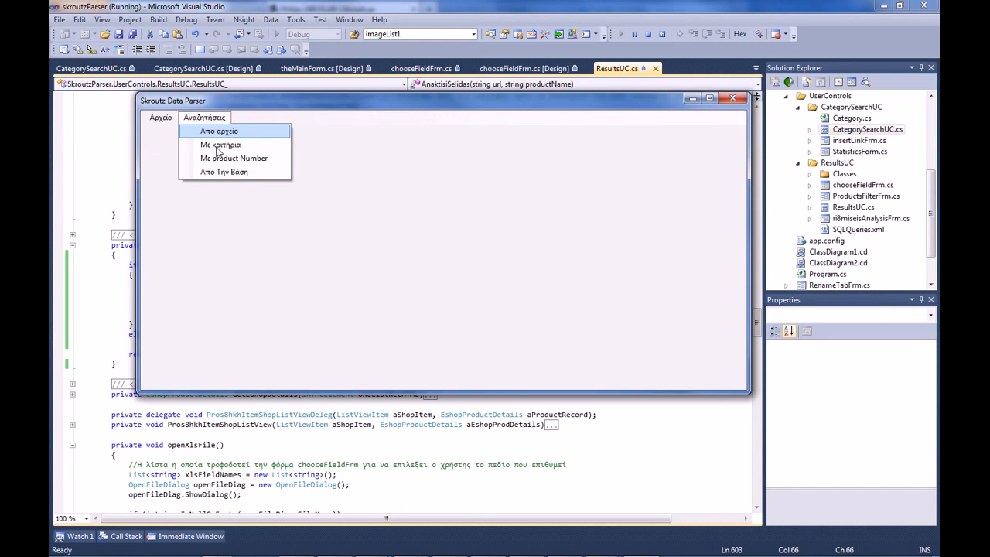
pyautogui.moveTo(221, 145)
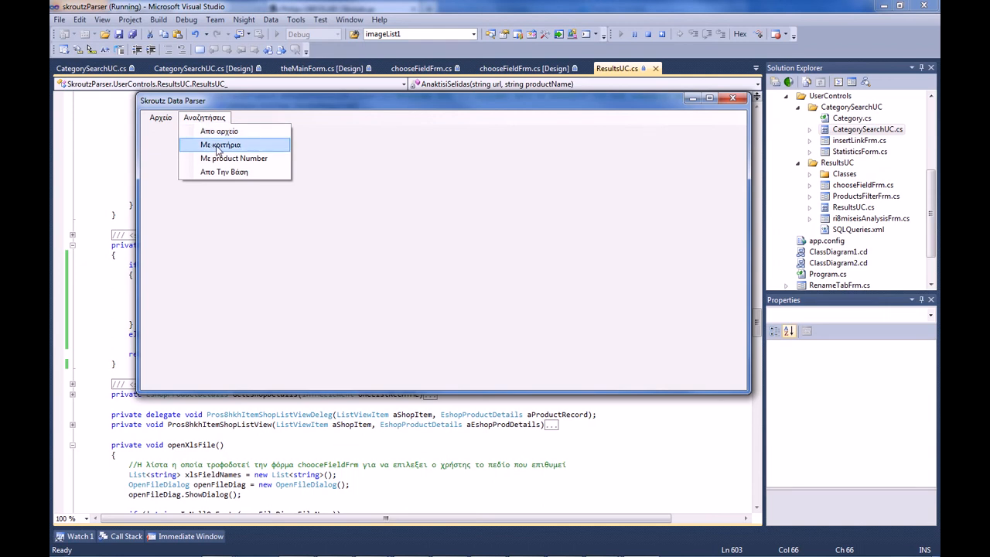
pyautogui.moveTo(234, 157)
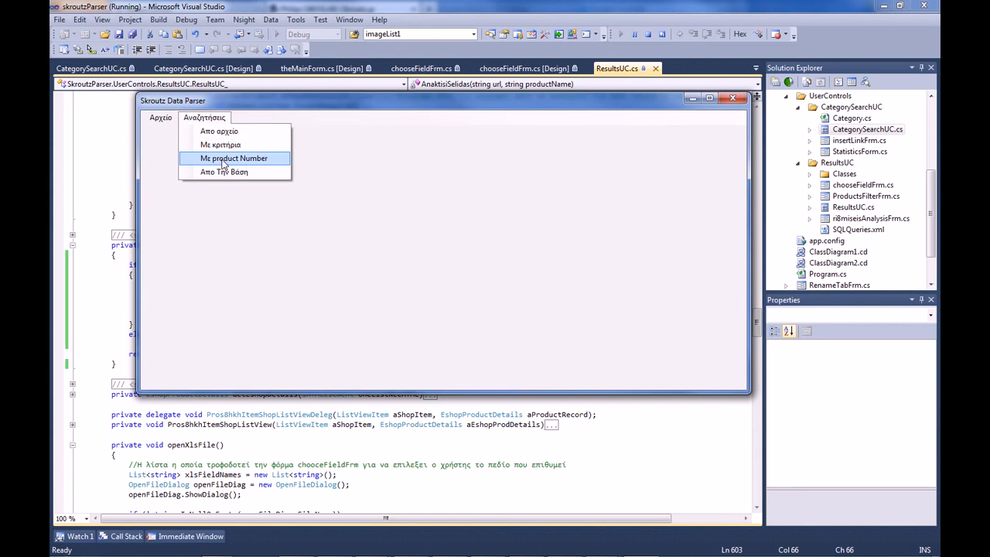
pyautogui.moveTo(226, 158)
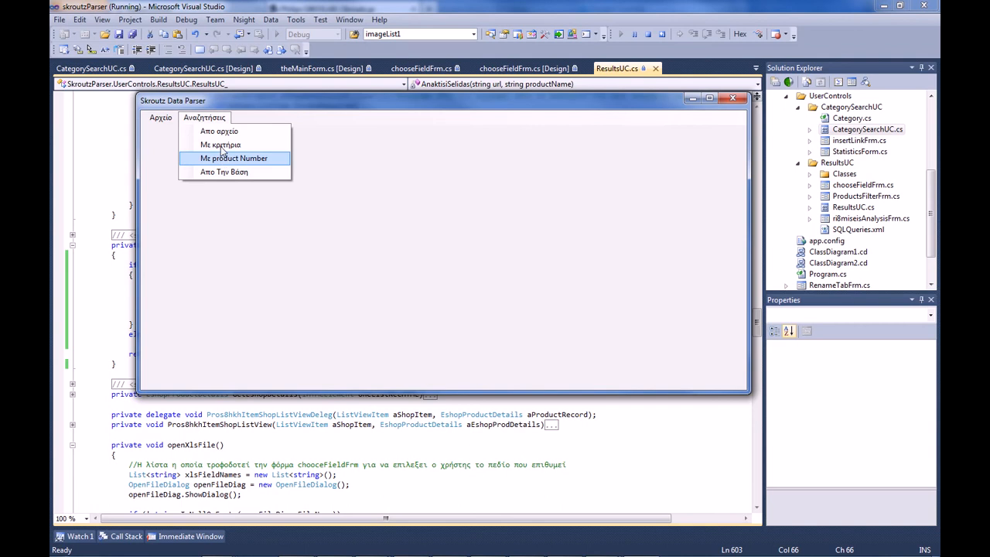
pyautogui.click(233, 158)
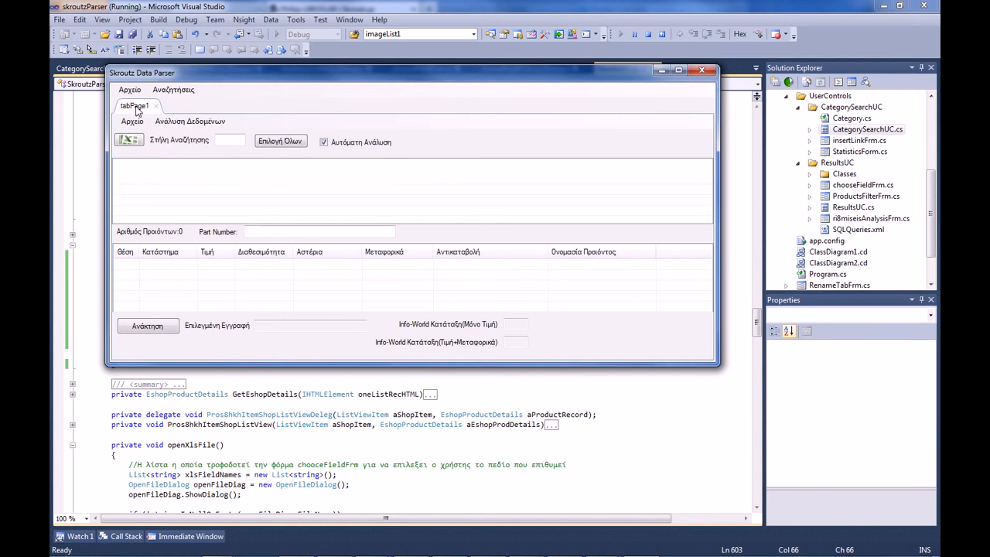
# Step: Rename tabPage1 to 'File Data' in the Μετονομασια dialog
pyautogui.doubleClick(136, 106)
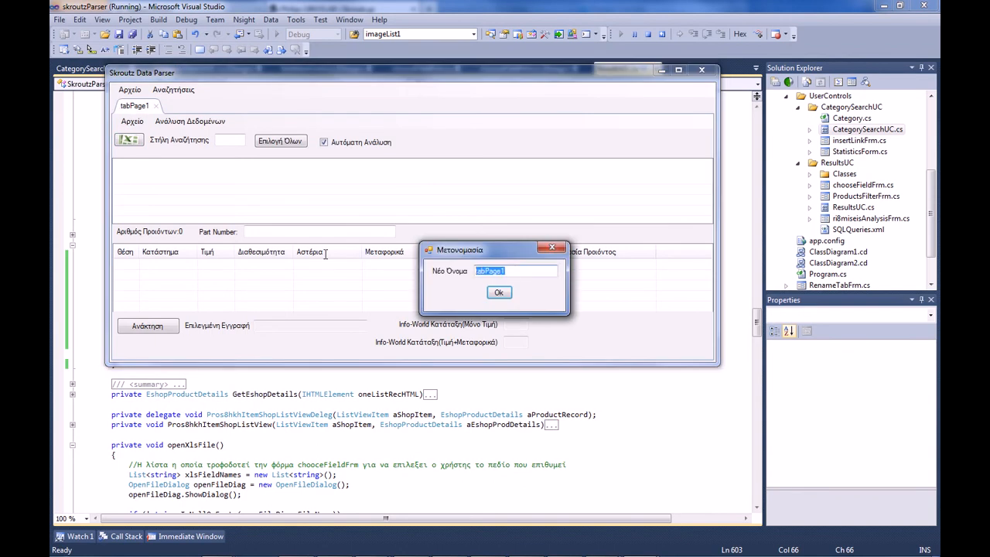
pyautogui.click(498, 292)
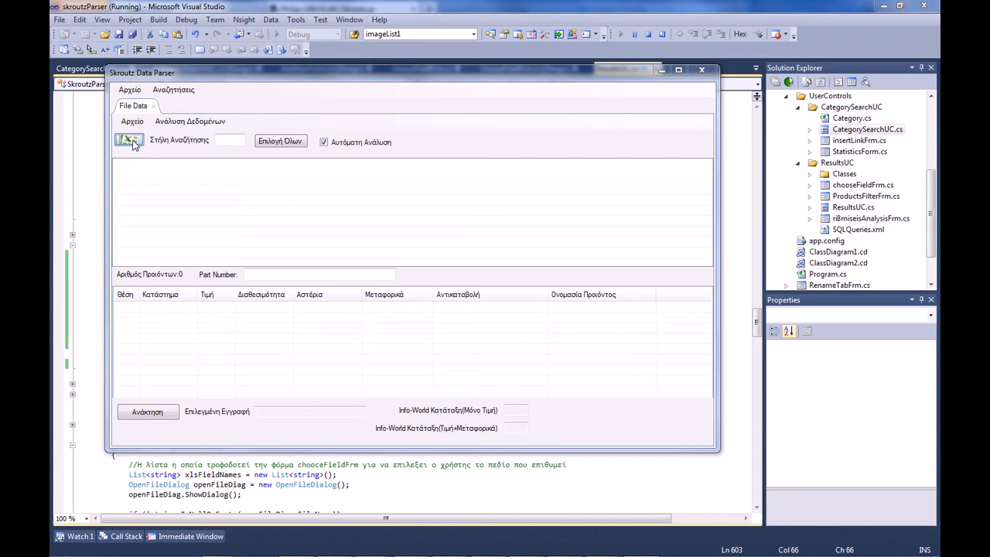
# Step: Browse to the product spreadsheet via the Excel icon and open it
pyautogui.click(129, 141)
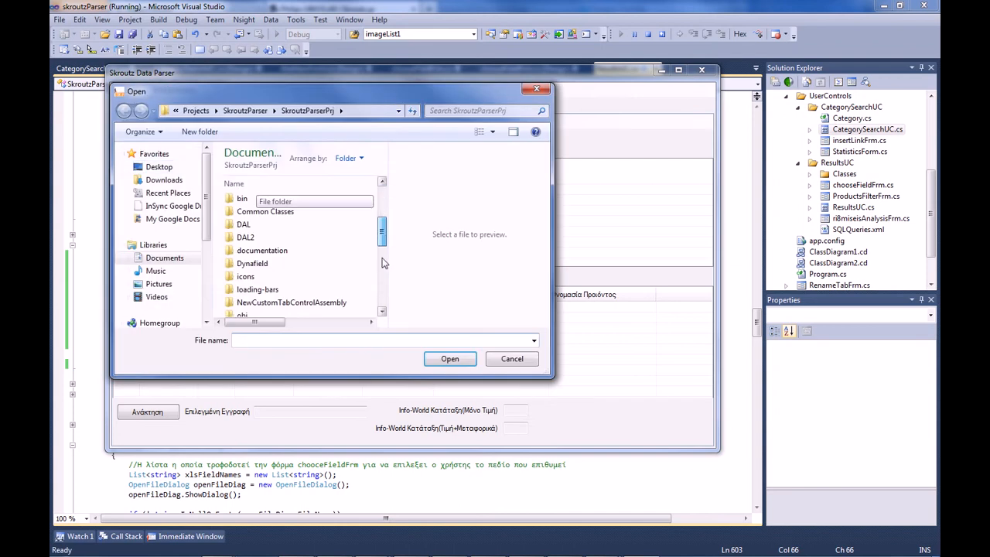
pyautogui.scroll(-3)
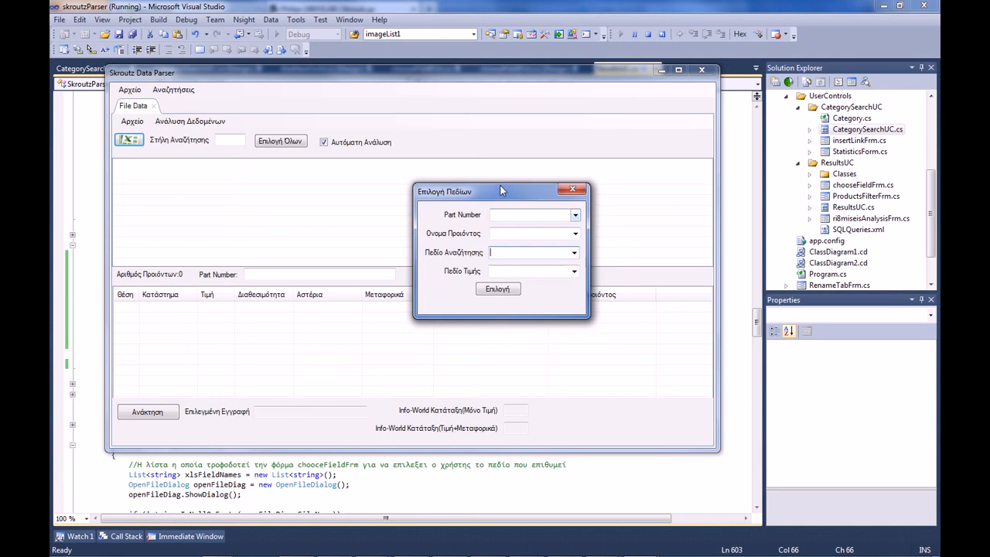
# Step: Map Part Number to 471315240, name and search field to DELL INSPIRON, price to 367.9
pyautogui.moveTo(501, 190); pyautogui.dragTo(493, 187)
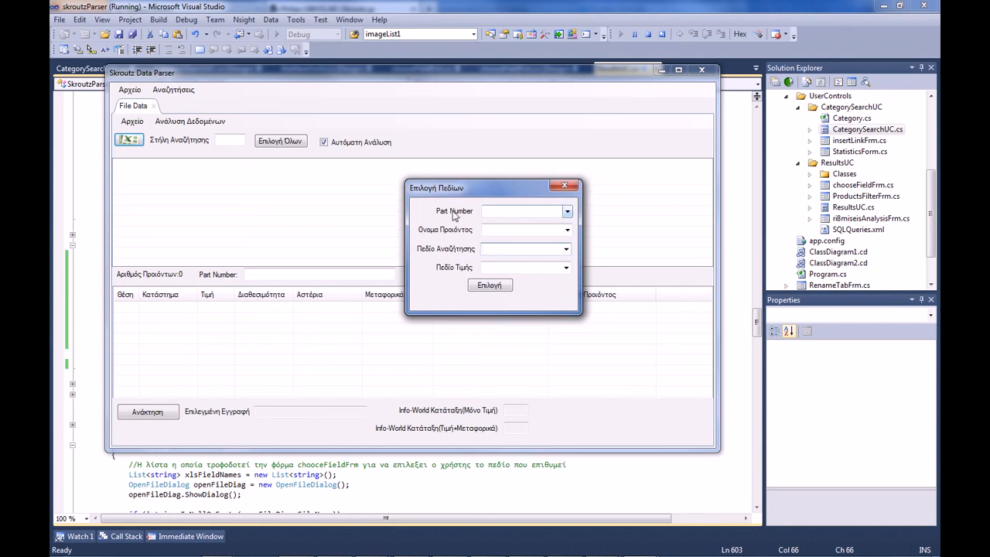
pyautogui.click(567, 211)
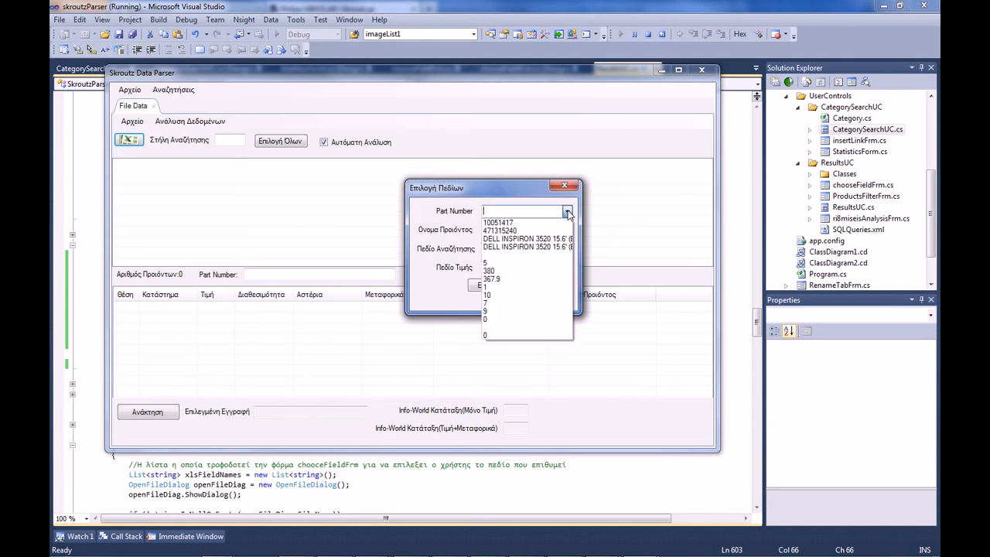
pyautogui.click(499, 230)
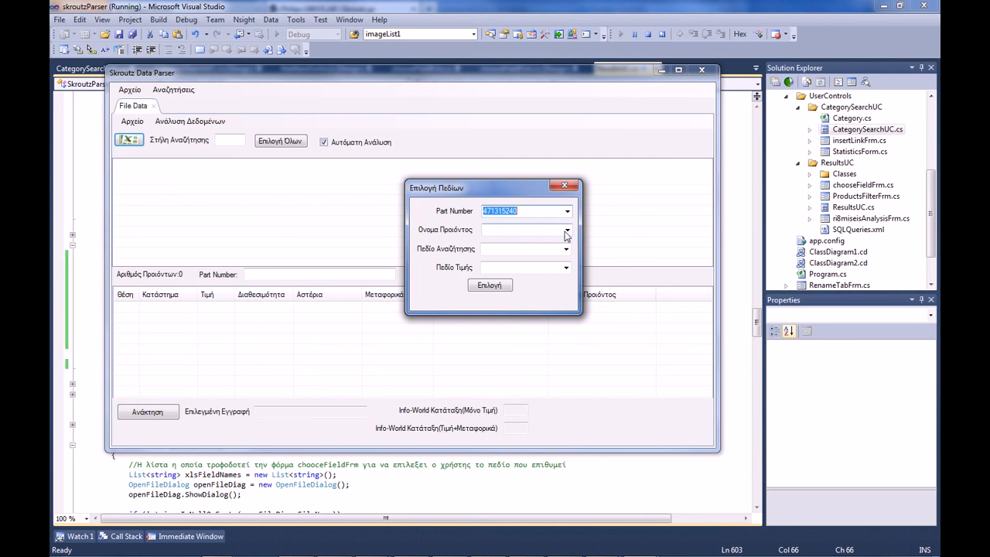
pyautogui.click(566, 230)
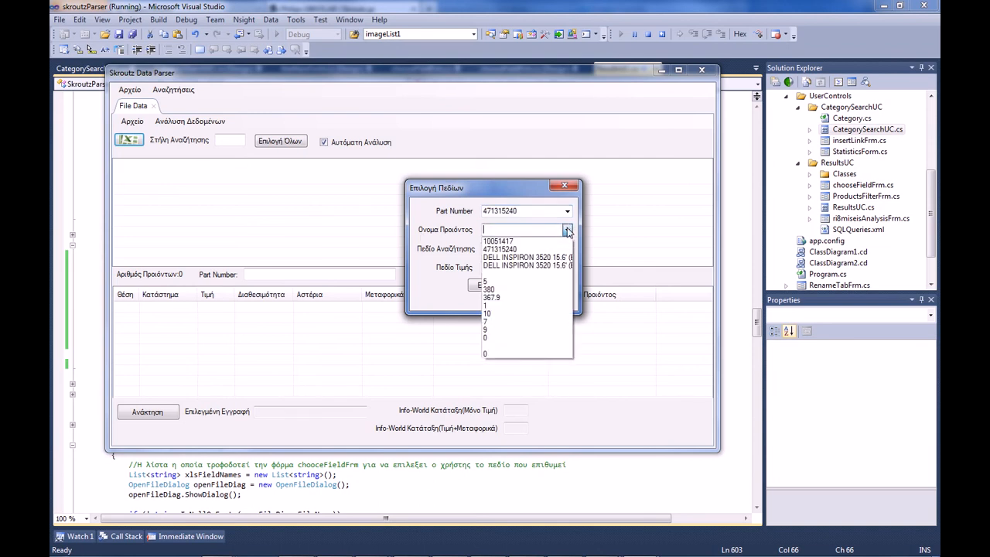
pyautogui.click(526, 265)
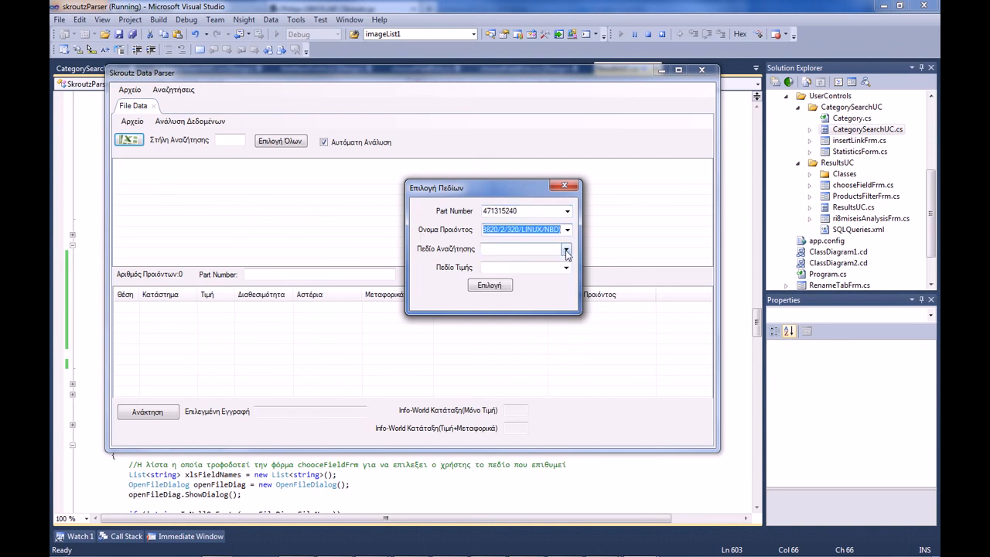
pyautogui.click(565, 248)
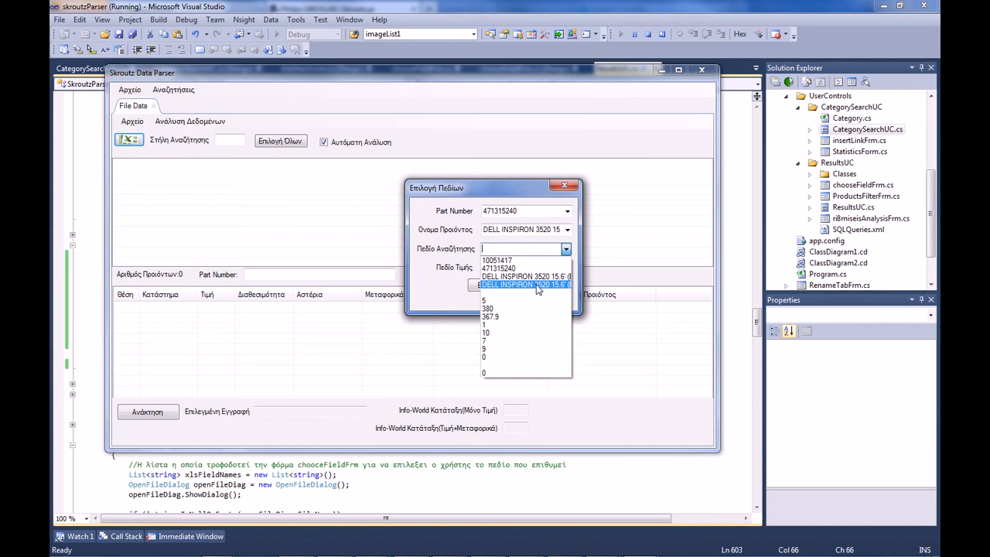
pyautogui.click(526, 285)
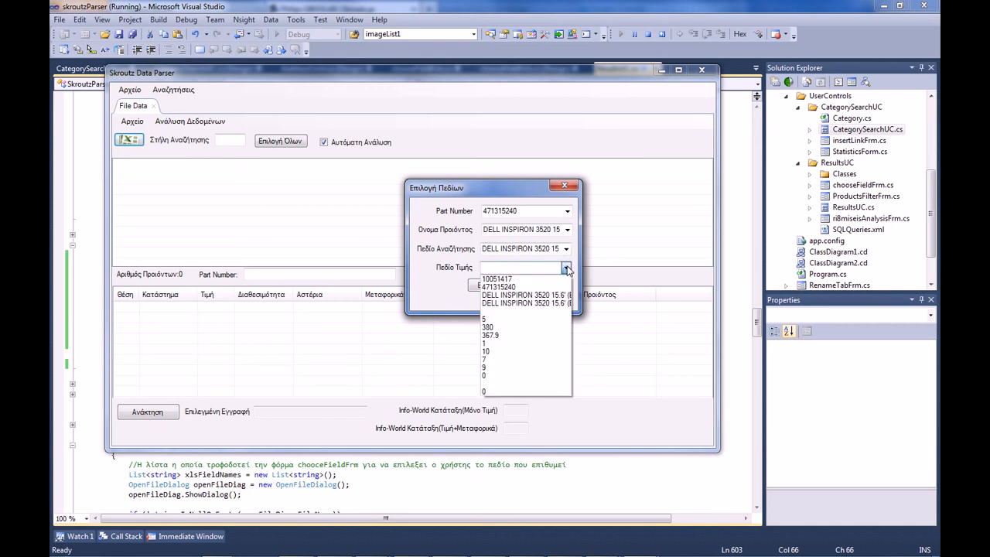
pyautogui.click(491, 334)
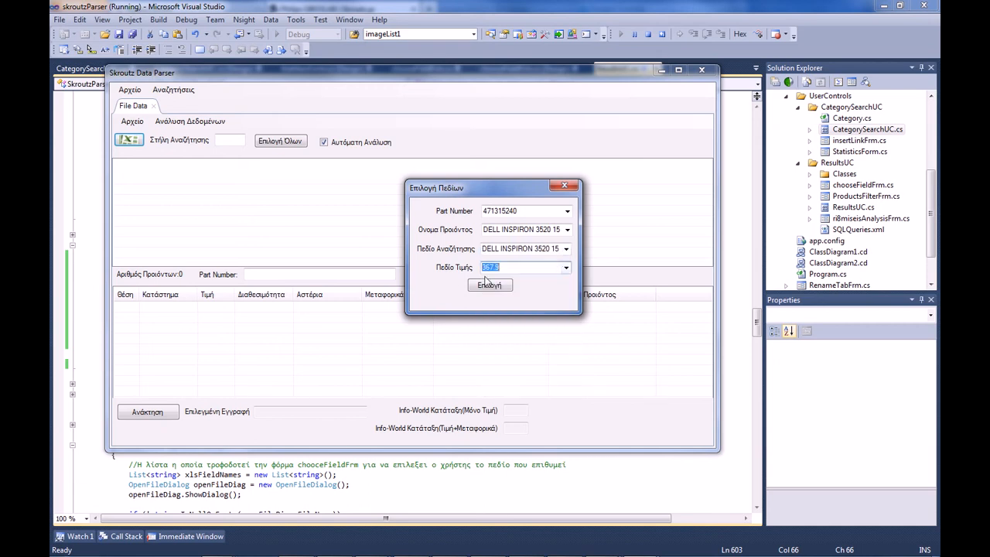
pyautogui.write('367.9')
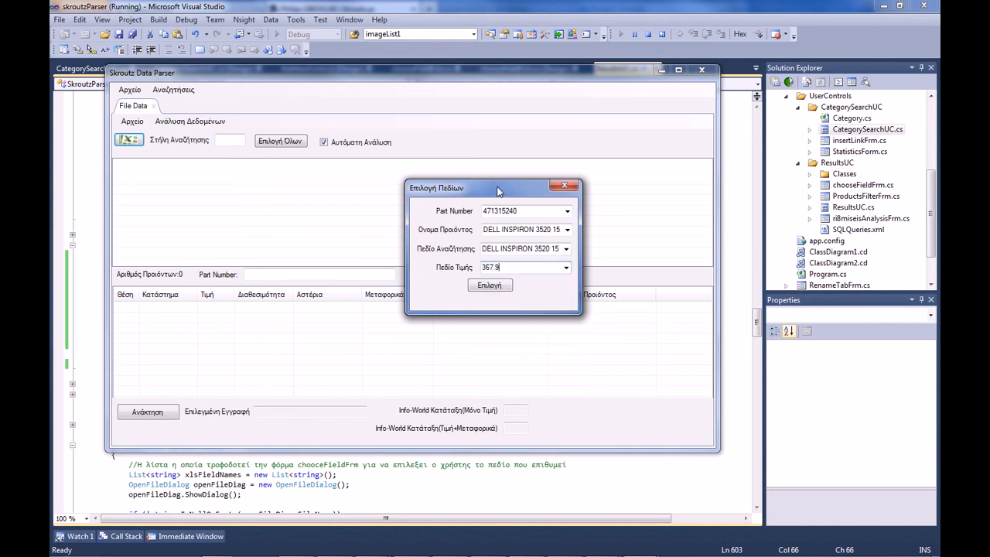
pyautogui.moveTo(499, 187); pyautogui.dragTo(530, 187)
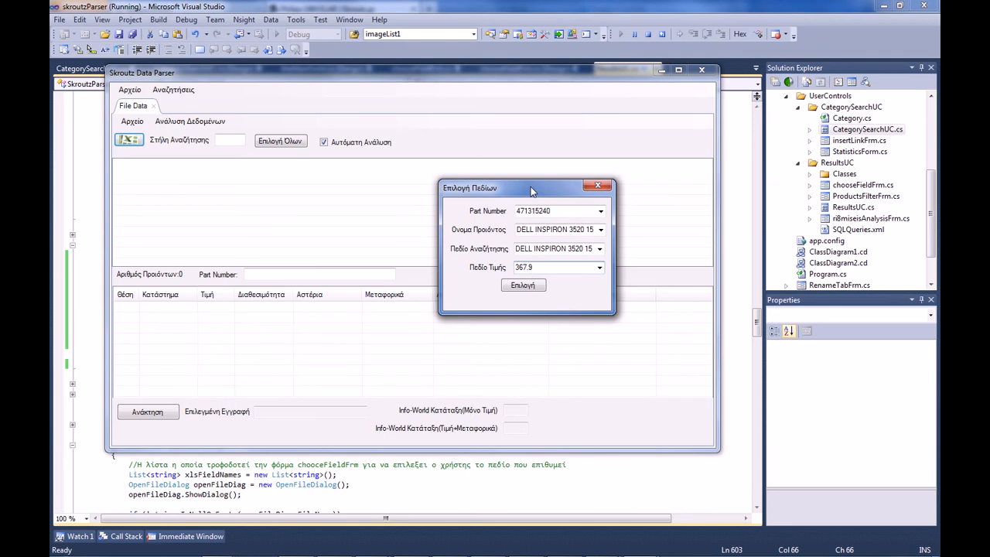
pyautogui.moveTo(556, 283)
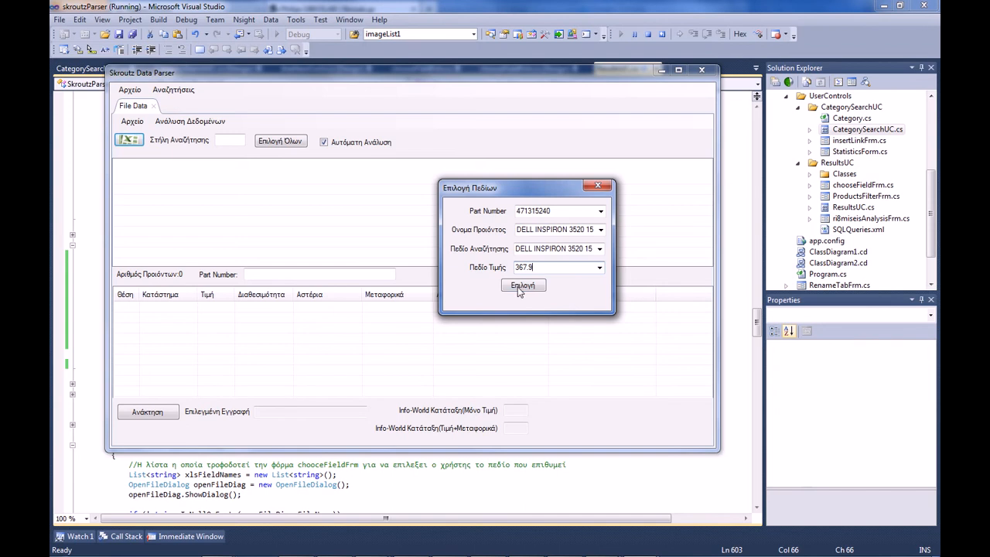
# Step: Apply the field mapping, dismiss the type library error, and select a product row
pyautogui.click(523, 284)
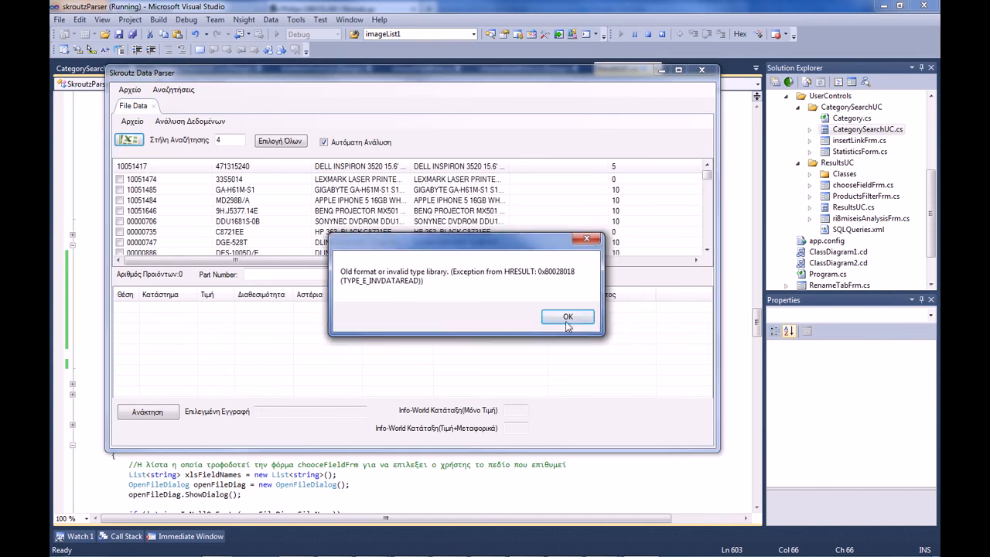
pyautogui.click(567, 316)
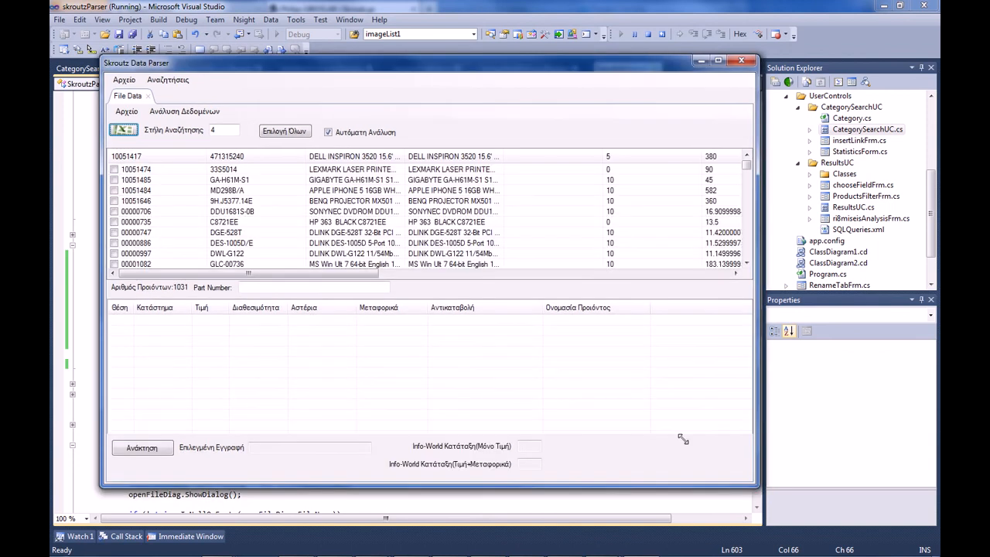
pyautogui.click(114, 169)
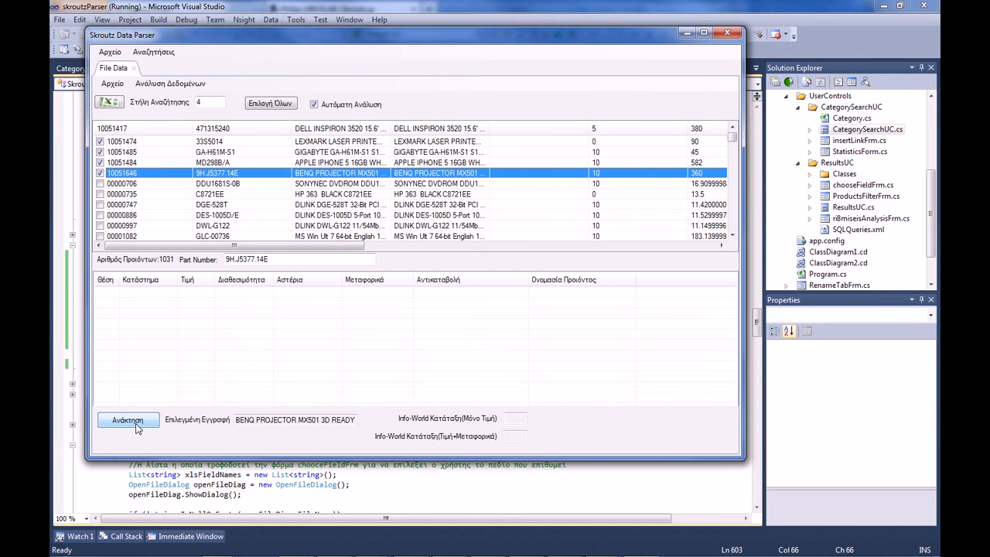
# Step: Fetch Skroutz shop listings for the selected product and scroll the store ranking
pyautogui.click(127, 420)
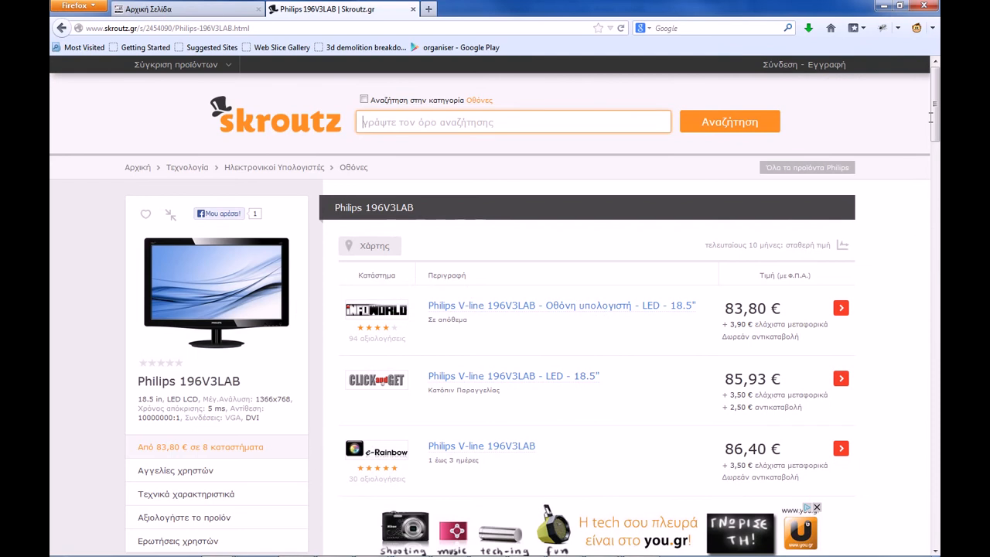
pyautogui.scroll(-3)
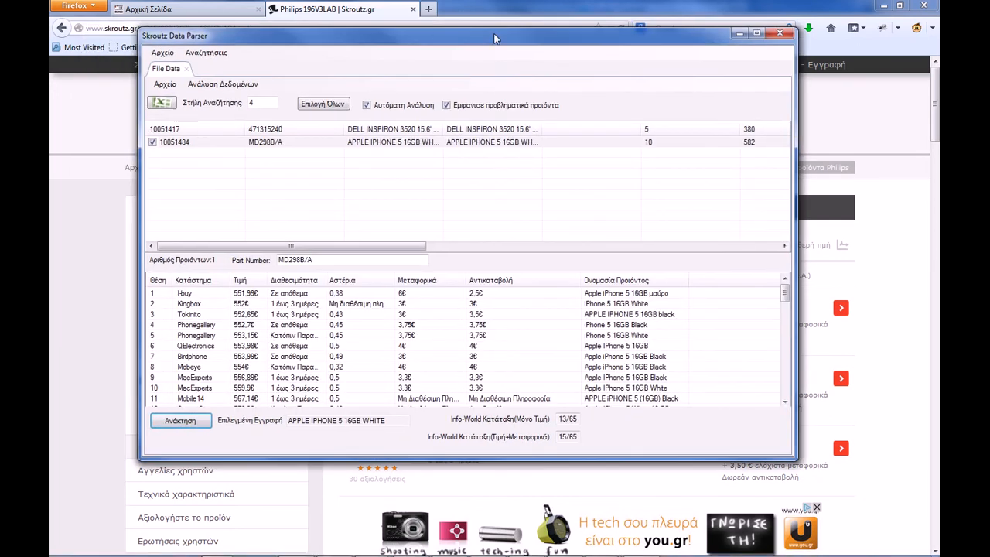
# Step: Show all products, then view Lexmark and Gigabyte GA-H61M-S1 rankings (Info-World 1/37, 2/37)
pyautogui.click(491, 130)
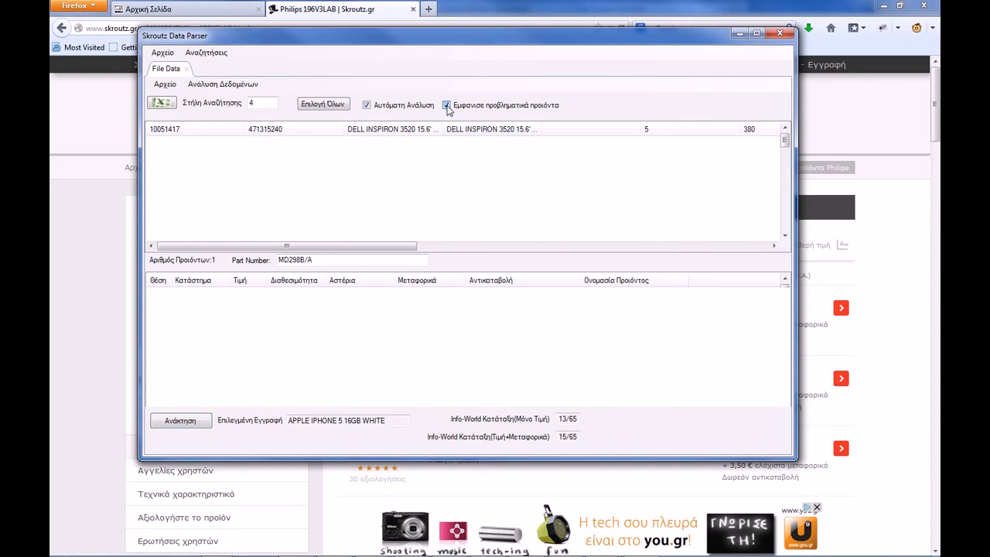
pyautogui.click(446, 104)
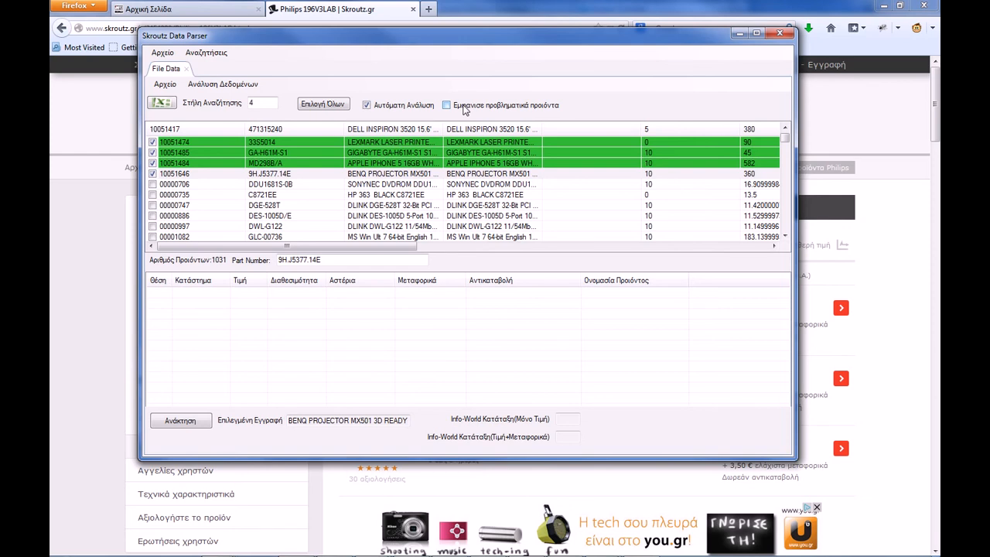
pyautogui.click(446, 104)
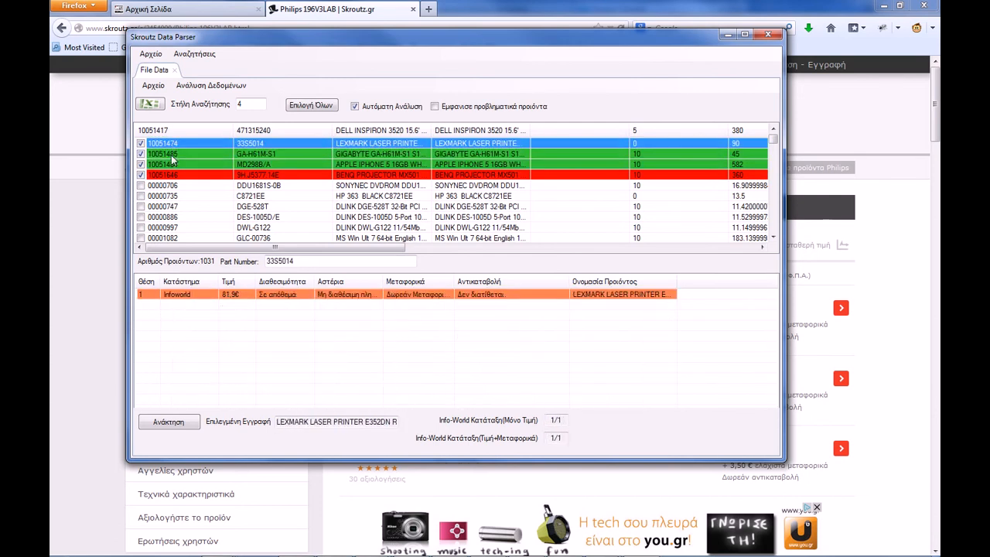
pyautogui.click(255, 153)
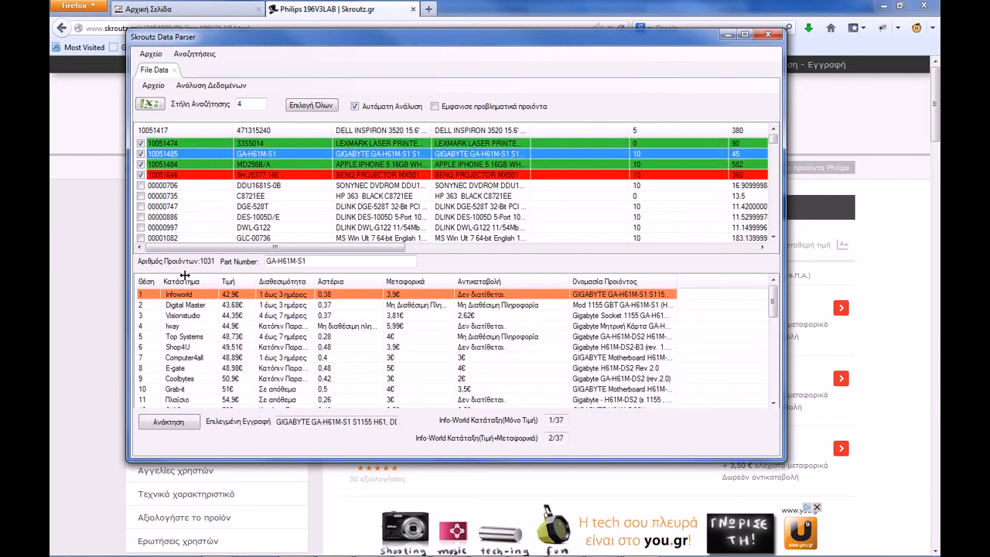
pyautogui.moveTo(286, 161)
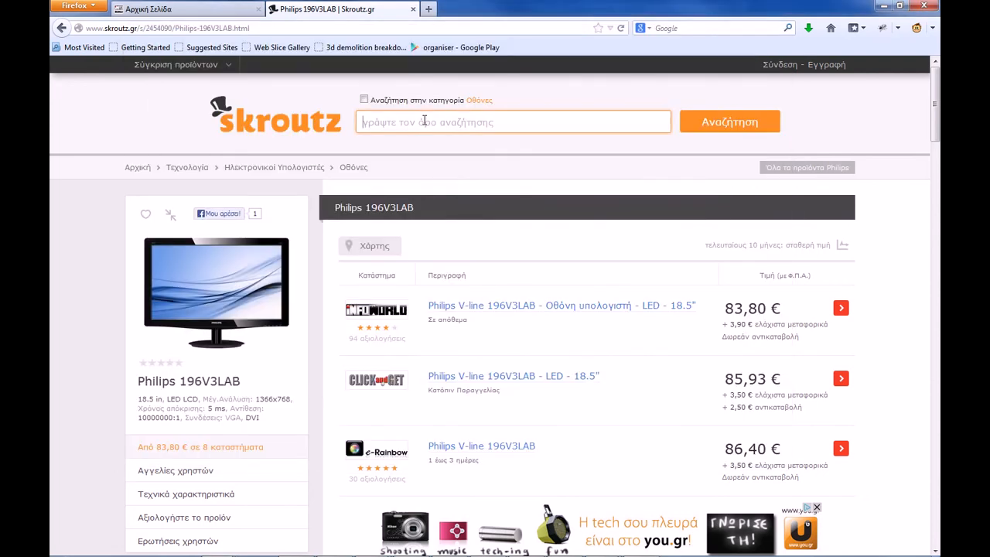
# Step: Search Skroutz.gr for BenQ 9HJ5377.14E (no results), then for Lexmark 33S5014
pyautogui.write('9HJ5377.14E')
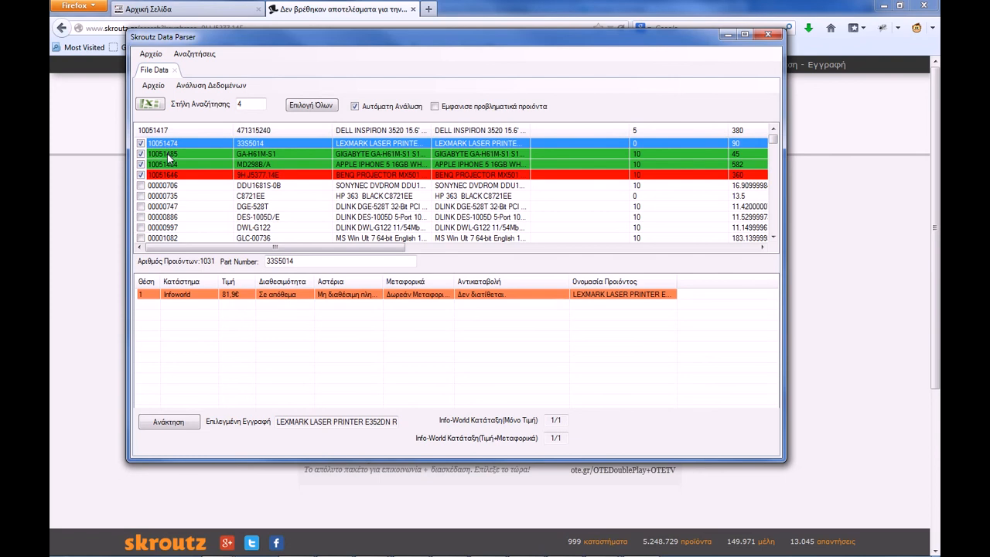
pyautogui.moveTo(344, 154)
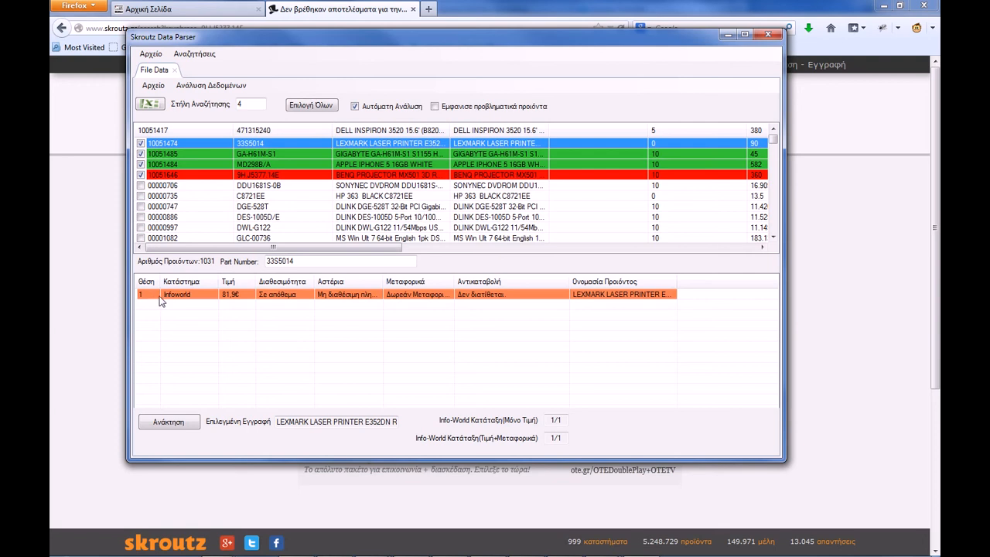
pyautogui.moveTo(175, 312)
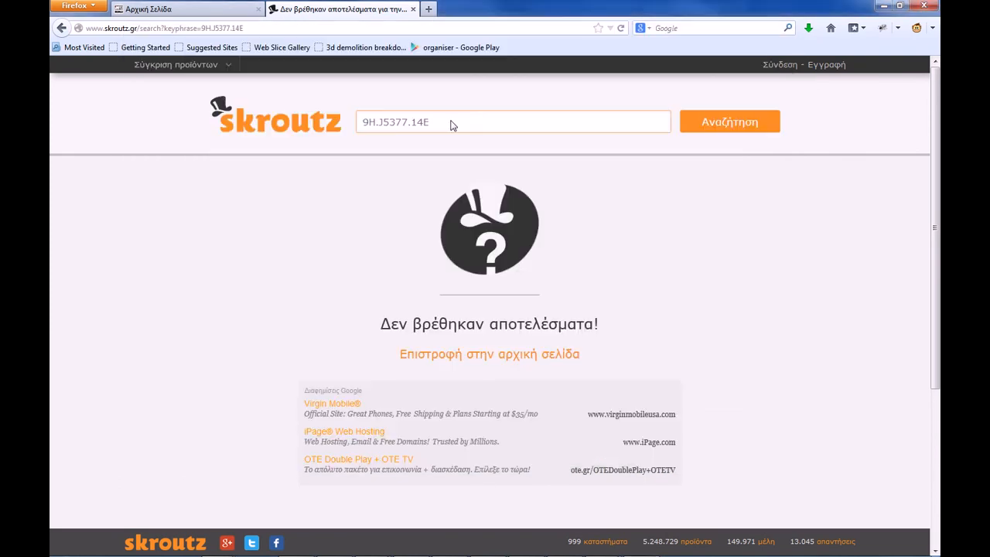
pyautogui.write('v')
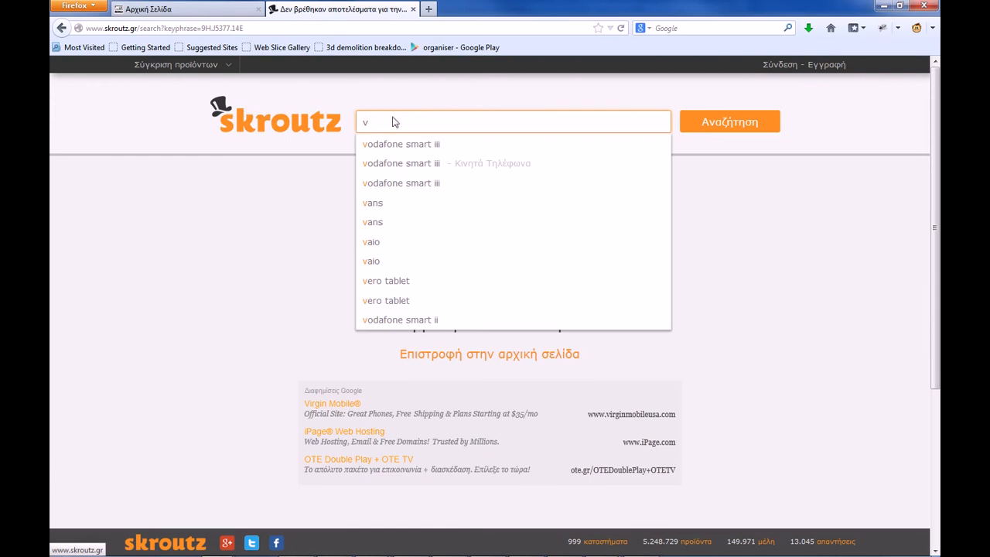
pyautogui.write('33S5014')
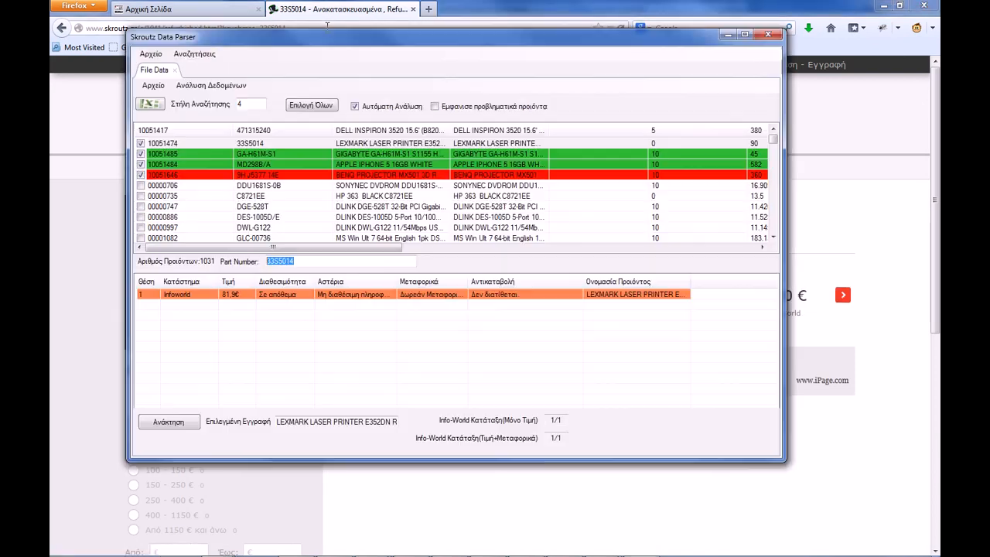
# Step: View the Gigabyte GA-H61M-S1 ranking, select its part number, and return to Firefox
pyautogui.click(256, 154)
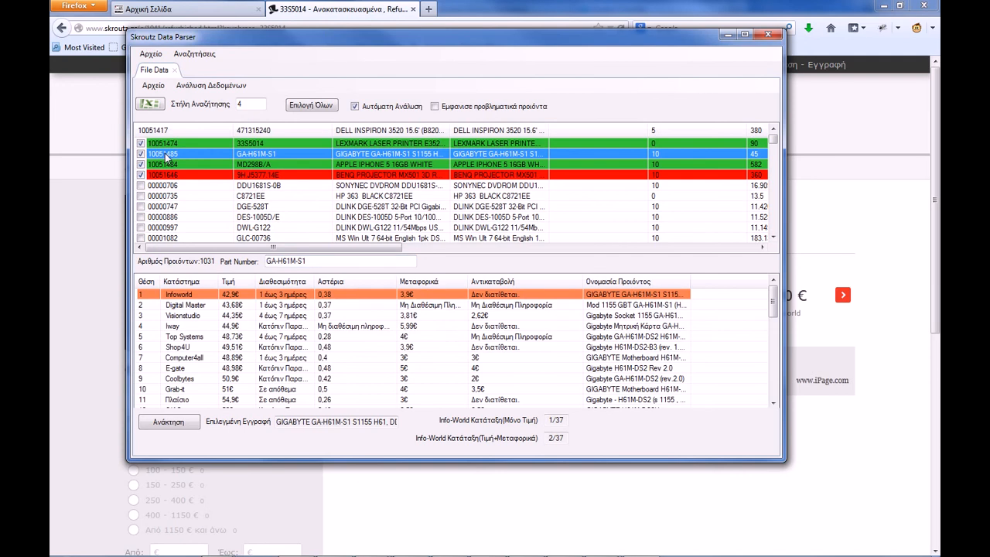
pyautogui.moveTo(185, 310)
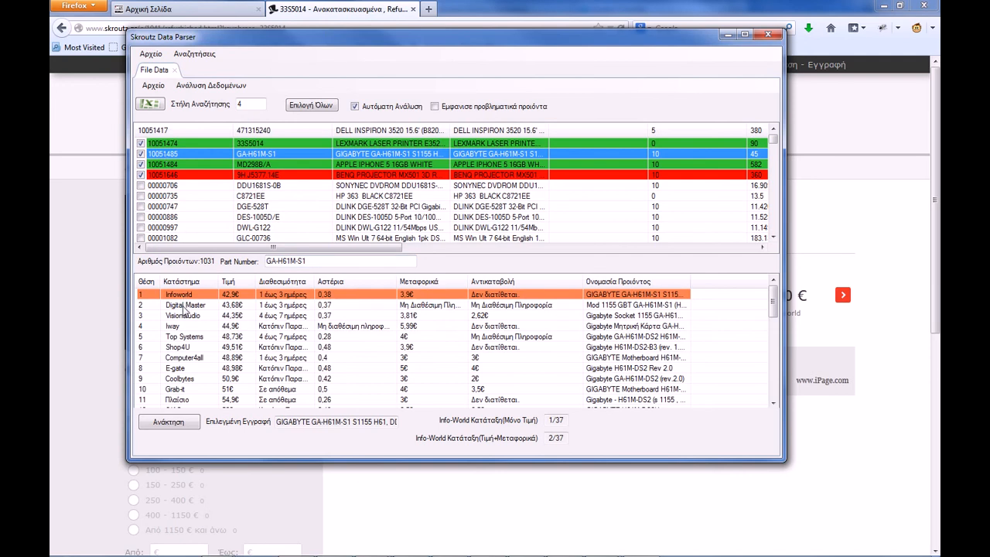
pyautogui.click(183, 316)
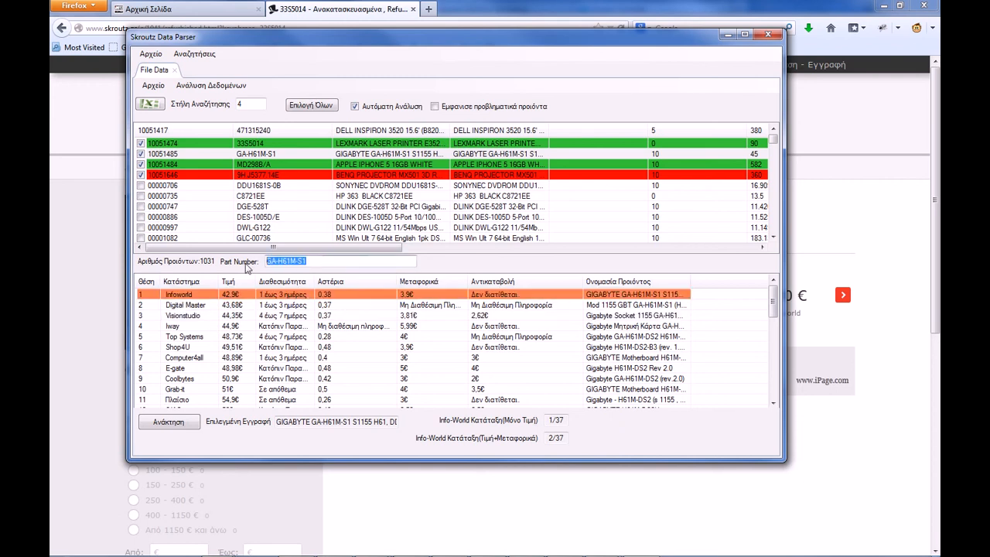
pyautogui.click(767, 34)
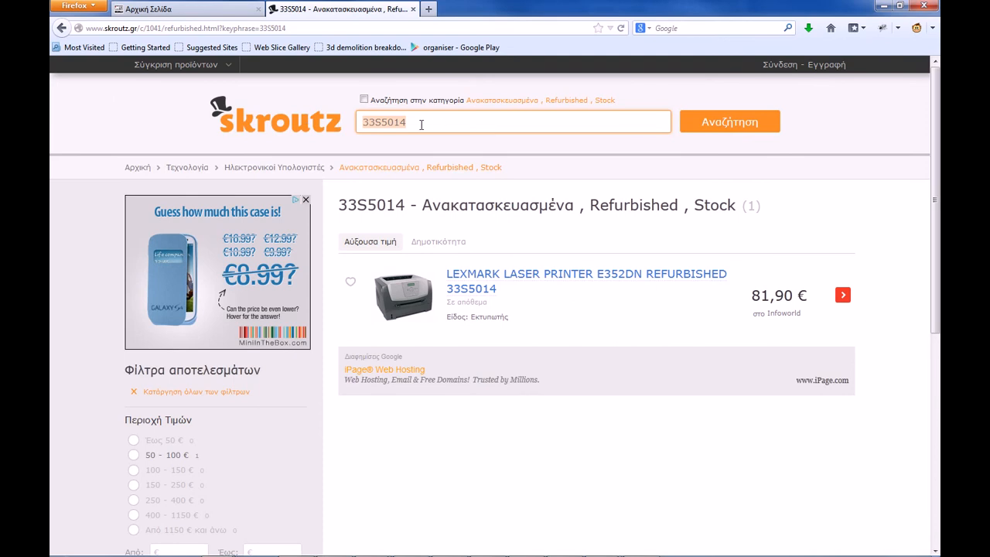
pyautogui.moveTo(427, 122)
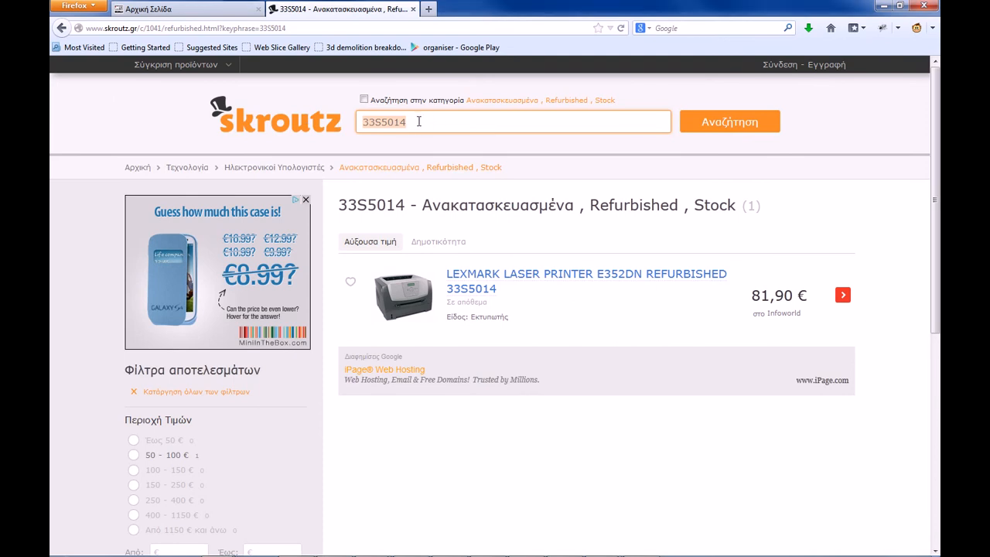
# Step: Search Skroutz.gr for GA-H61M-S1, finding eight motherboards, then return to the parser
pyautogui.write('GA-H61M-S1')
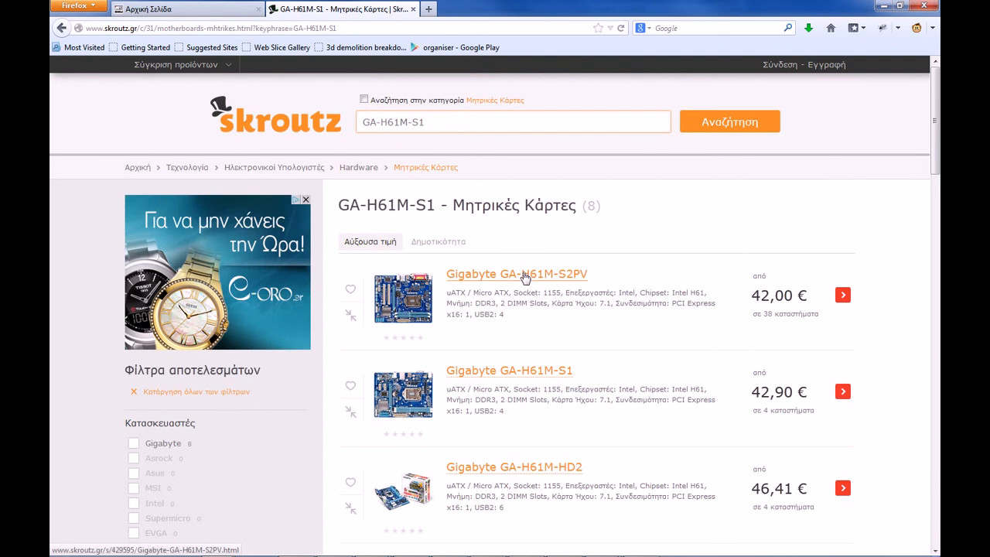
pyautogui.click(515, 274)
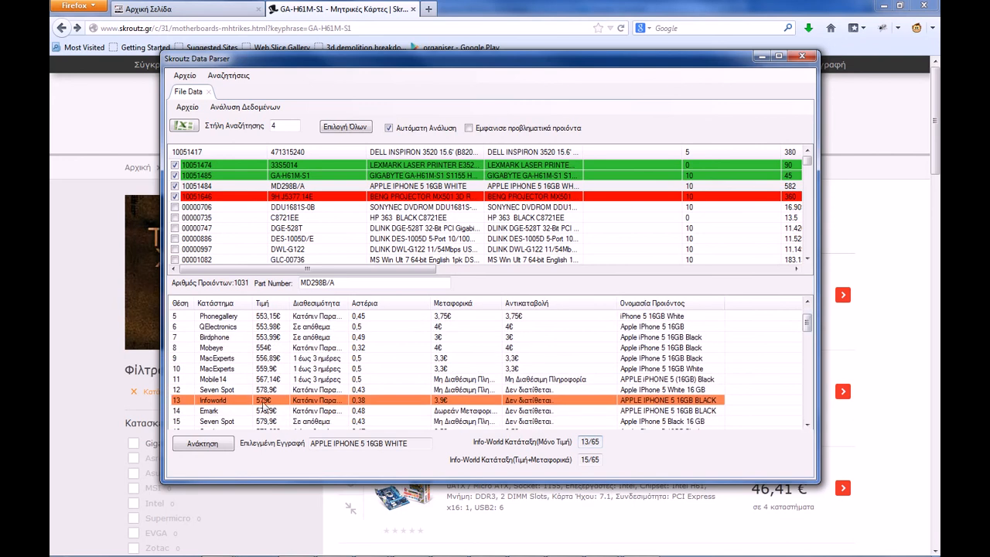
# Step: Open the rank-13 Infoworld iPhone 5 16GB Black offer in Chrome
pyautogui.click(263, 400)
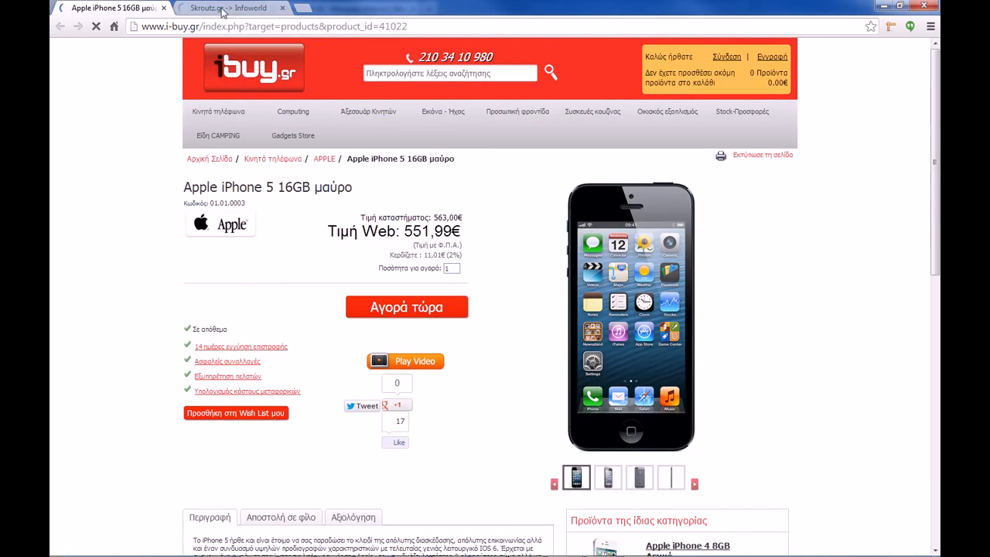
# Step: Check the i-buy.gr iPhone 5 16GB black tab at 551,99€ and the Infoworld tab
pyautogui.click(232, 7)
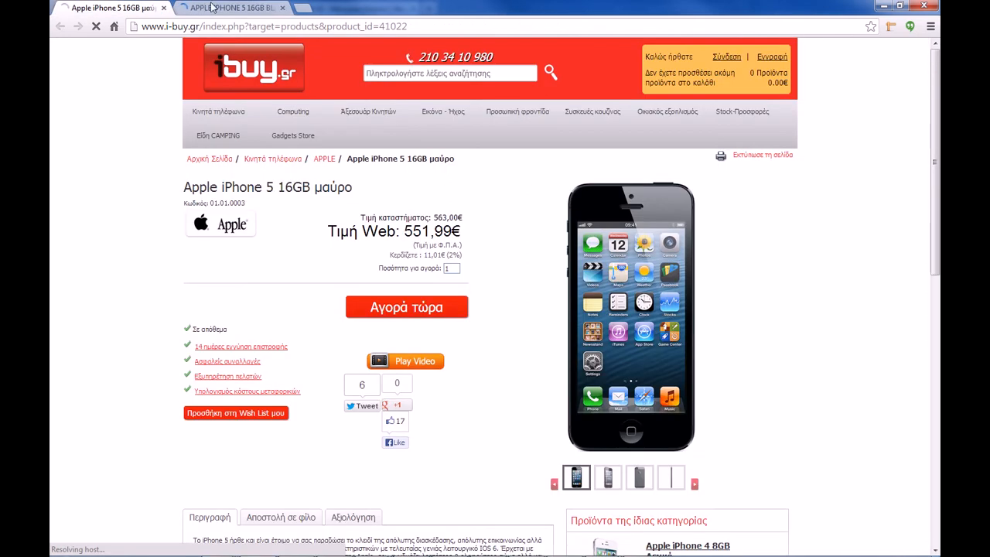
pyautogui.click(108, 8)
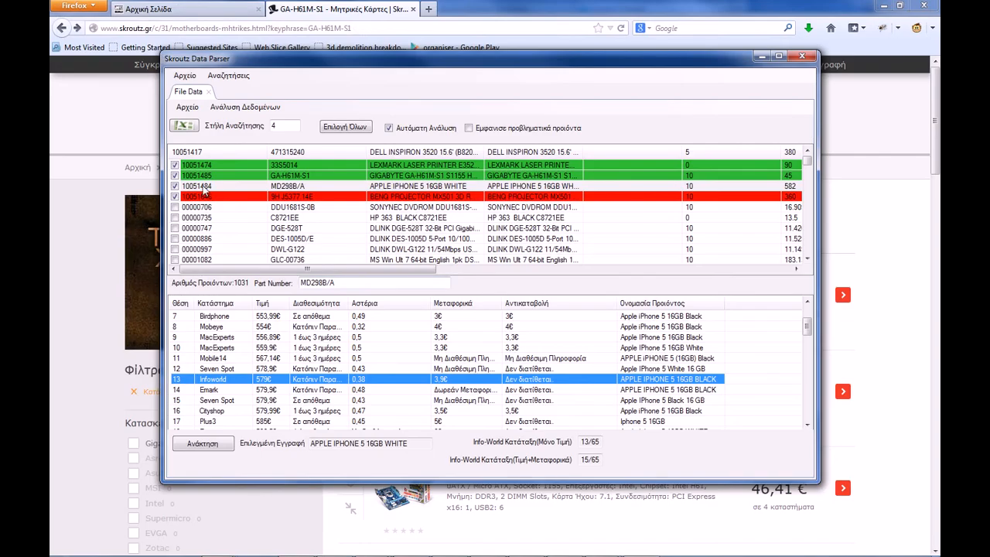
# Step: Select iPhone 5 16GB White and tick 'Εμφανισε προβληματικά προϊόντα' to show problematic products only
pyautogui.click(290, 185)
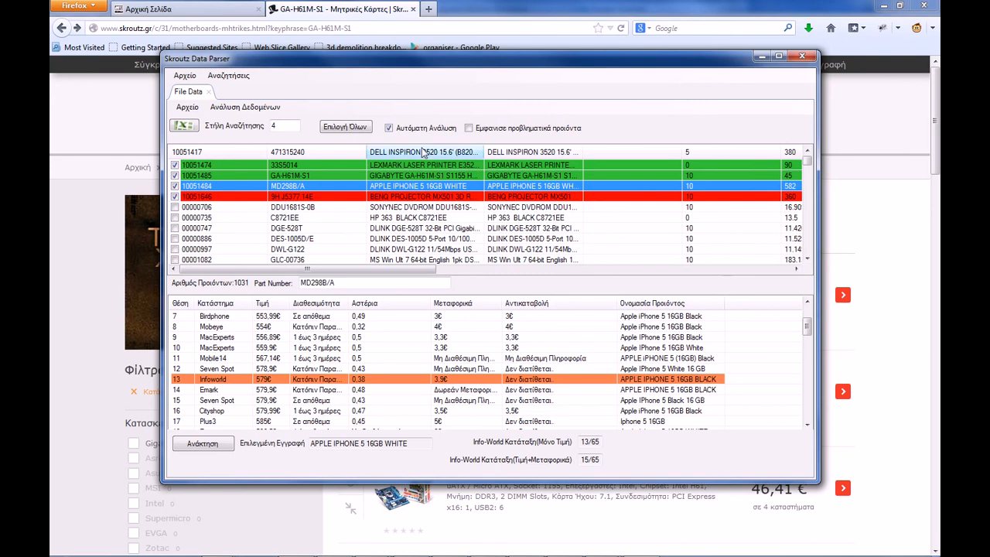
pyautogui.click(469, 127)
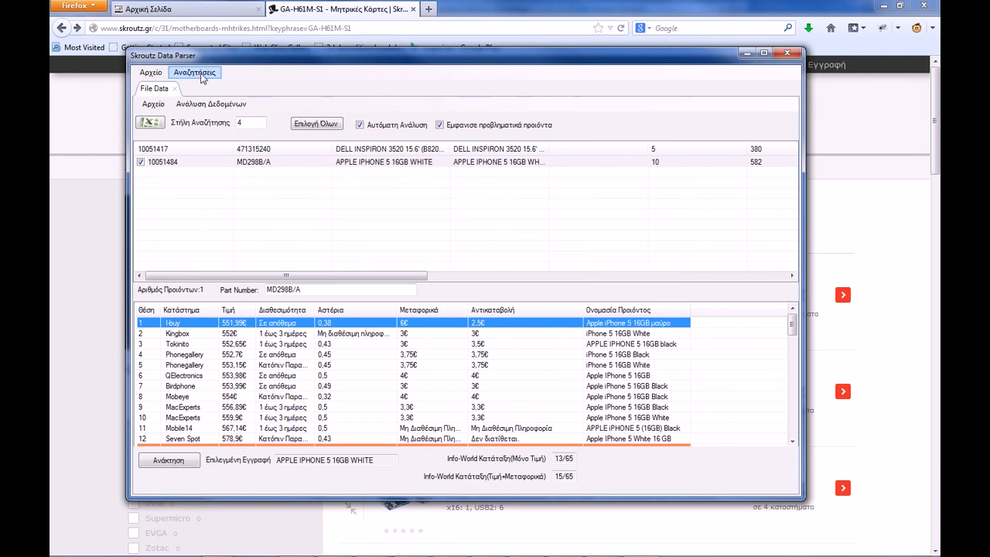
# Step: Start a category-criteria search and choose Κατηγορίες > Laptops Αξεσουάρ > Tablets (798 tablets)
pyautogui.click(195, 72)
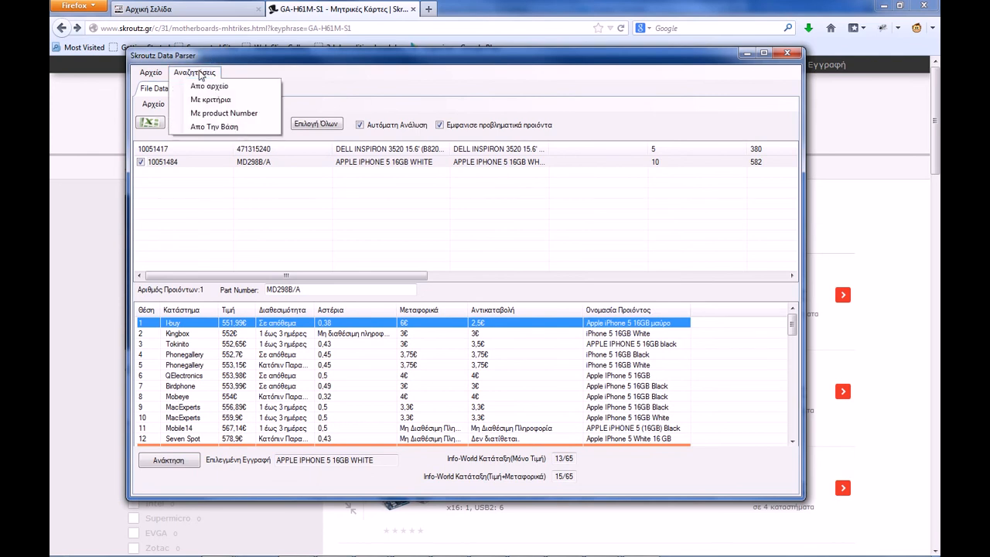
pyautogui.moveTo(210, 99)
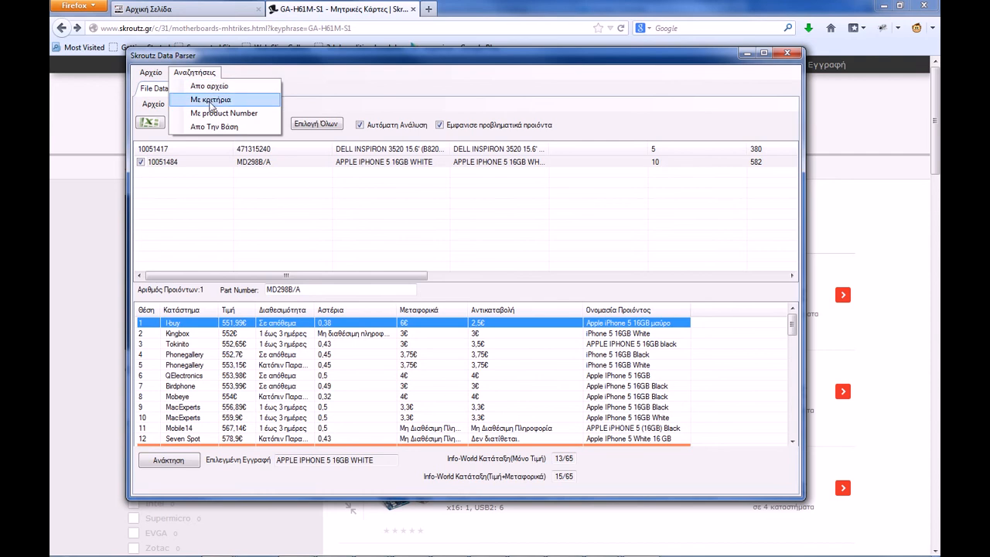
pyautogui.click(210, 99)
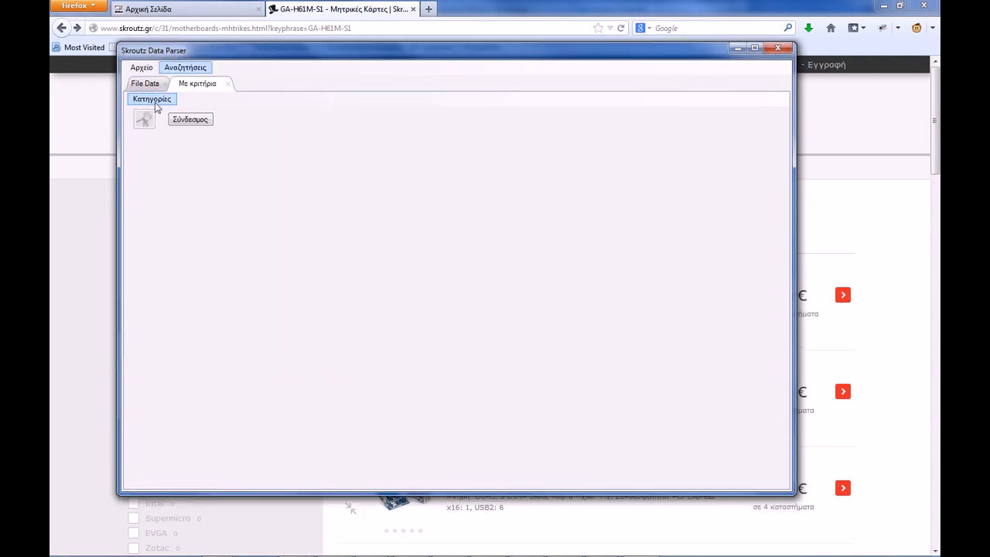
pyautogui.click(150, 99)
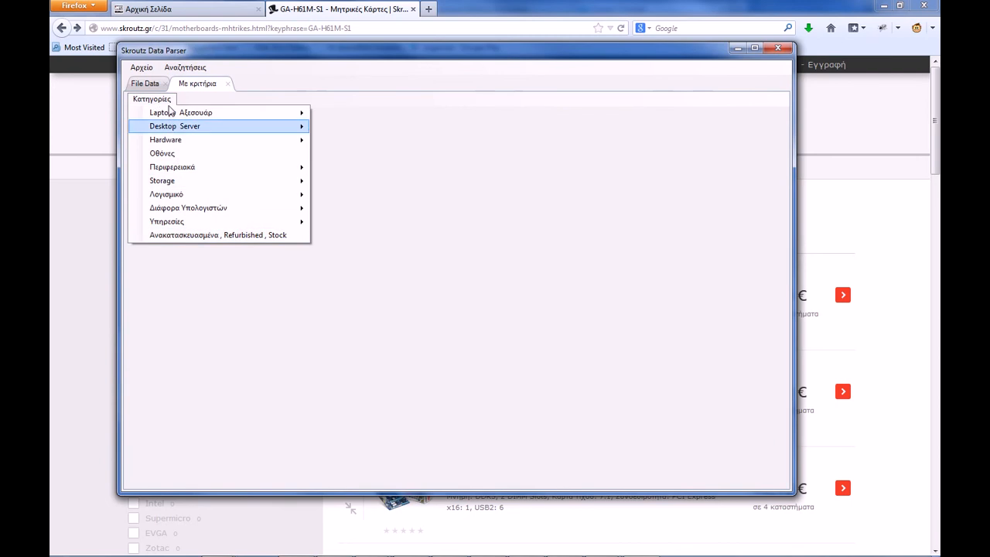
pyautogui.moveTo(179, 113)
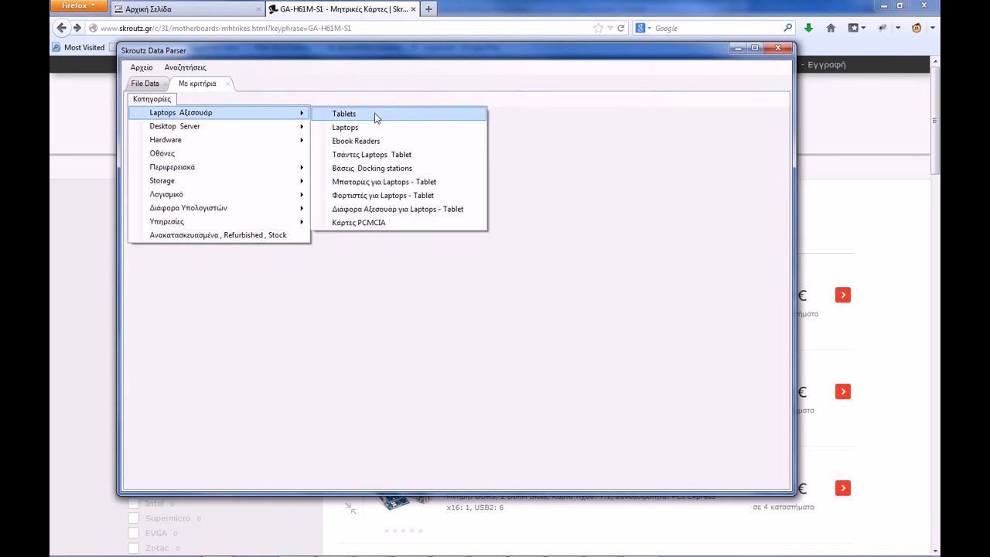
pyautogui.moveTo(345, 127)
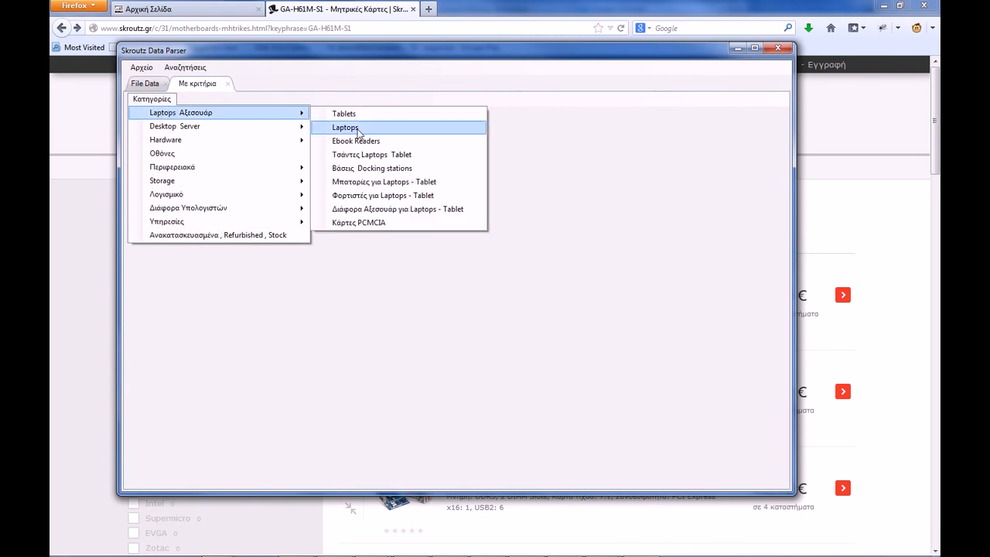
pyautogui.moveTo(344, 114)
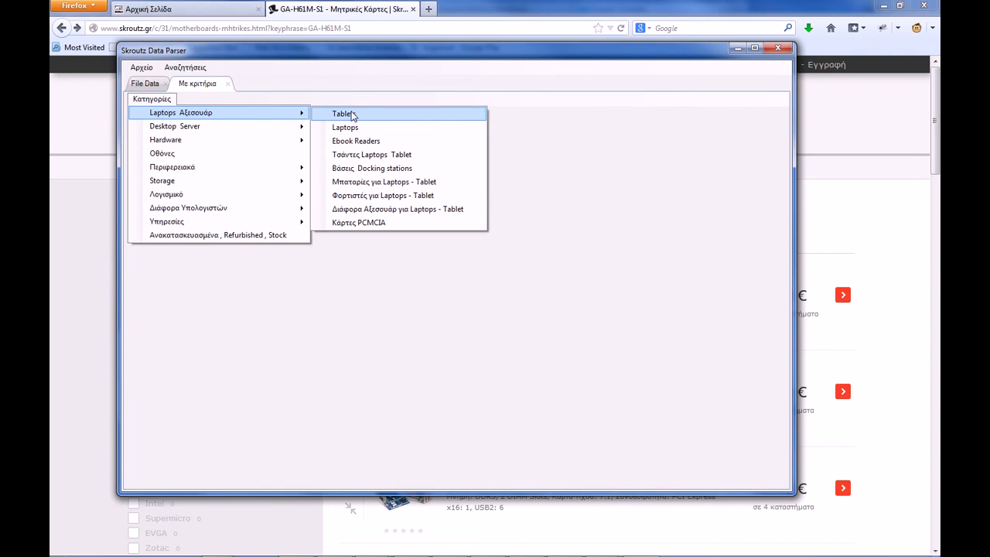
pyautogui.click(343, 114)
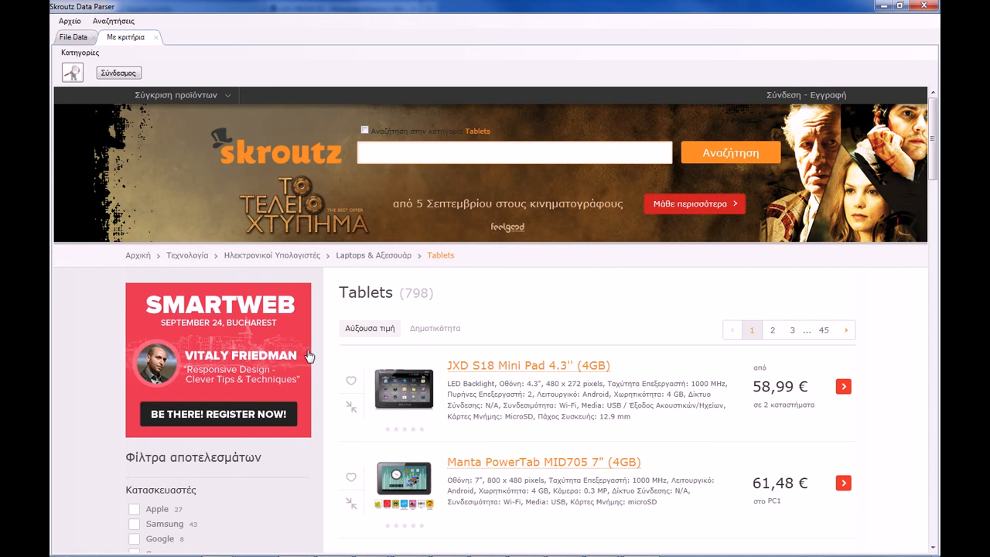
# Step: Tick the Sony manufacturer filter on the Tablets page and browse the 9 results
pyautogui.scroll(-3)
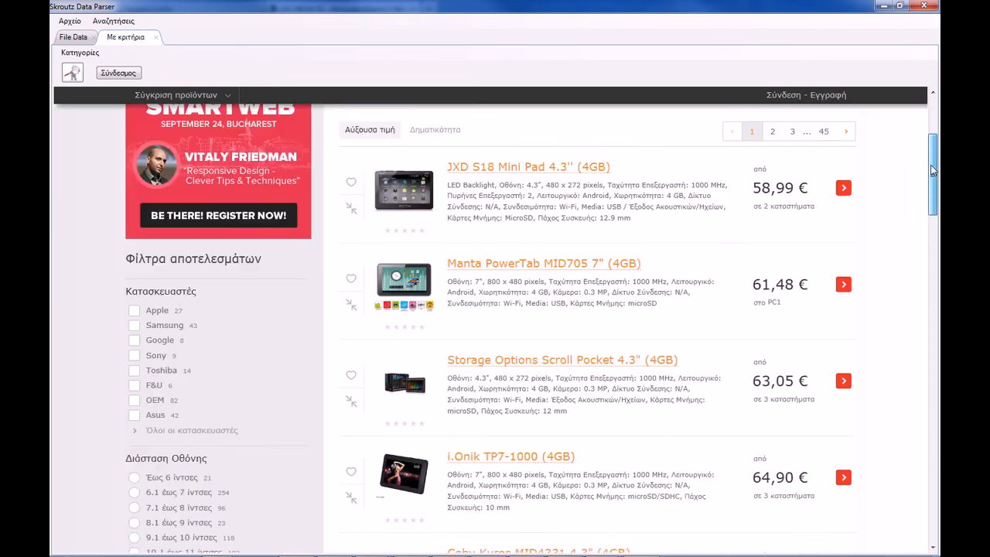
pyautogui.scroll(-3)
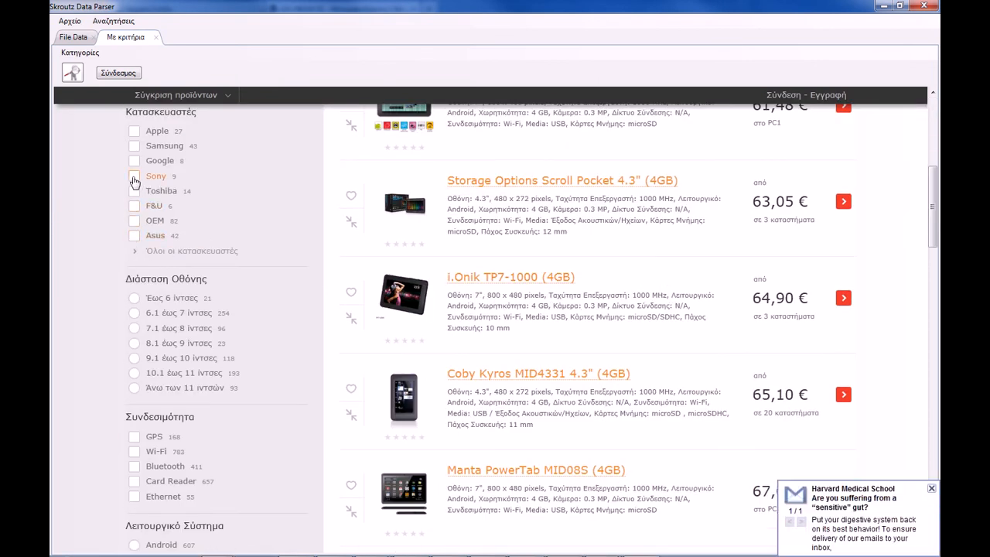
pyautogui.click(156, 175)
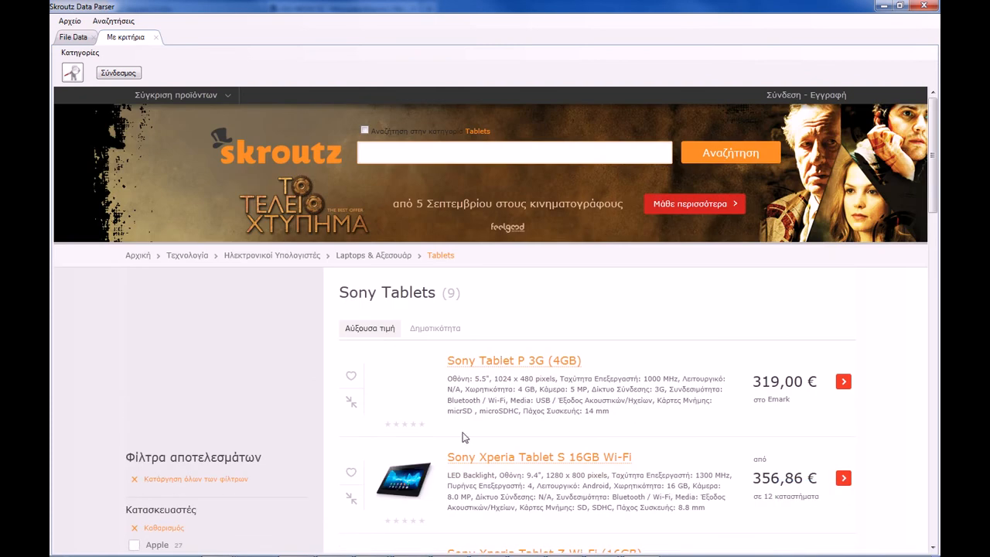
pyautogui.scroll(-3)
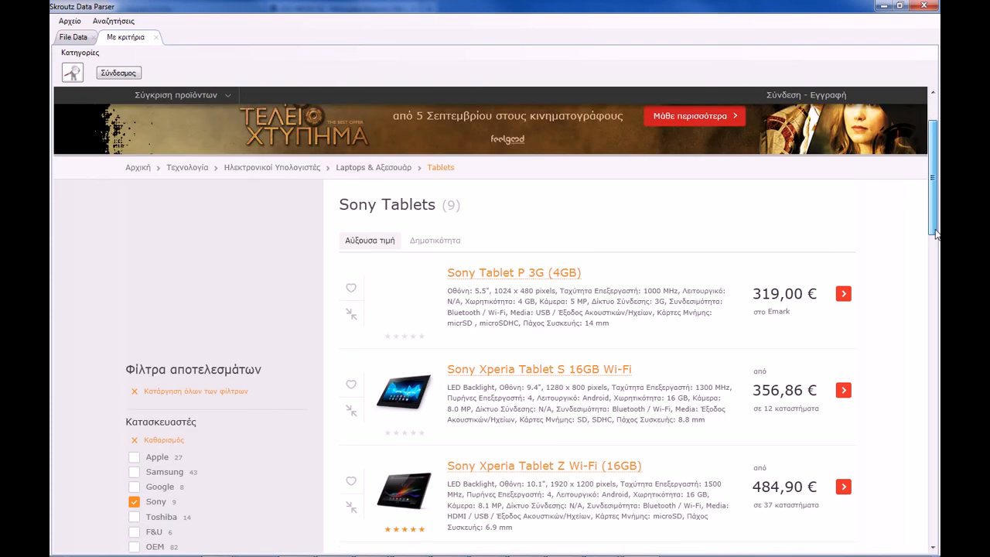
pyautogui.scroll(-3)
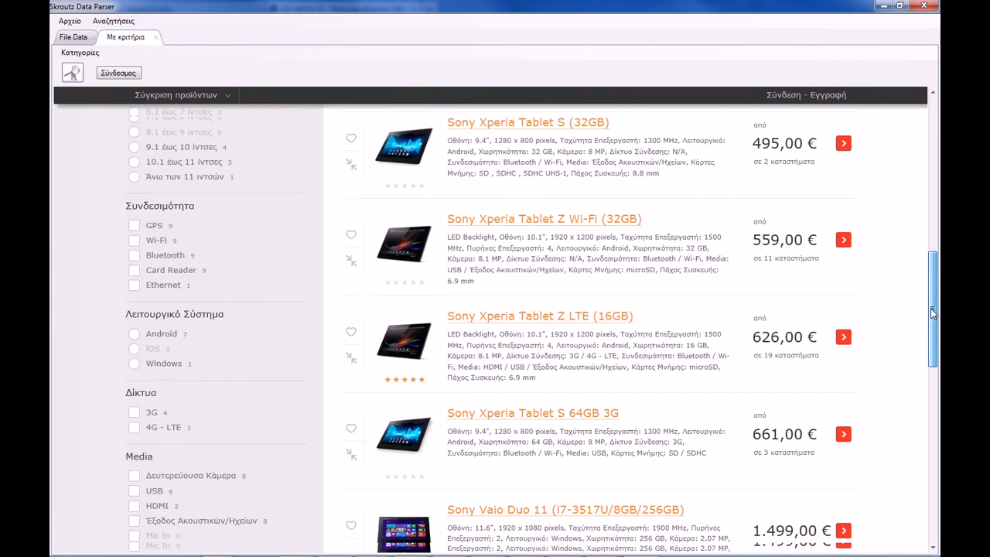
pyautogui.scroll(-3)
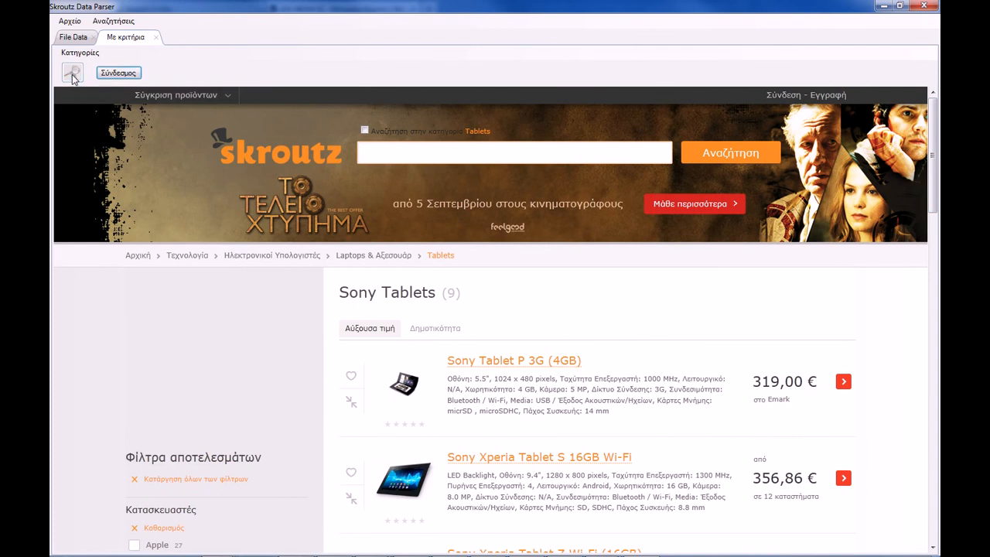
# Step: Launch the price analysis of the 9 listed Sony tablets
pyautogui.click(72, 72)
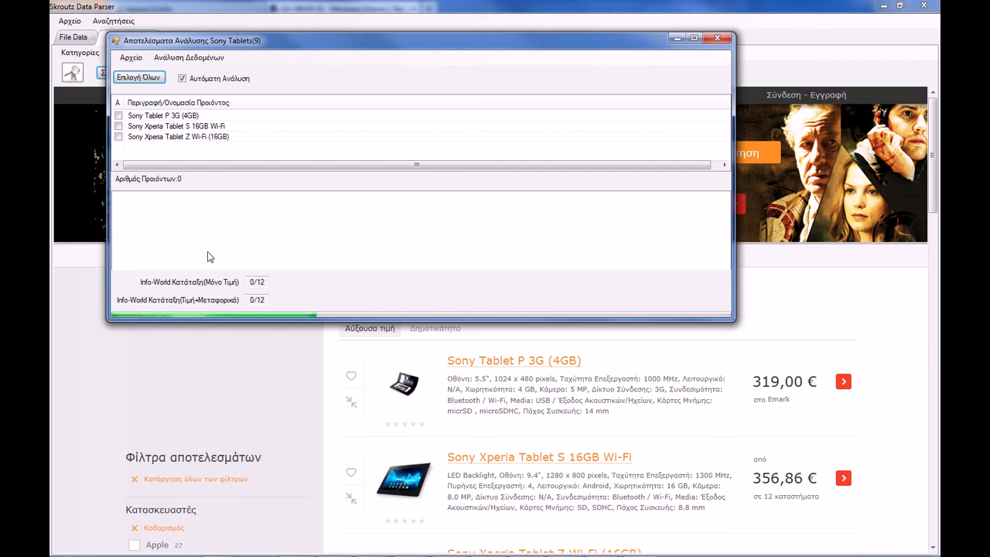
pyautogui.moveTo(344, 224)
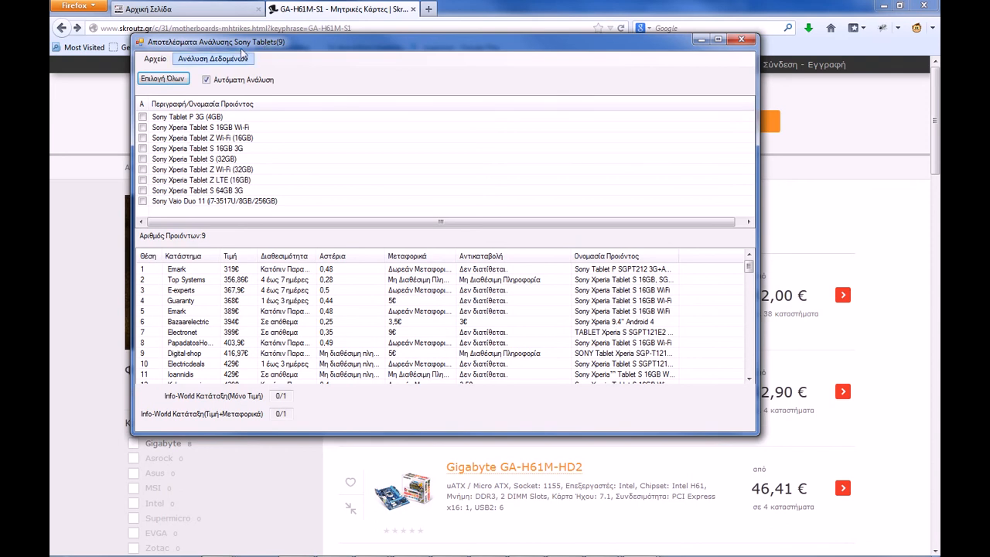
# Step: Review offers for Xperia Tablet S 16GB Wi-Fi and Tablet Z Wi-Fi, selecting top E-experts
pyautogui.click(187, 116)
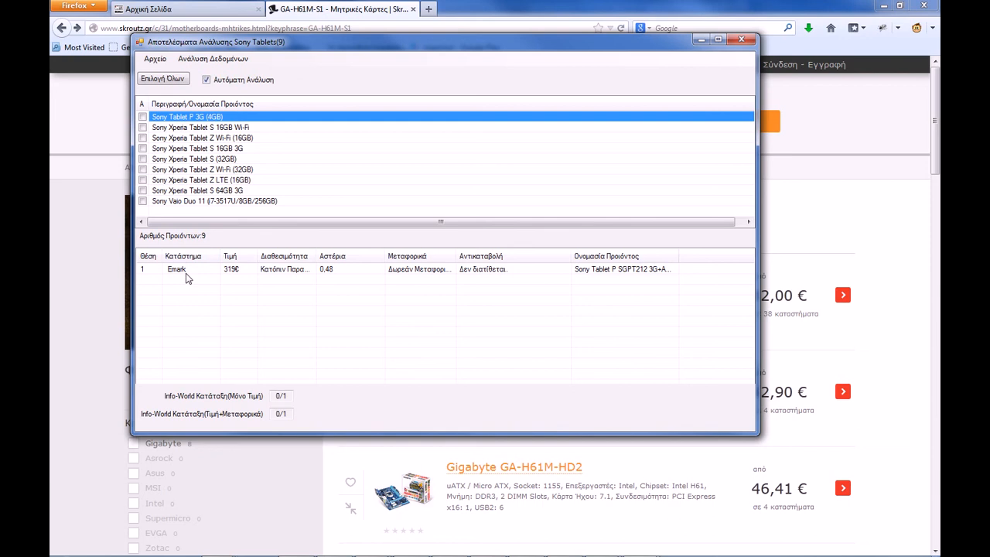
pyautogui.click(201, 127)
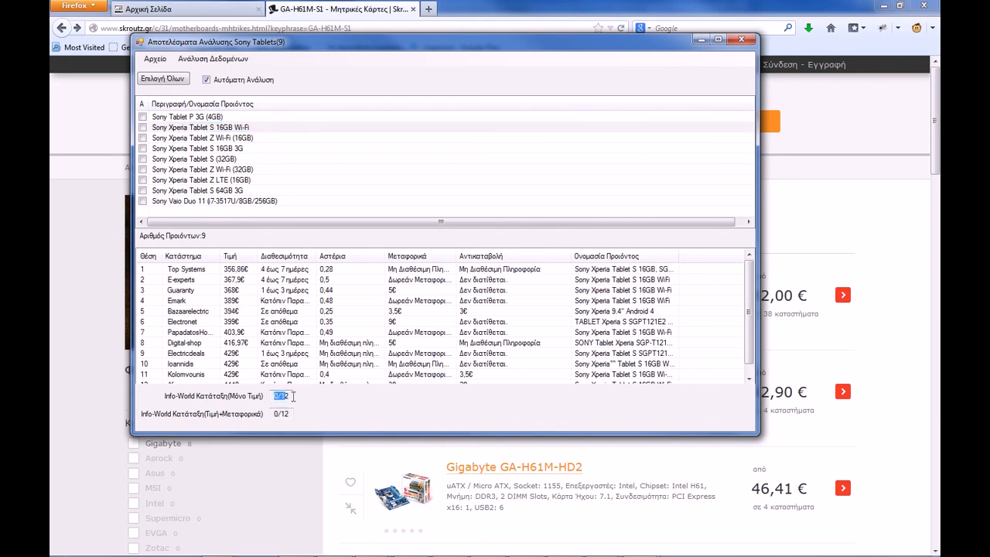
pyautogui.click(203, 137)
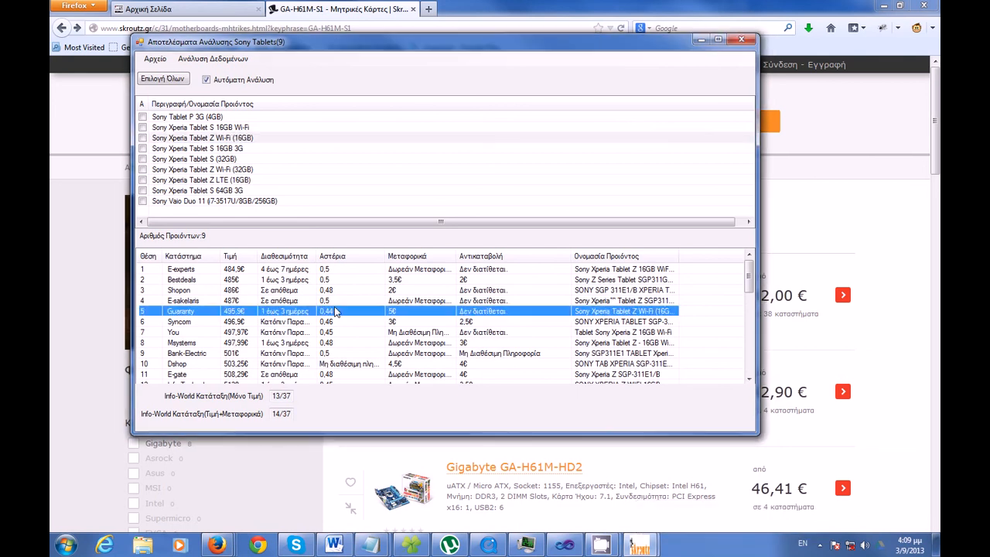
pyautogui.scroll(-3)
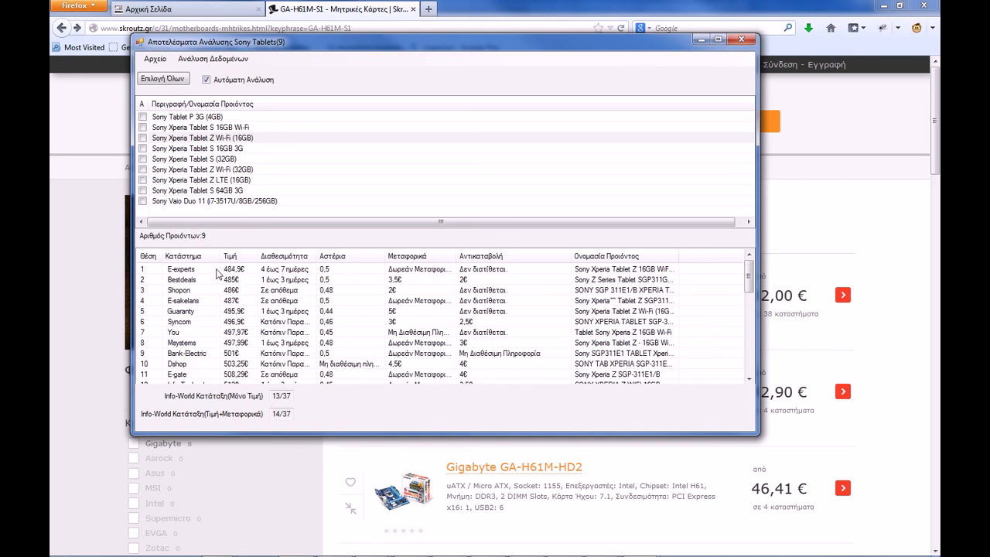
pyautogui.click(180, 268)
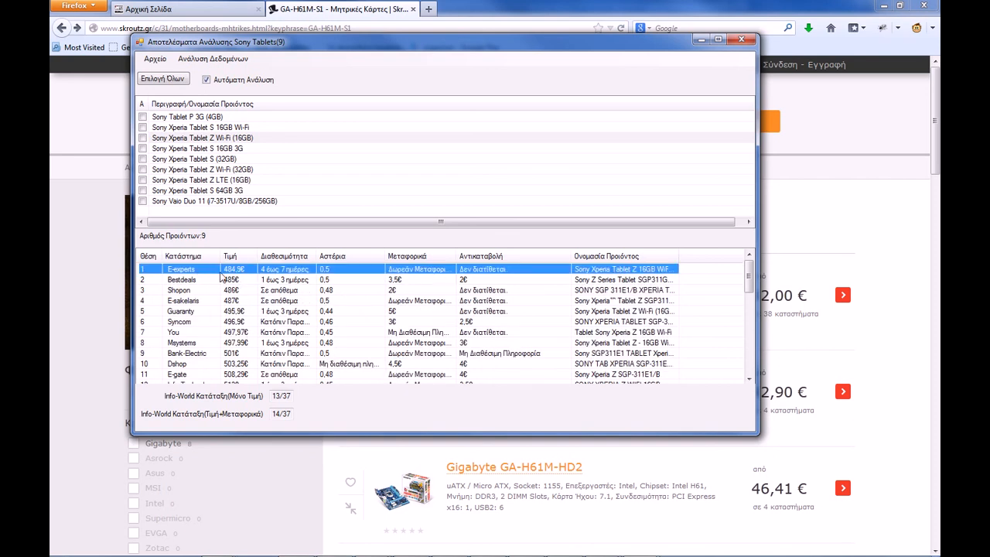
pyautogui.scroll(-3)
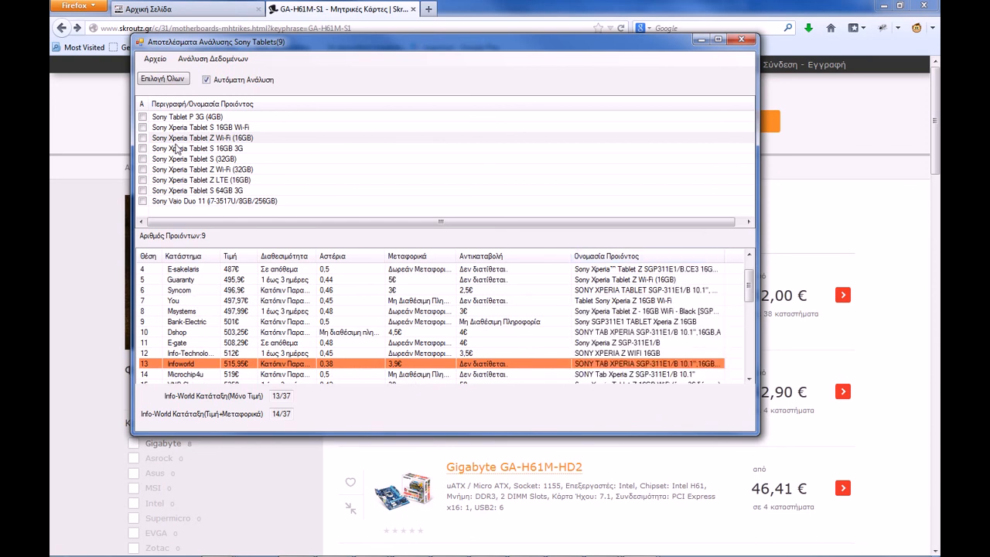
# Step: Check Xperia Tablet S 16GB 3G, Tablet Z LTE, Vaio Duo 11, then Tablet Z Wi-Fi again
pyautogui.click(197, 148)
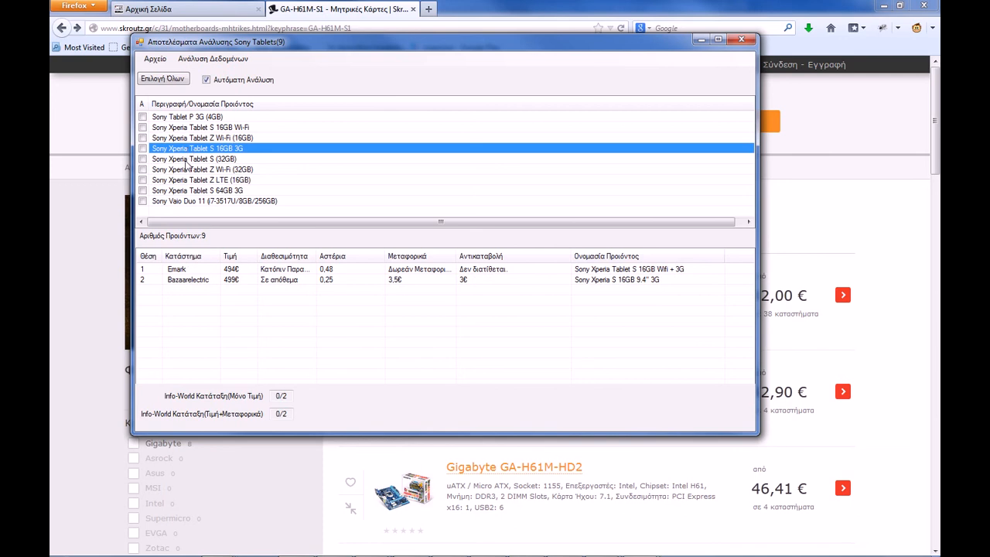
pyautogui.click(202, 179)
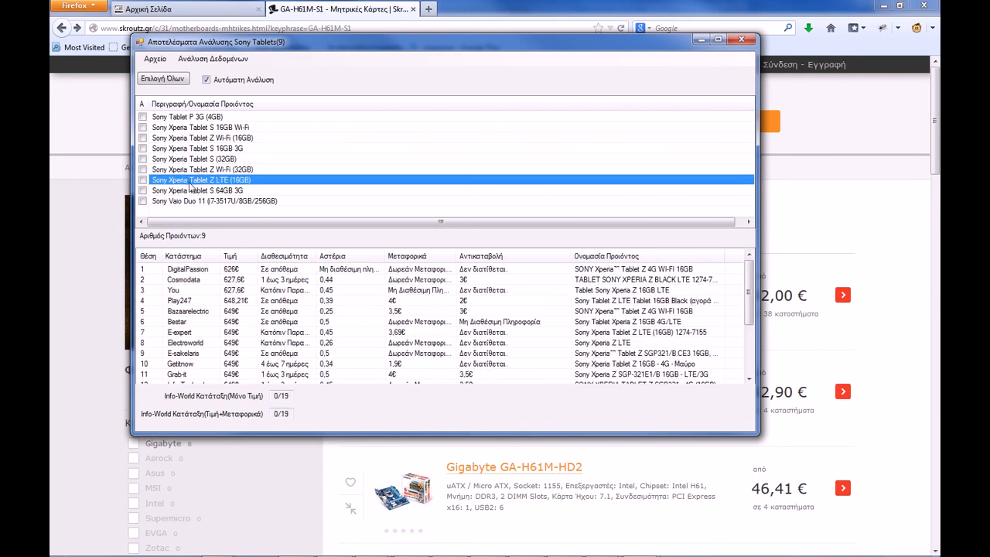
pyautogui.click(217, 202)
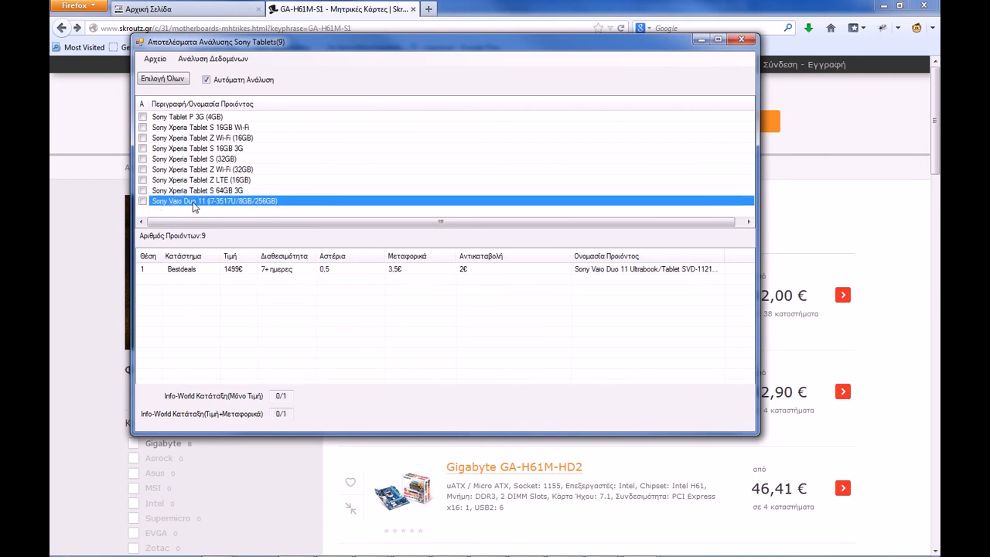
pyautogui.click(202, 137)
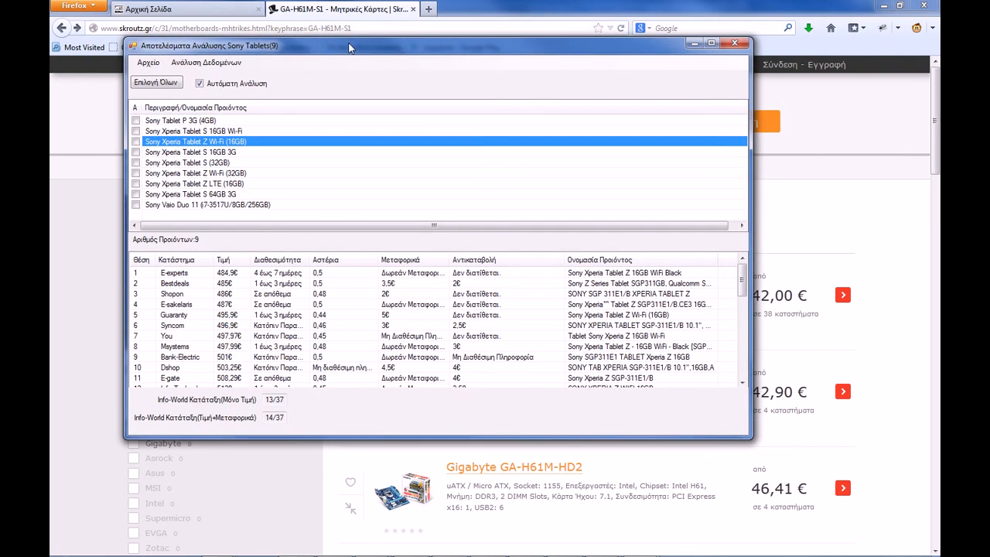
# Step: Browse the GA-H61M-S1 page in Firefox, reselect Sony Tablet P 3G, and close the results window
pyautogui.click(733, 43)
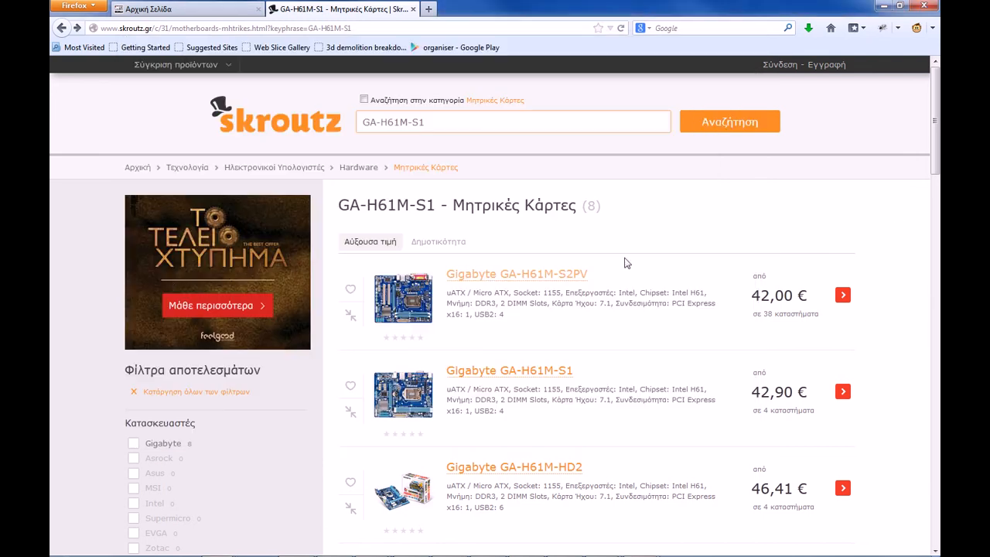
pyautogui.scroll(-3)
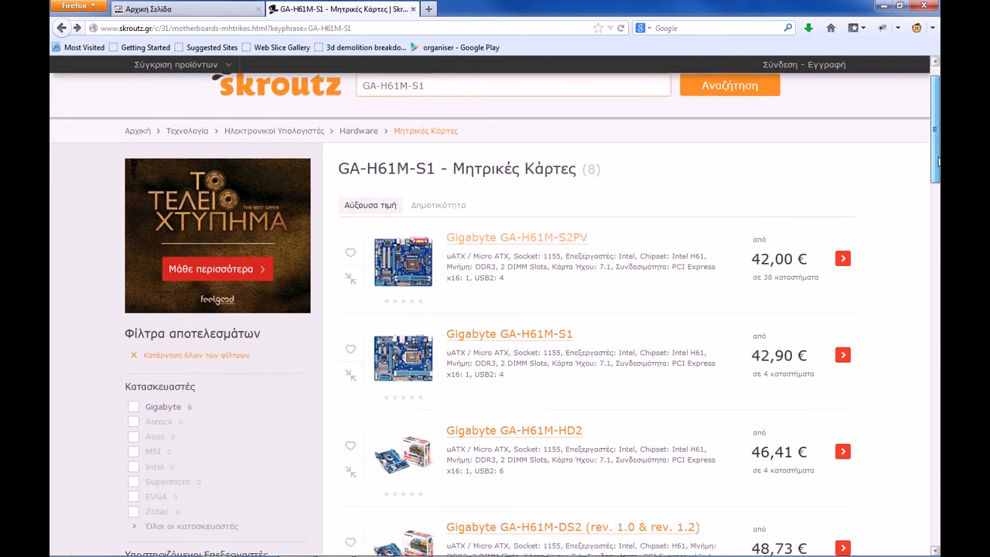
pyautogui.scroll(-3)
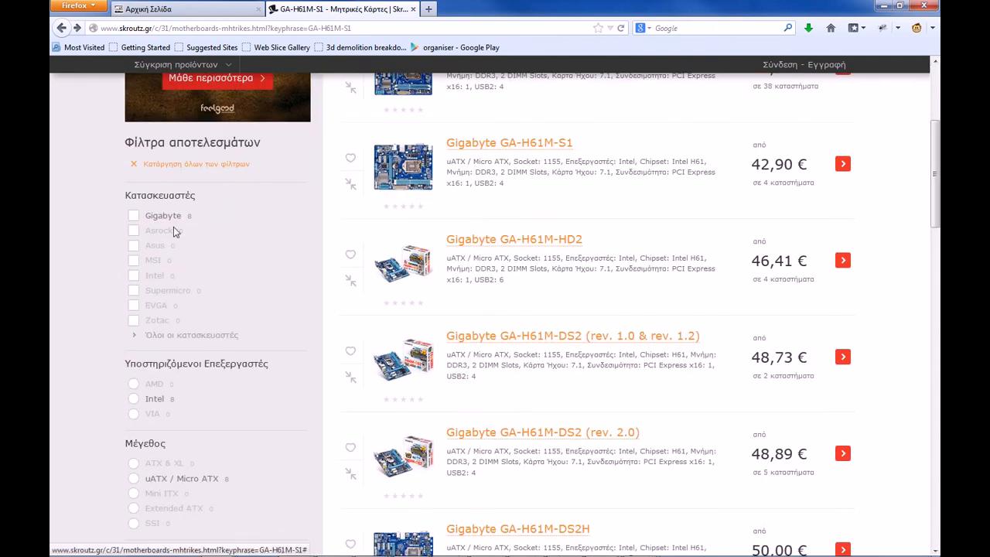
pyautogui.scroll(-3)
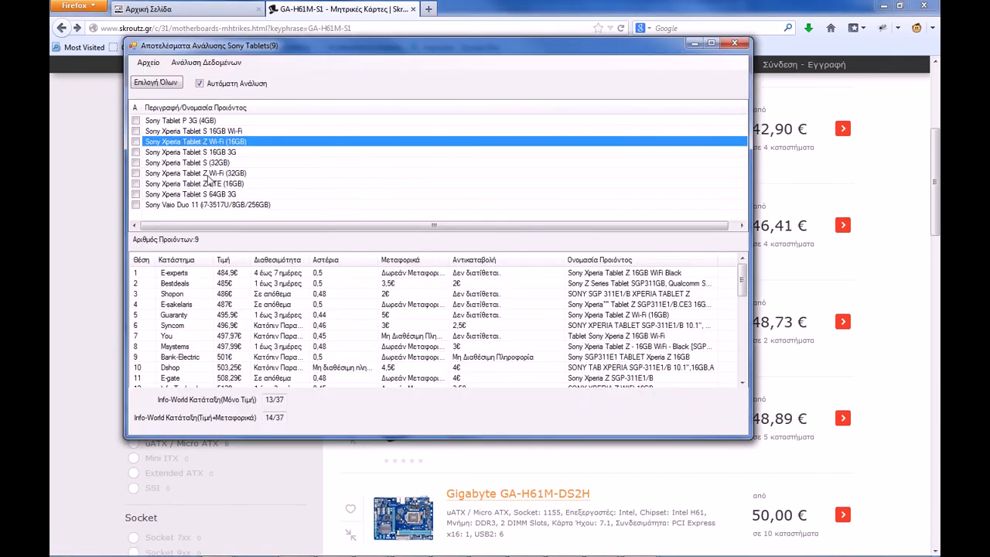
pyautogui.click(181, 120)
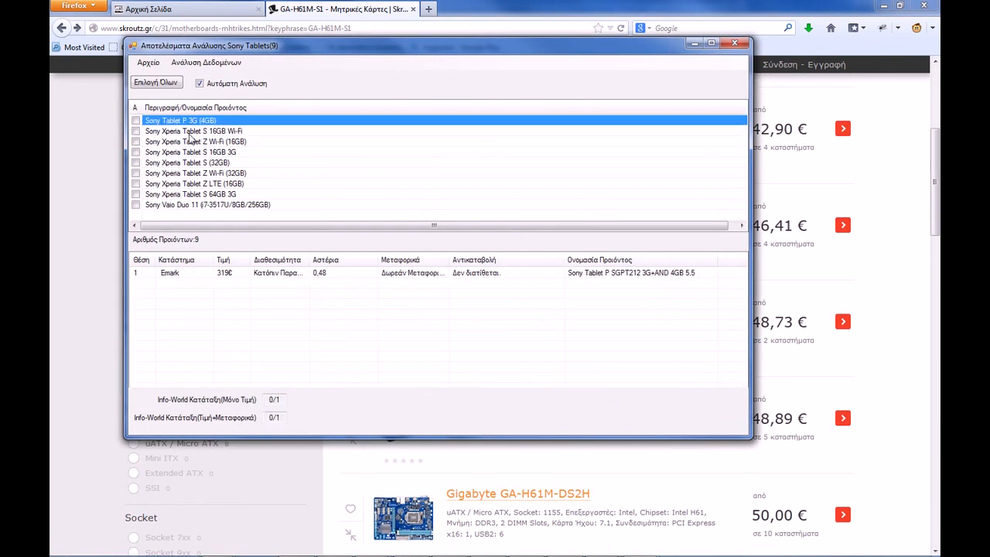
pyautogui.click(187, 162)
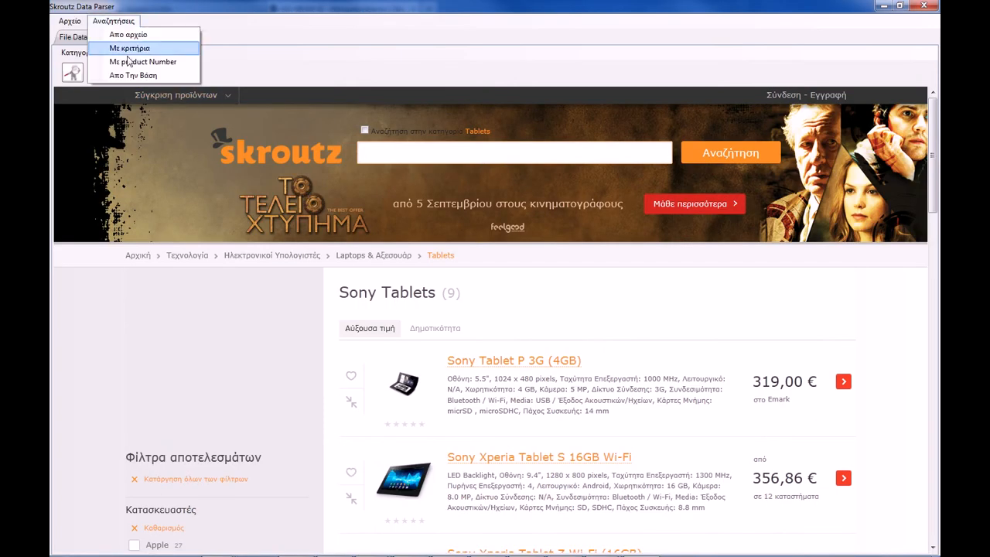
# Step: Rename the tabPage3 page to 'product number' through the rename dialog
pyautogui.click(142, 61)
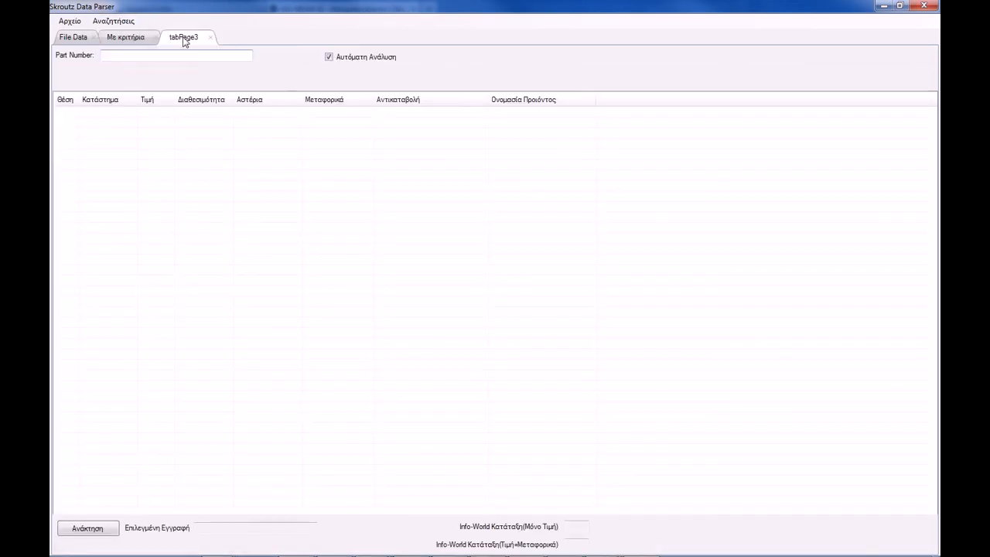
pyautogui.doubleClick(183, 37)
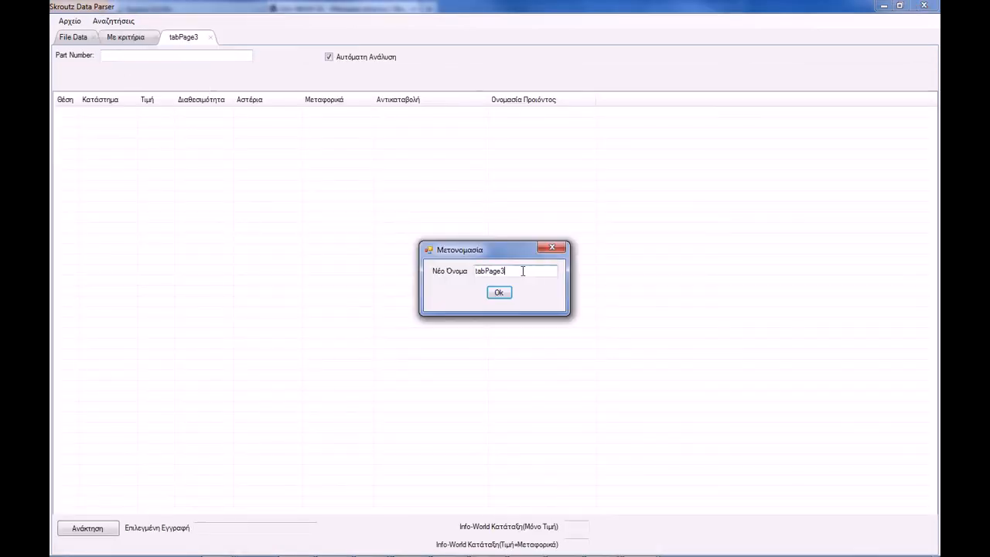
pyautogui.write('product number')
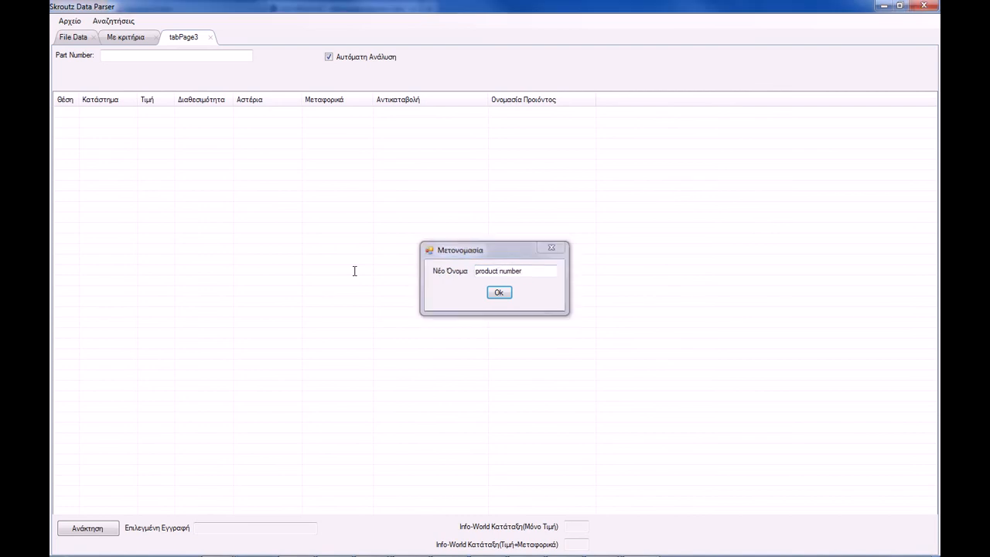
pyautogui.click(498, 292)
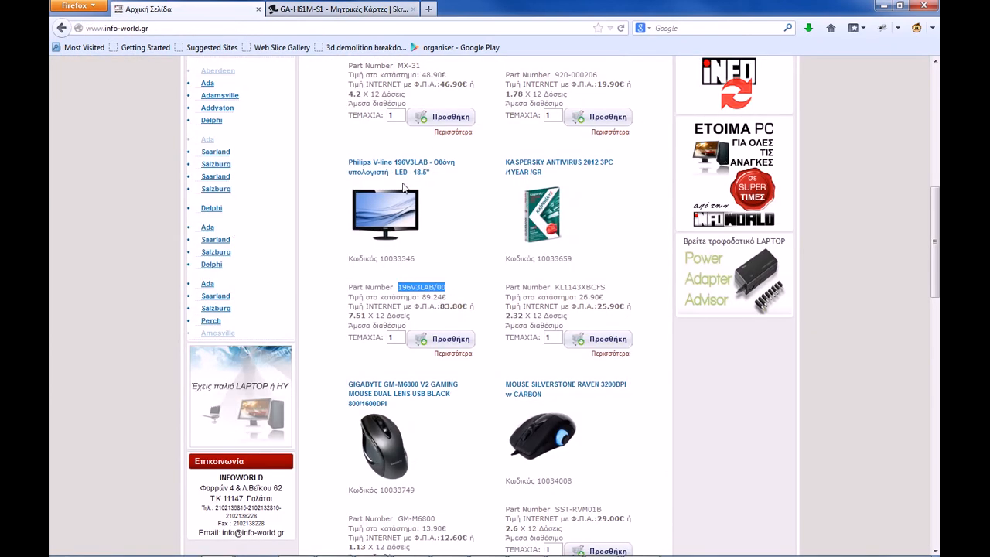
# Step: Scroll the info-world.gr page and select the router part number TMA-770346
pyautogui.scroll(3)
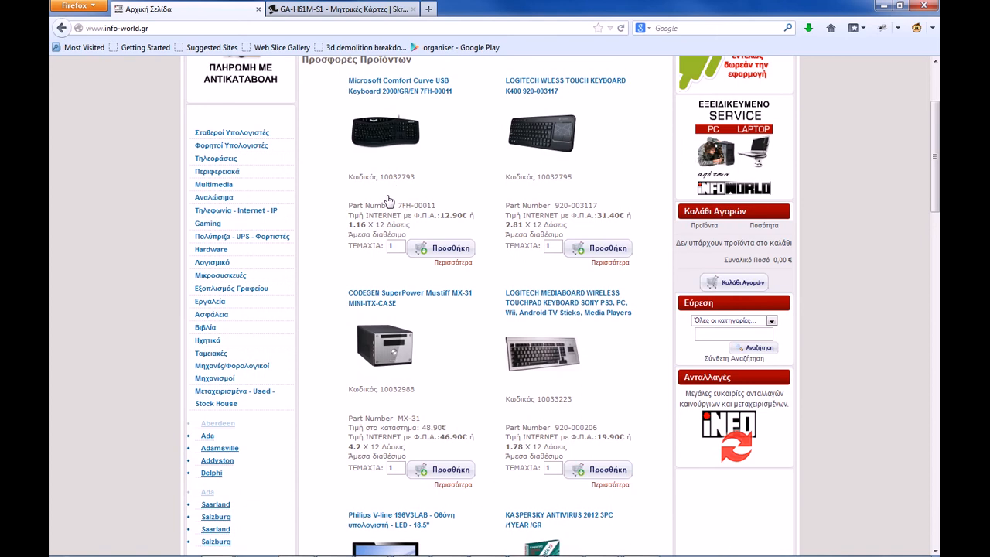
pyautogui.scroll(-3)
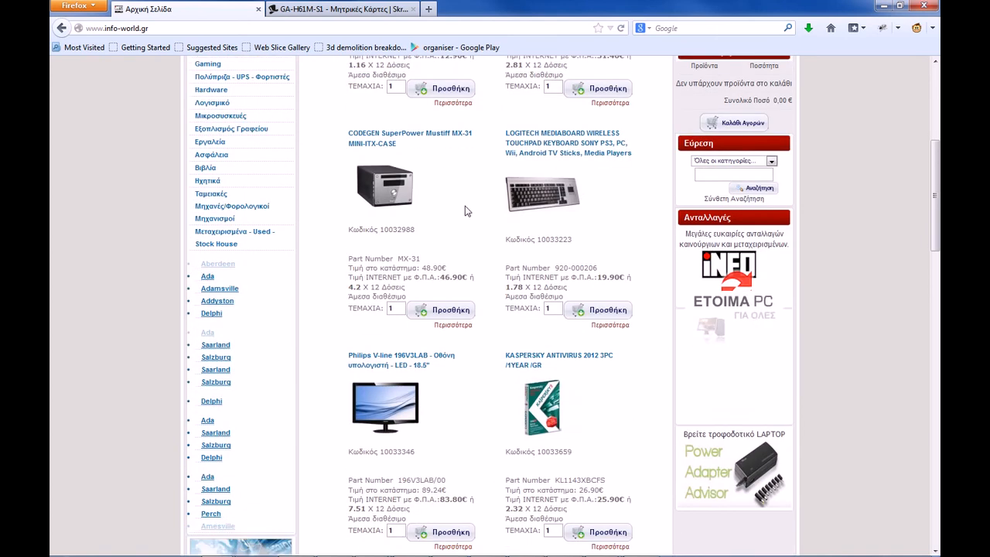
pyautogui.scroll(-3)
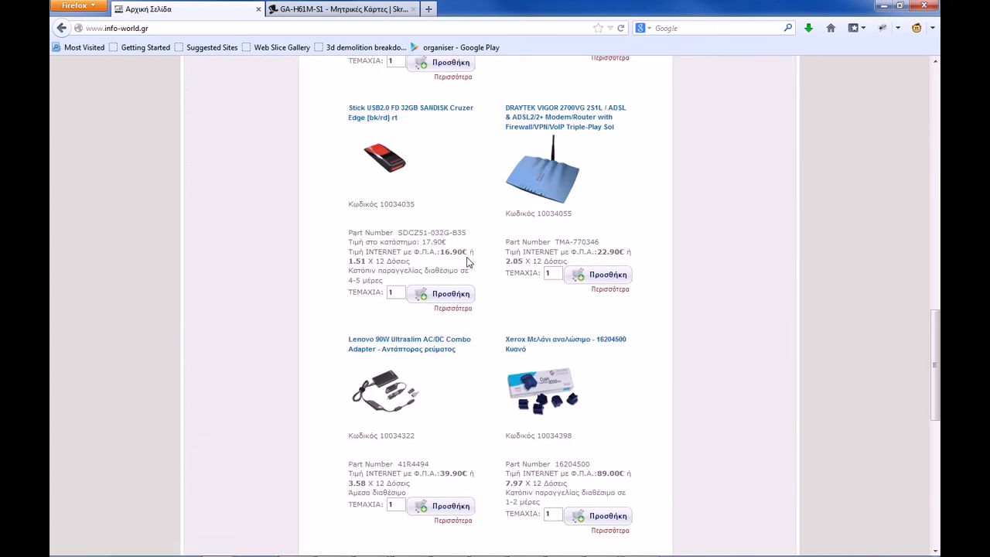
pyautogui.scroll(-3)
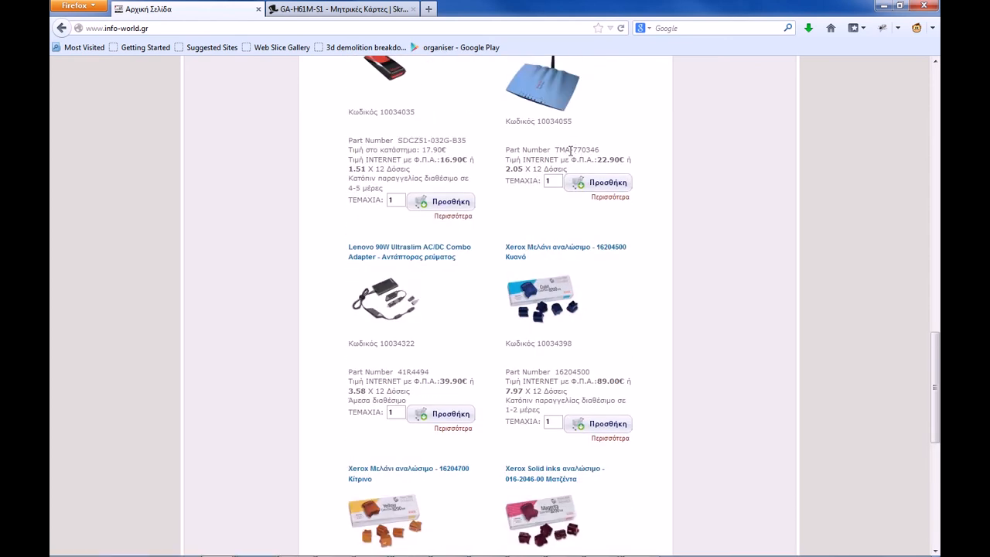
pyautogui.doubleClick(576, 149)
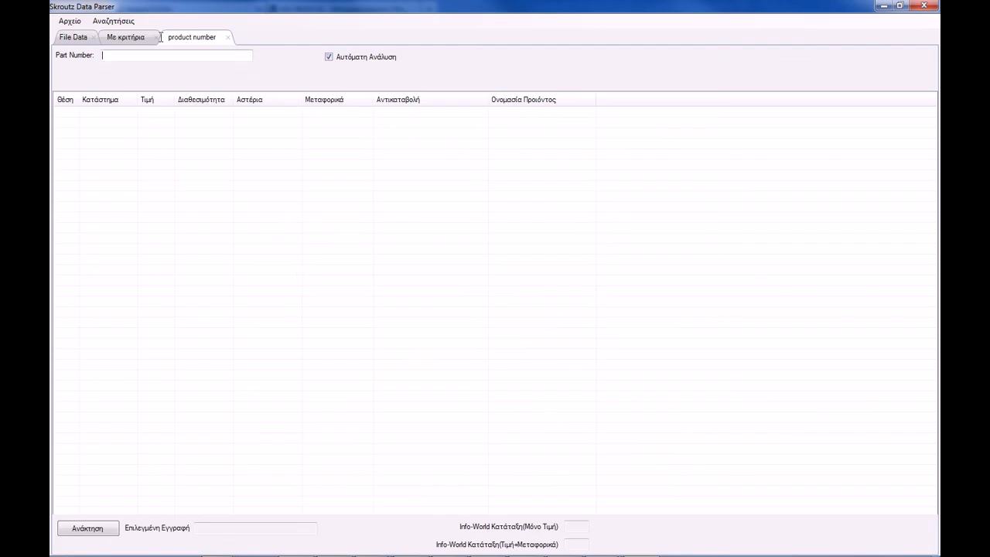
# Step: Search TMA-770346 in the Part Number box and dismiss the no-results message
pyautogui.write('1')
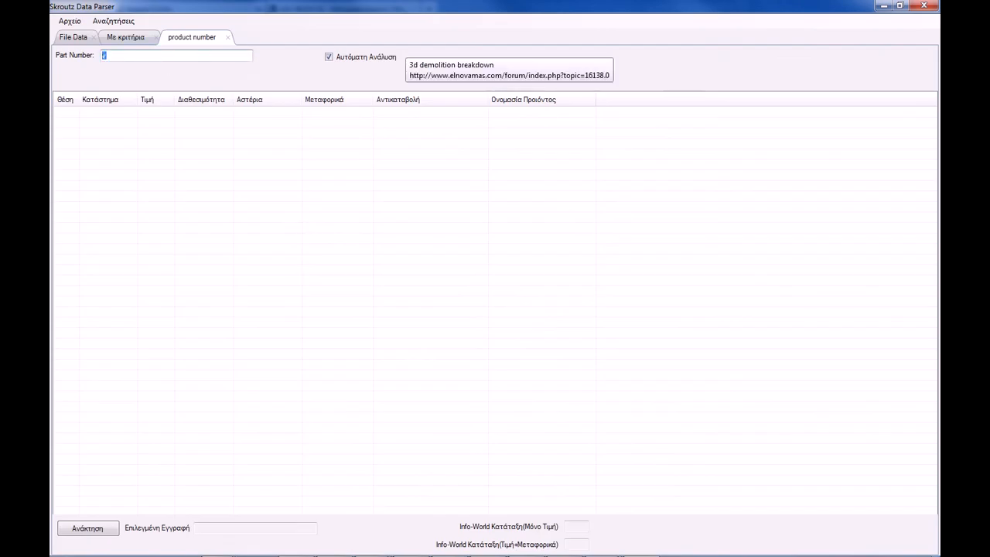
pyautogui.write('TMA-770346')
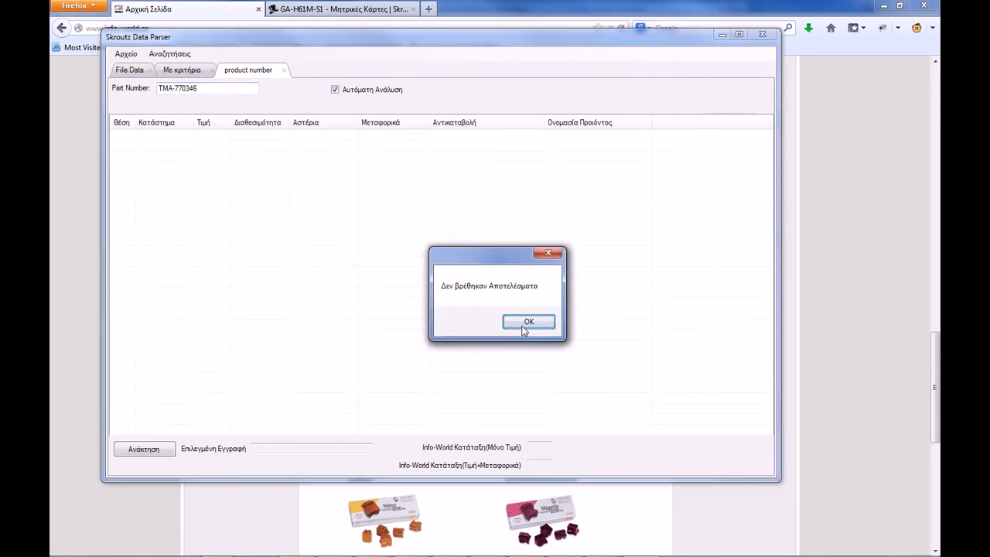
pyautogui.click(528, 322)
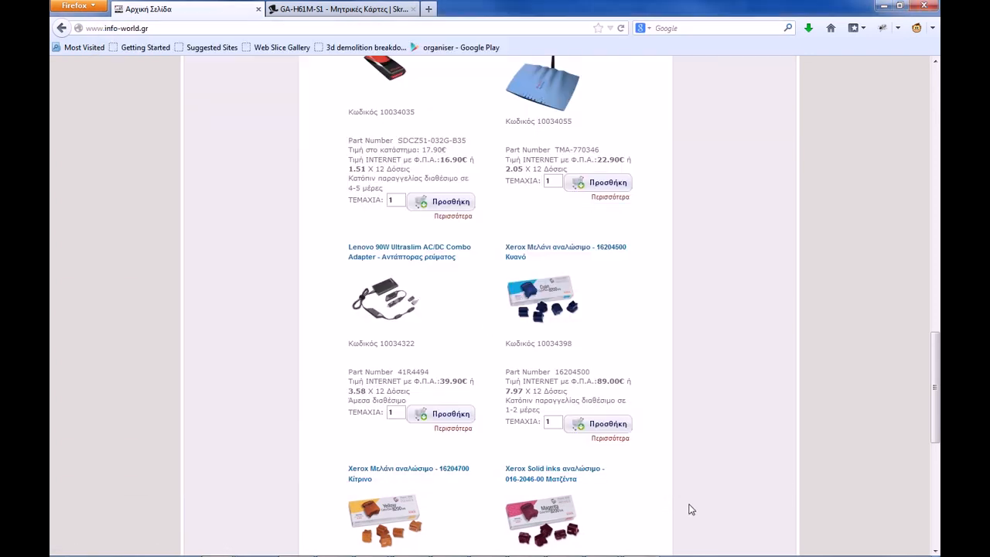
pyautogui.scroll(3)
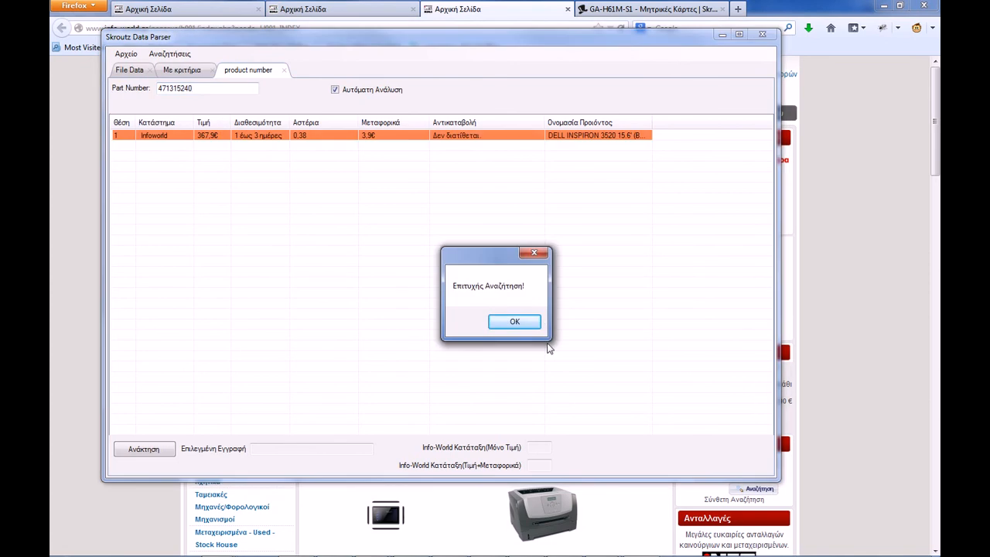
# Step: Acknowledge the successful search message for part number 471315240
pyautogui.click(514, 321)
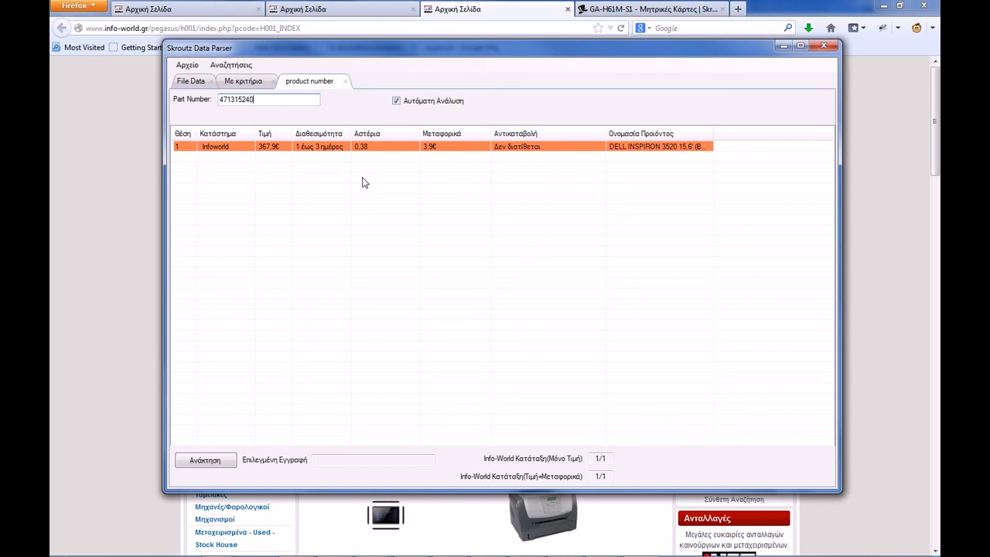
pyautogui.moveTo(122, 172)
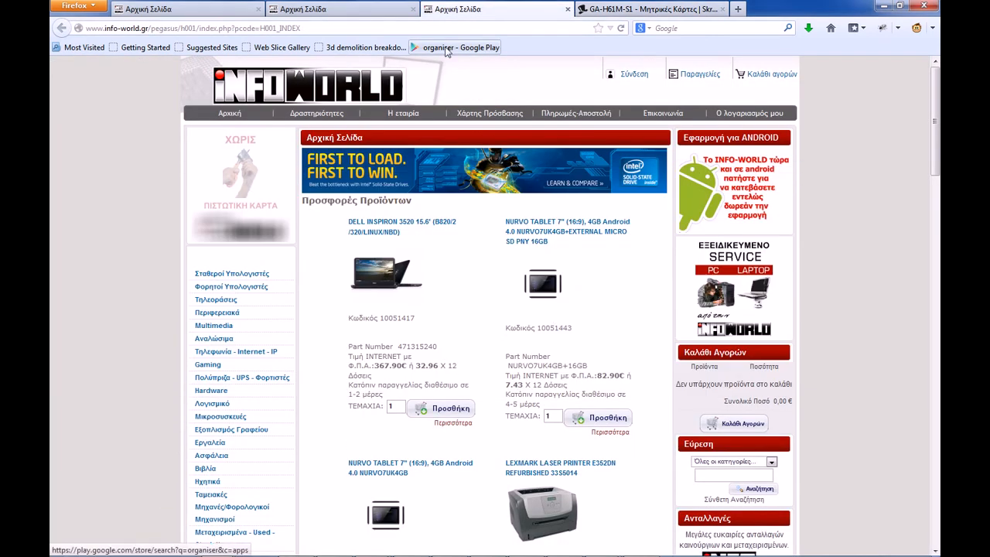
pyautogui.moveTo(509, 372)
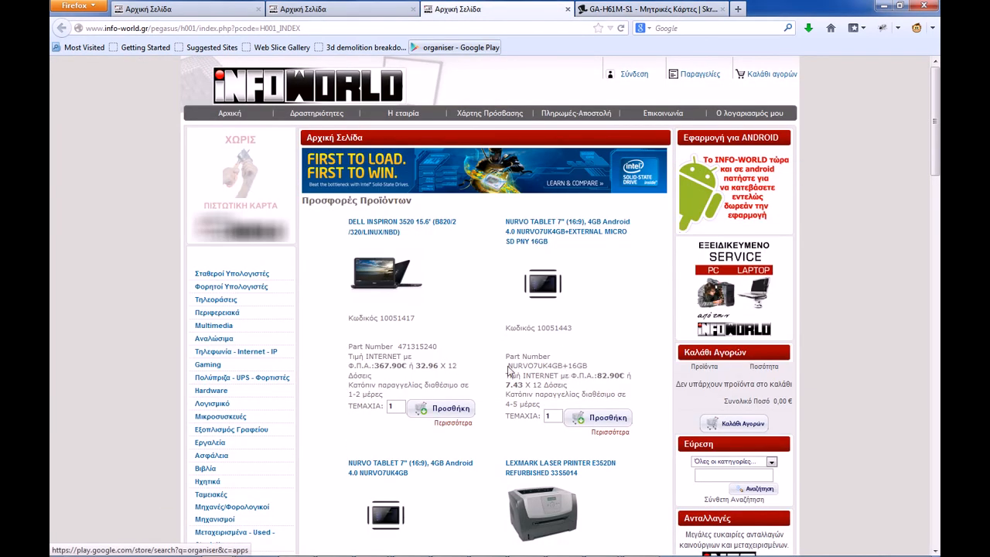
pyautogui.moveTo(604, 480)
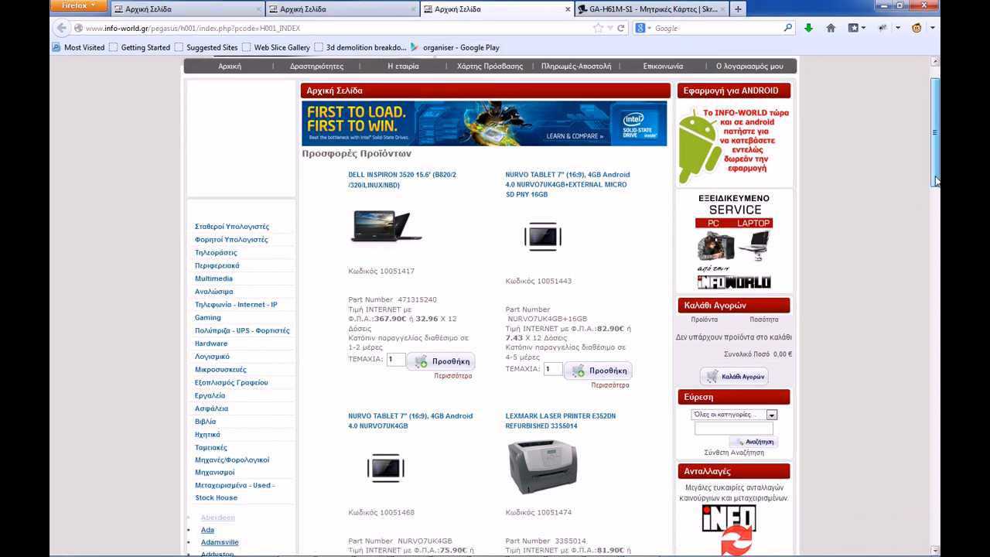
# Step: Enter the Lexmark printer's part number 33S5014 in the Part Number box
pyautogui.scroll(-3)
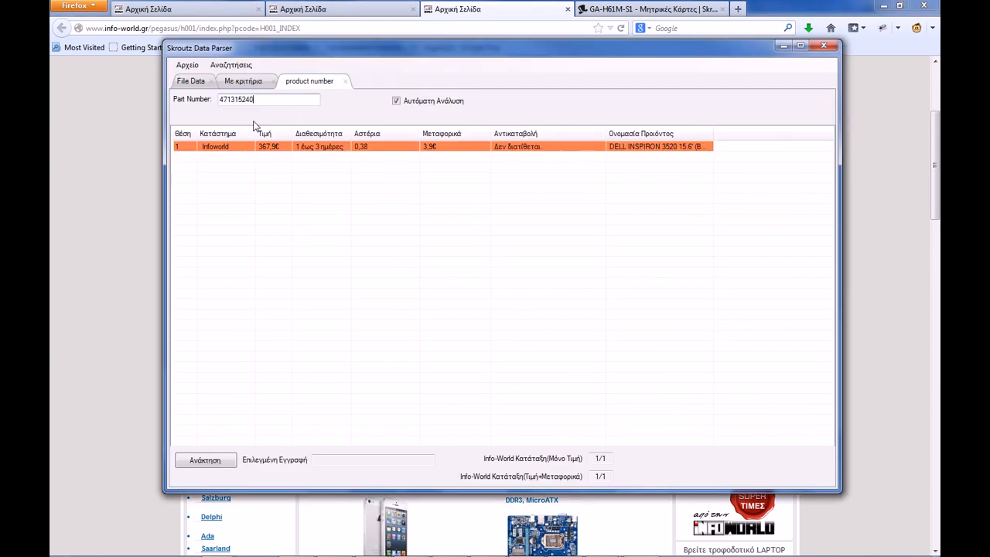
pyautogui.write('33S5014')
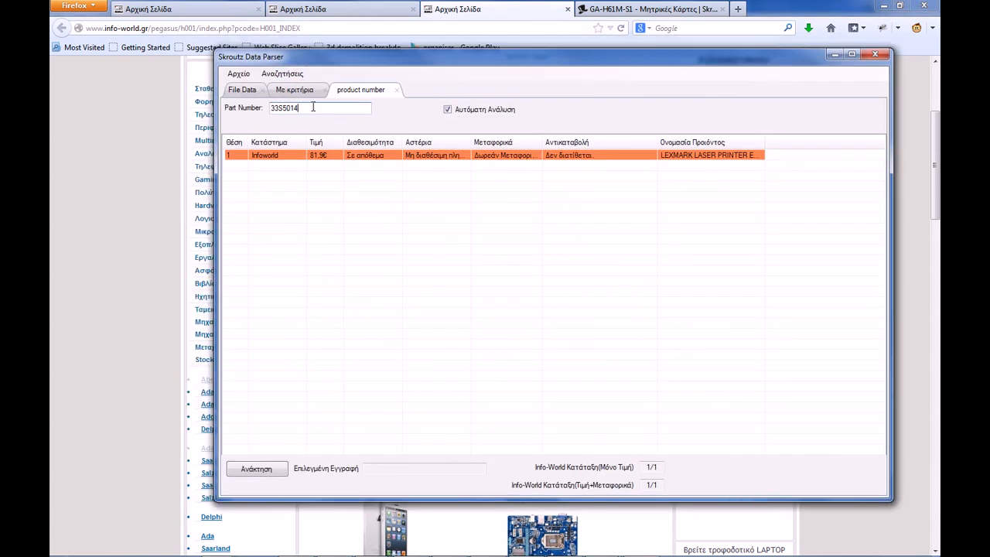
pyautogui.doubleClick(284, 107)
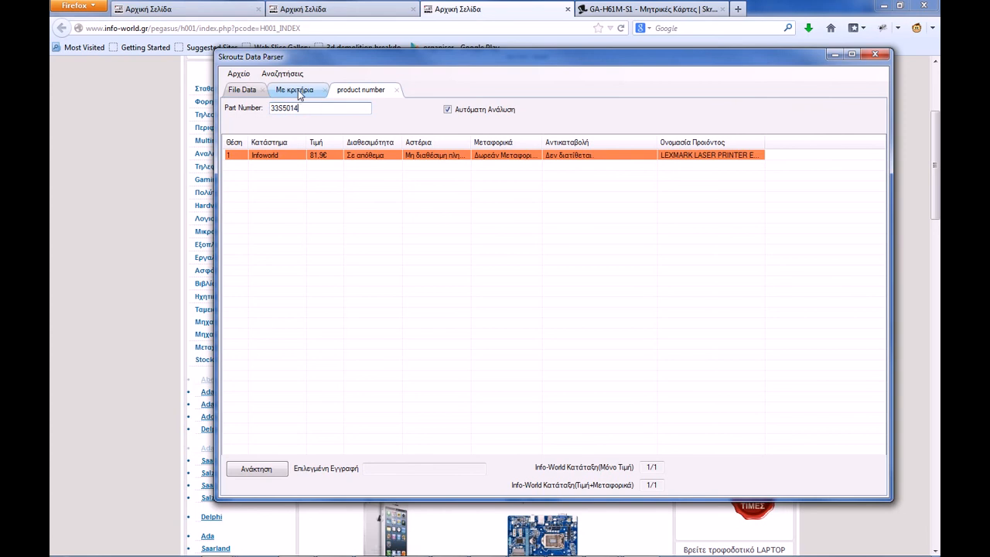
# Step: Peek at the Με κριτήρια tab, then return to the product number tab
pyautogui.click(361, 90)
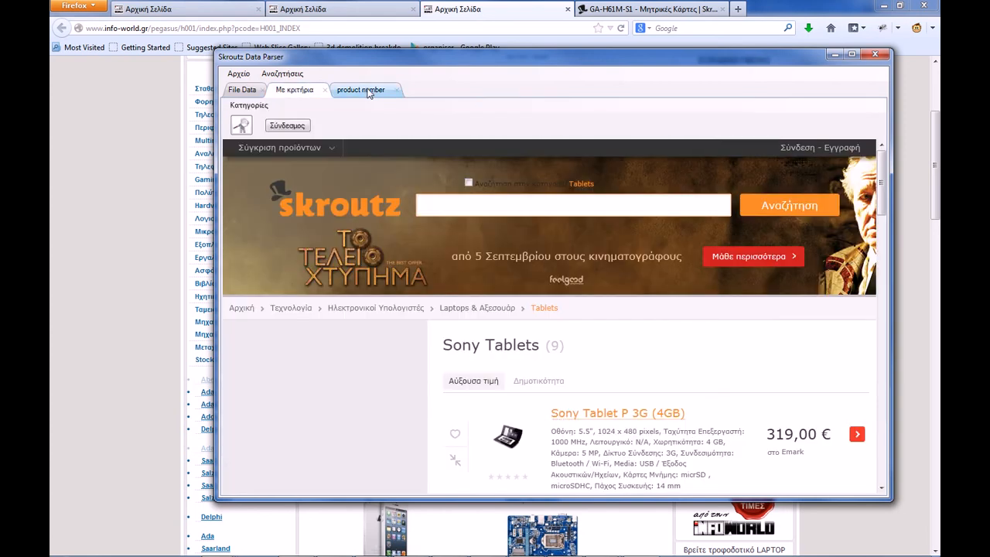
pyautogui.click(361, 89)
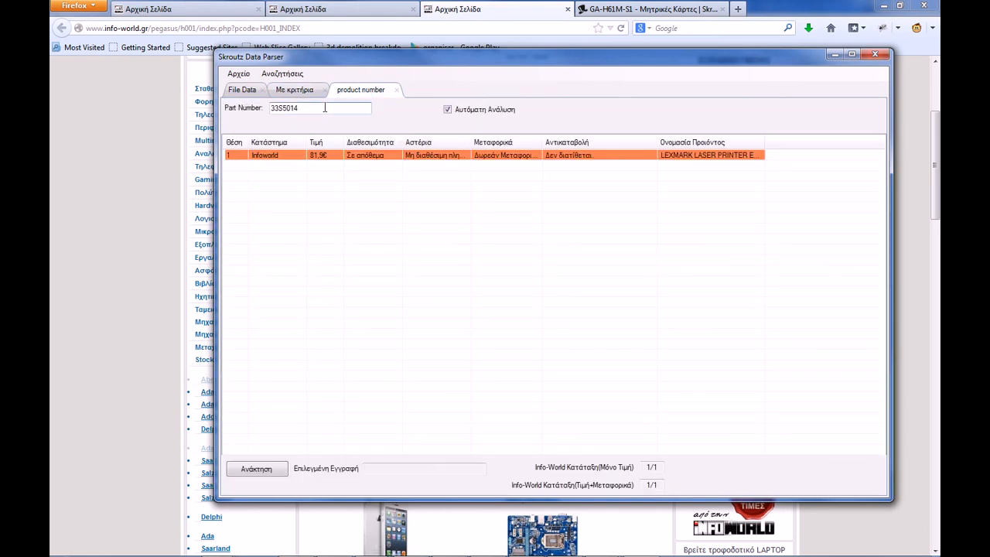
pyautogui.click(294, 90)
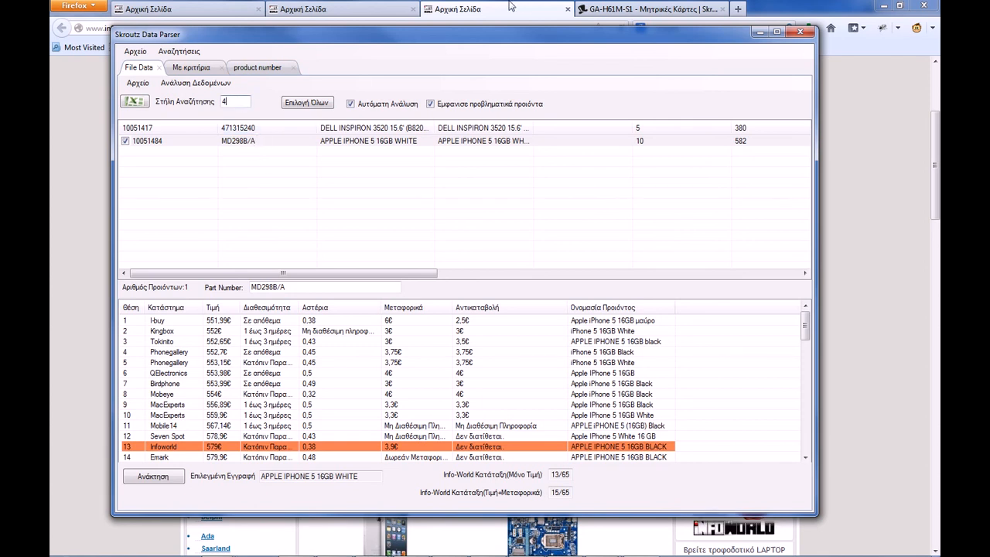
pyautogui.moveTo(619, 39)
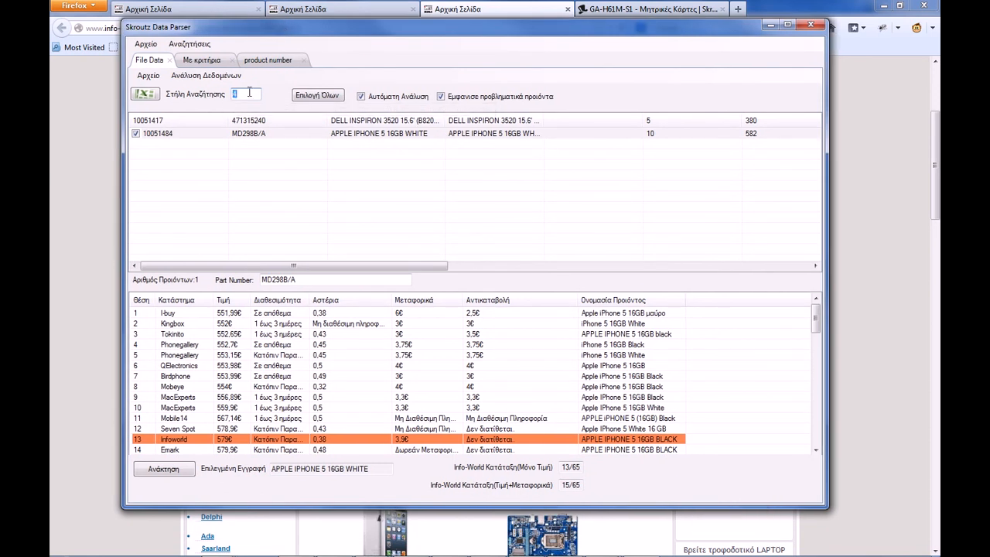
# Step: Re-enter 4 as the Στήλη Αναζήτησης column and shift the window slightly left
pyautogui.write('4')
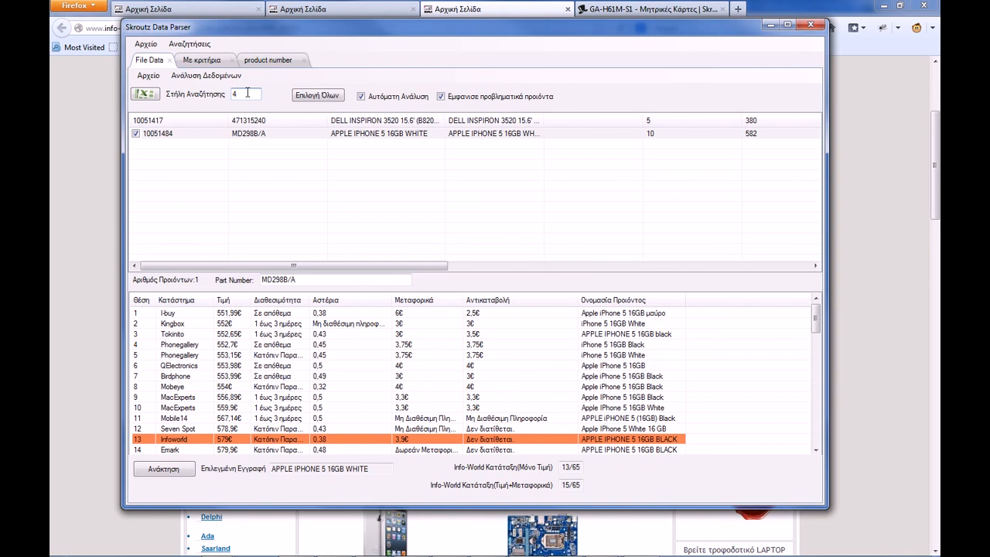
pyautogui.moveTo(162, 27); pyautogui.dragTo(127, 29)
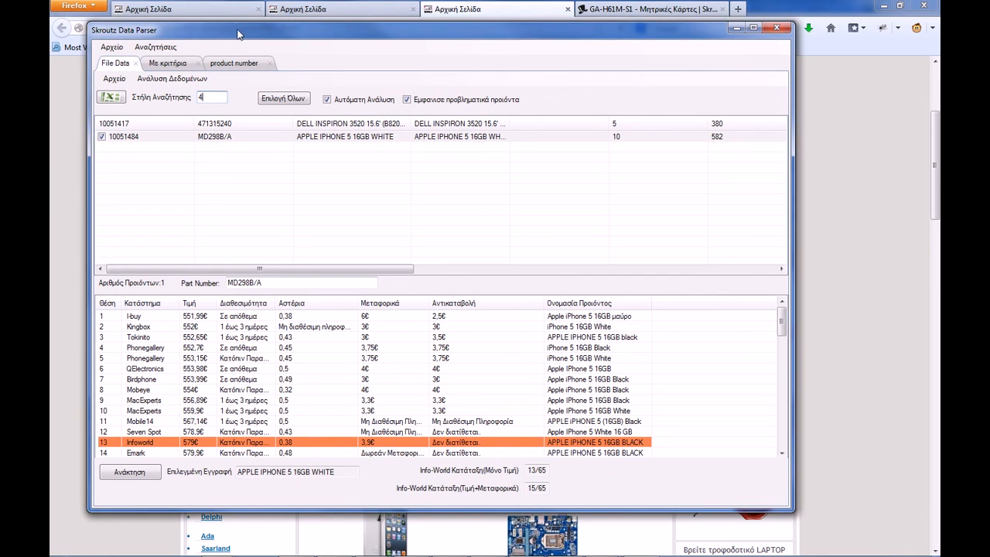
pyautogui.moveTo(426, 232)
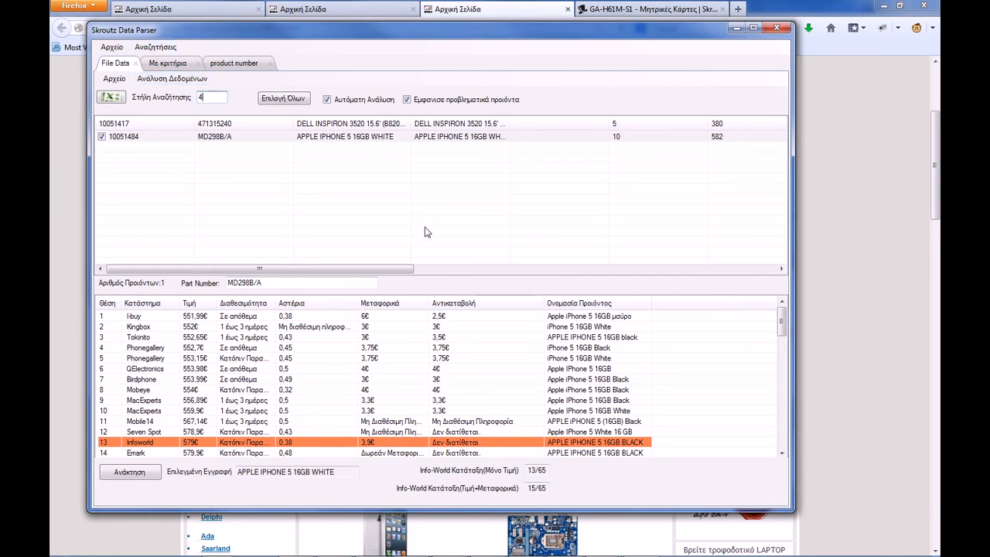